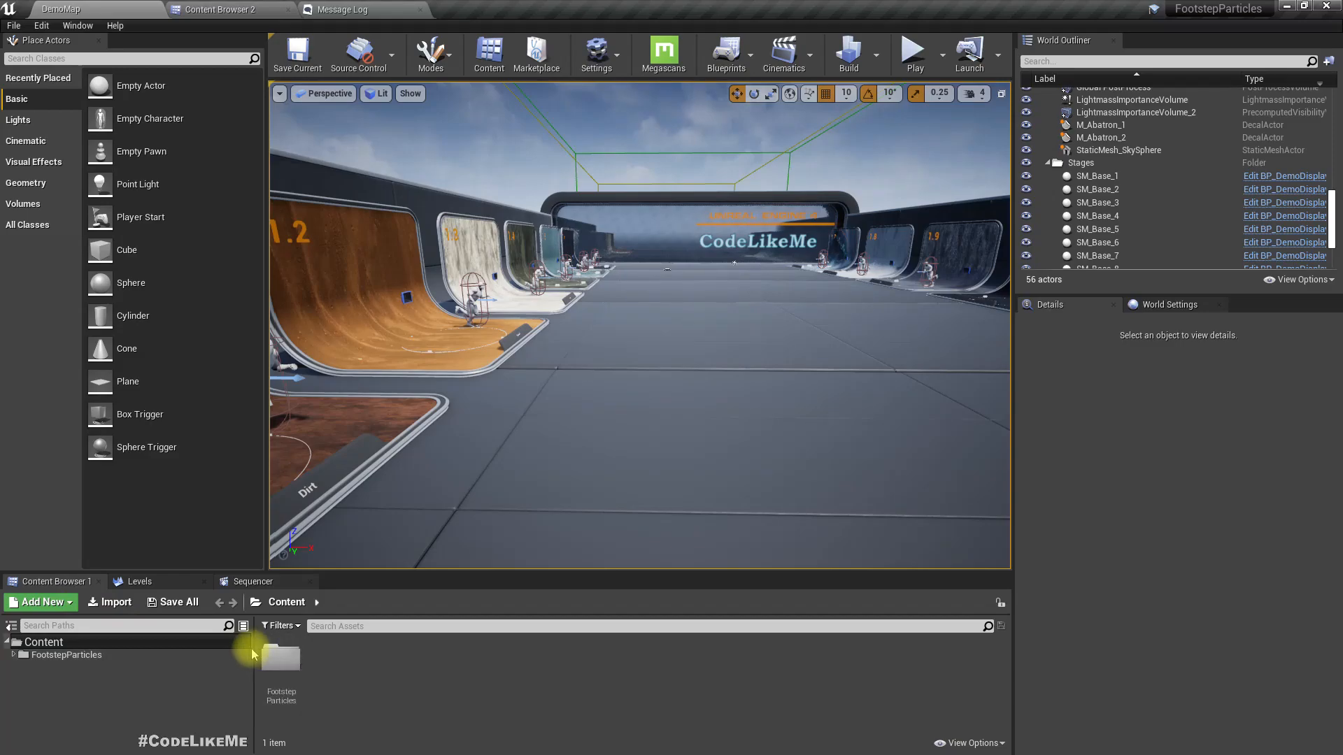
# Import the Third Person feature pack and set GameMode Override to ThirdPersonGameMode.
pyautogui.click(1174, 304)
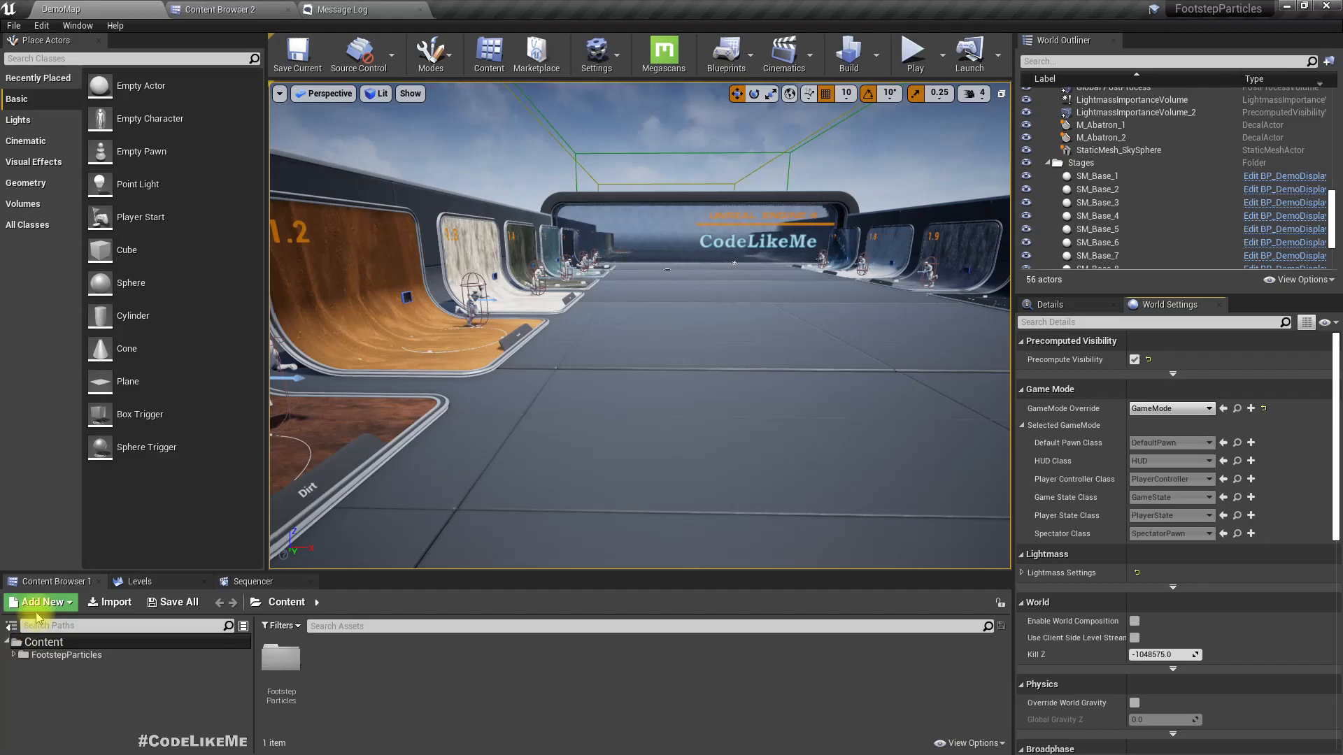
pyautogui.click(38, 602)
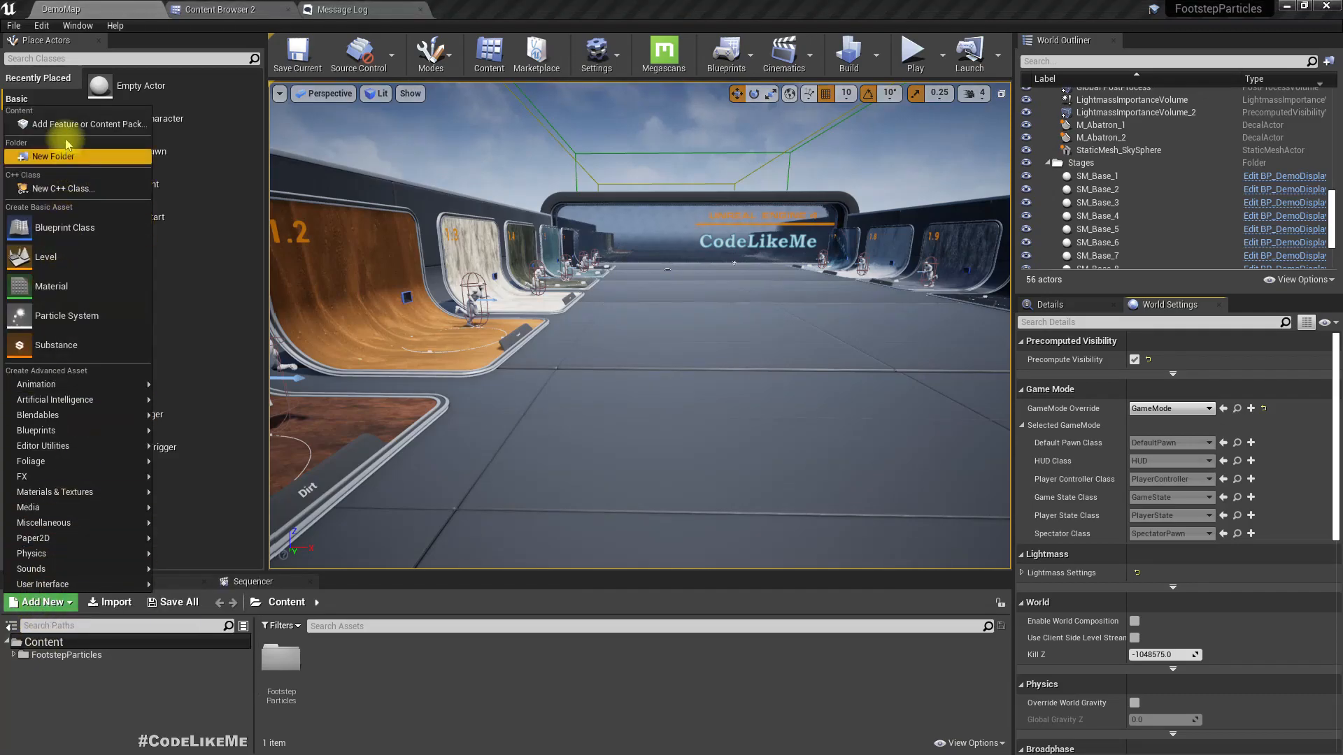
pyautogui.click(86, 124)
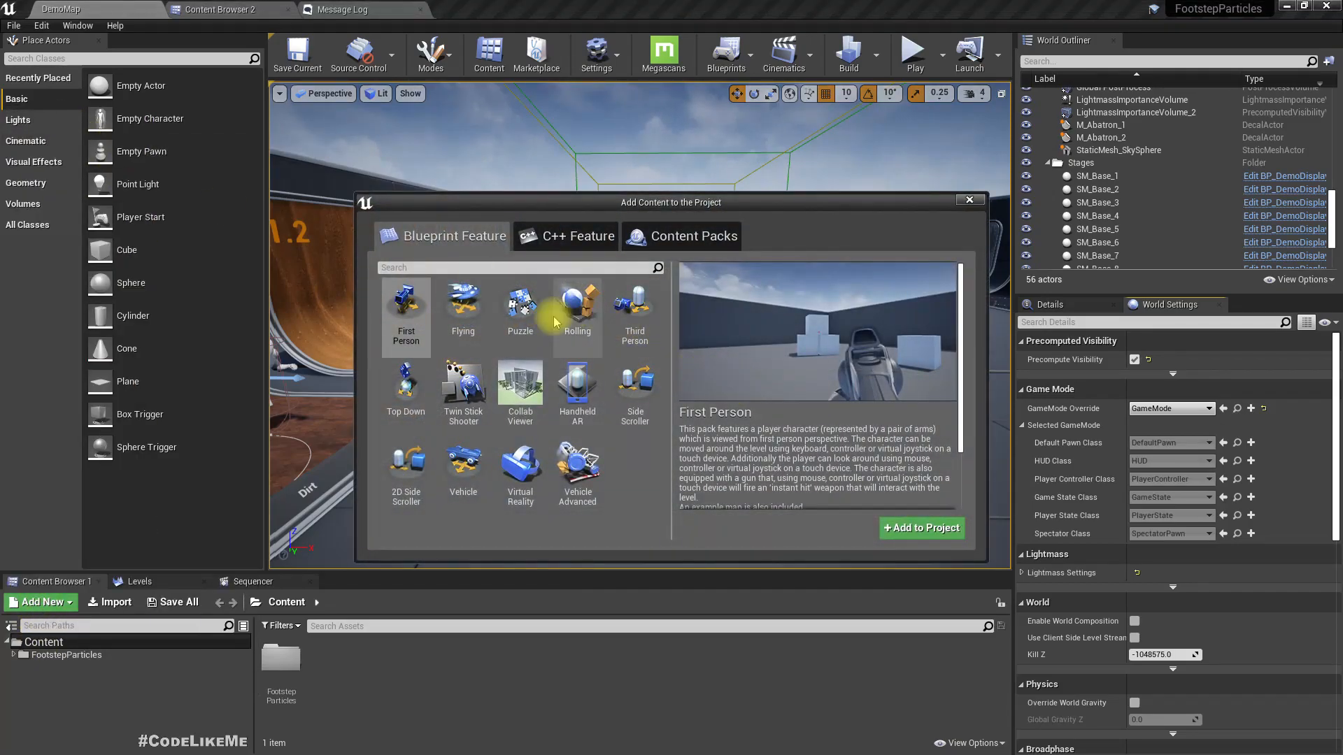
pyautogui.click(634, 313)
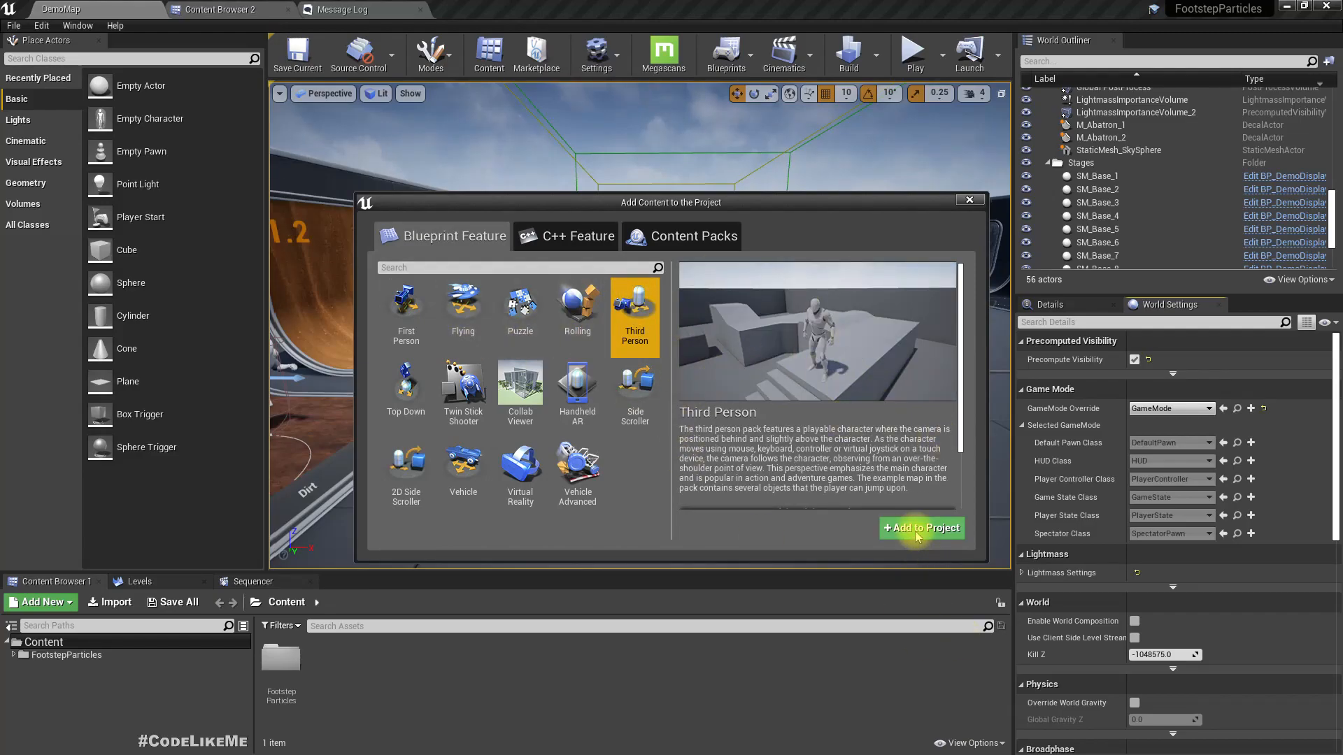
pyautogui.click(920, 529)
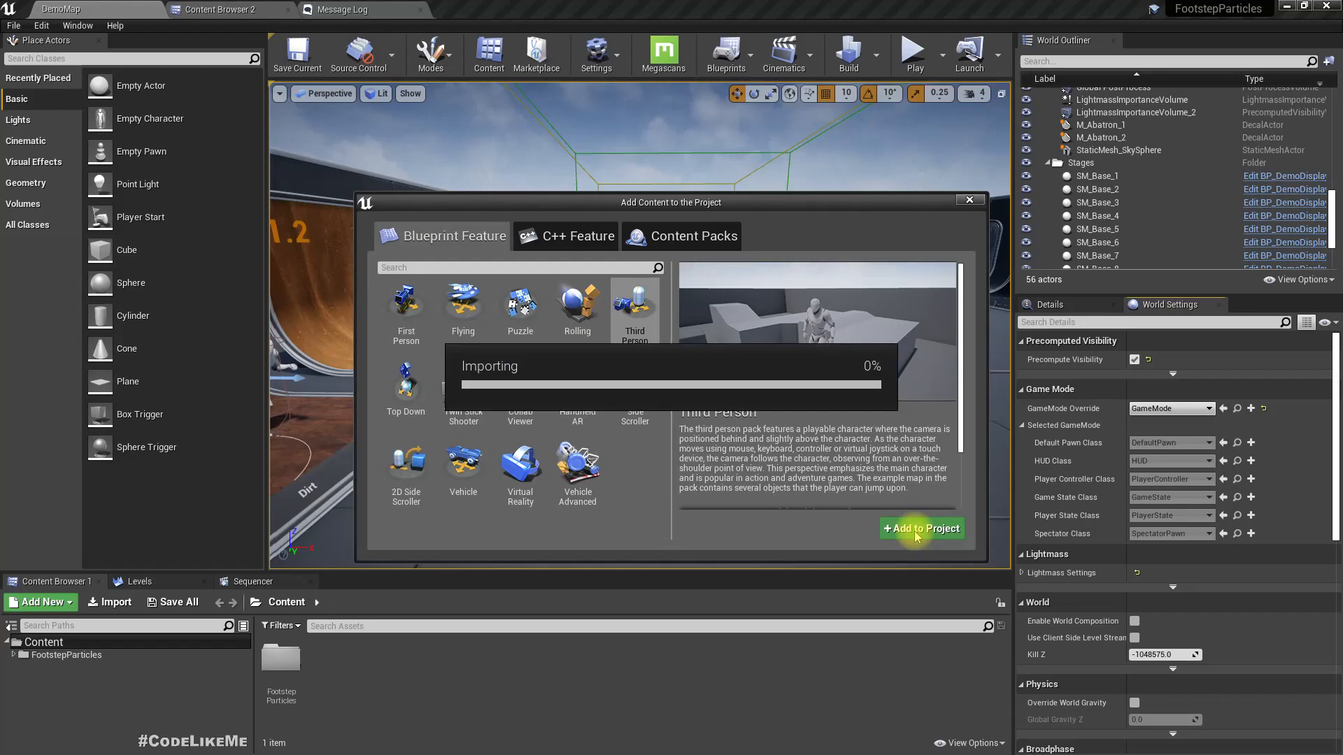
pyautogui.click(922, 528)
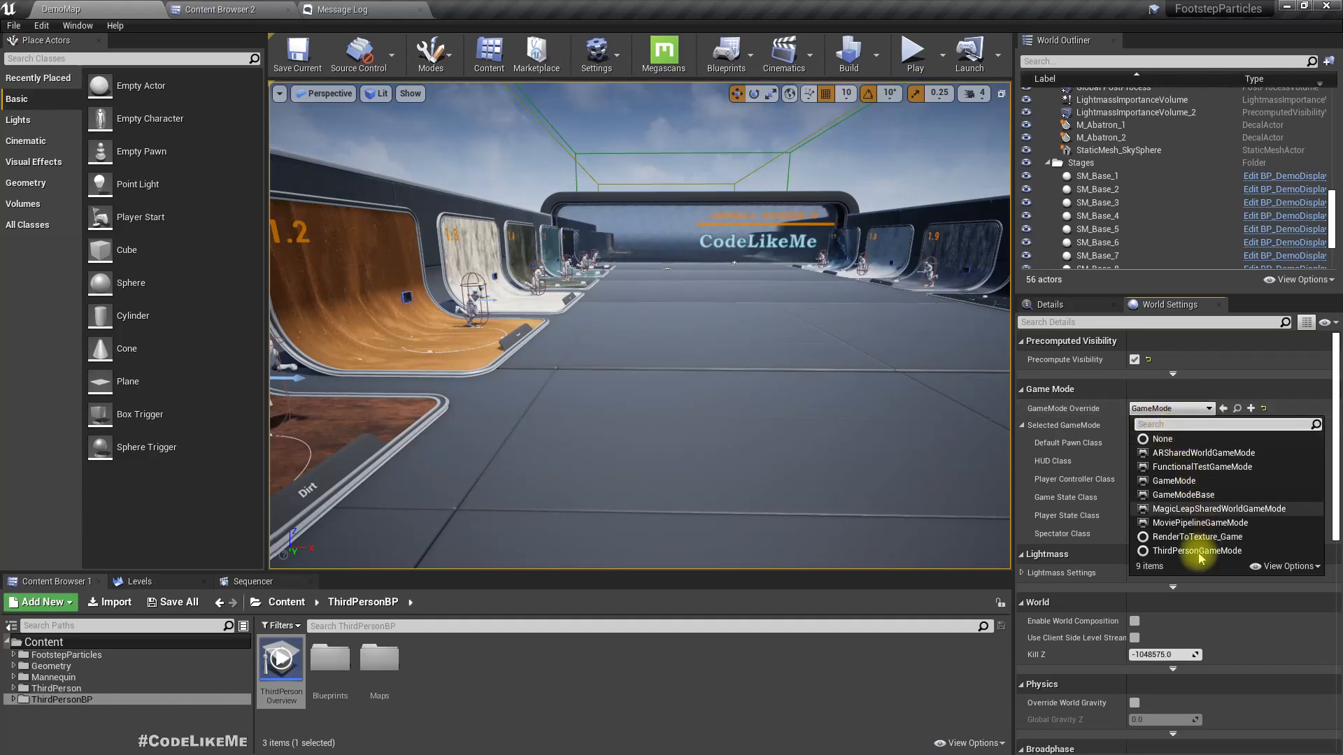
pyautogui.click(1201, 551)
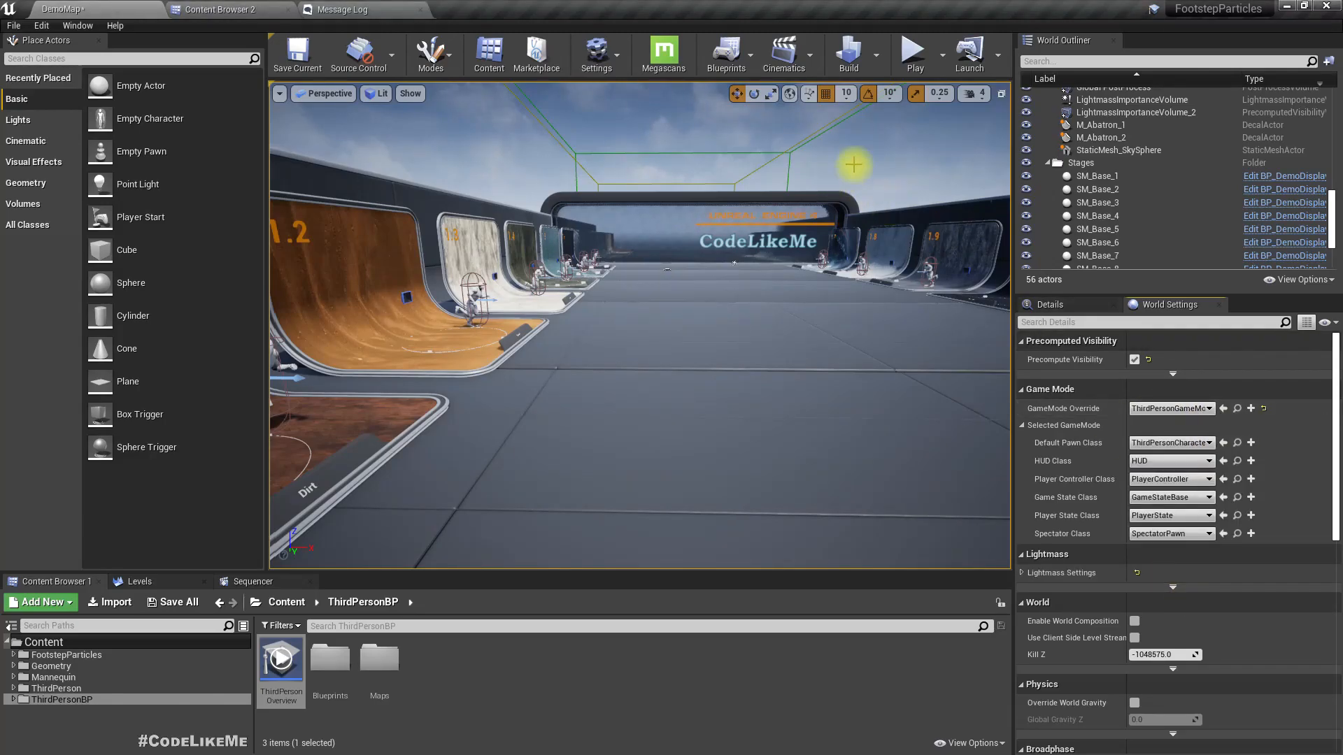
pyautogui.click(912, 51)
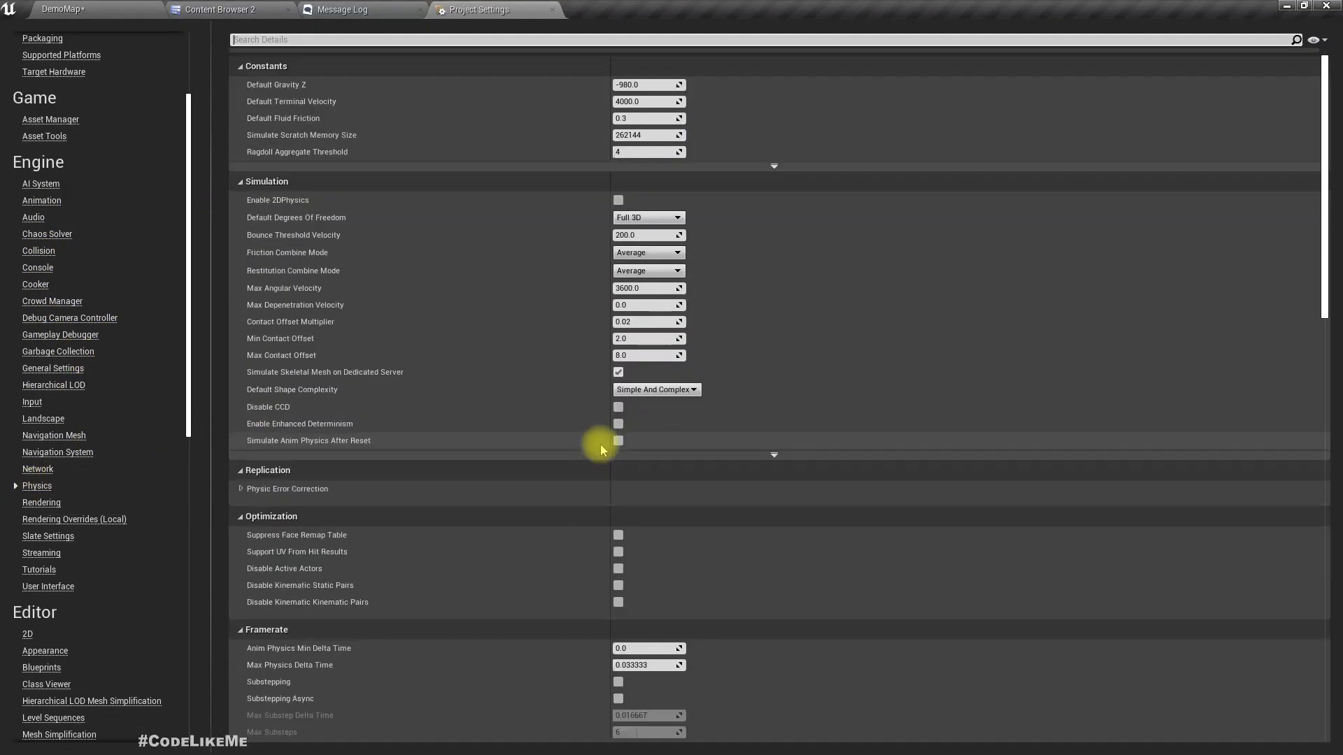
pyautogui.scroll(-3)
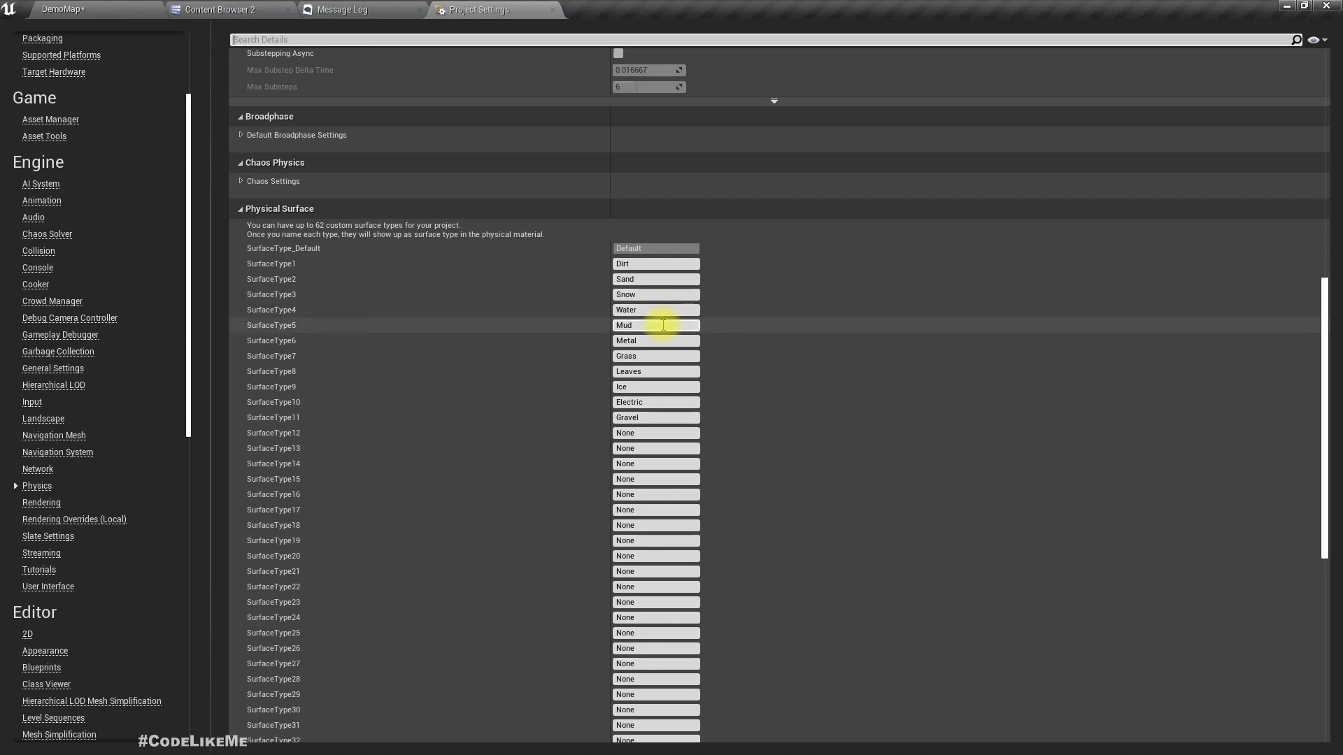
pyautogui.moveTo(706, 423)
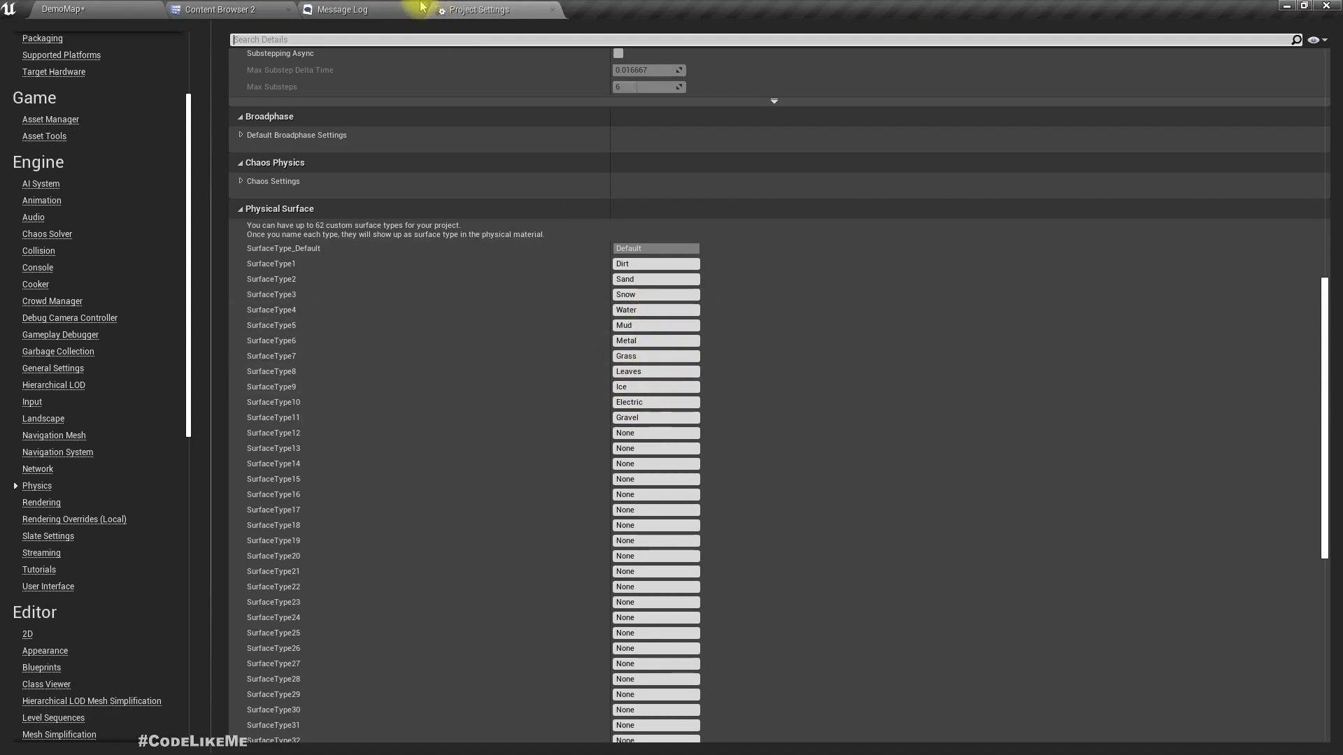
pyautogui.click(224, 9)
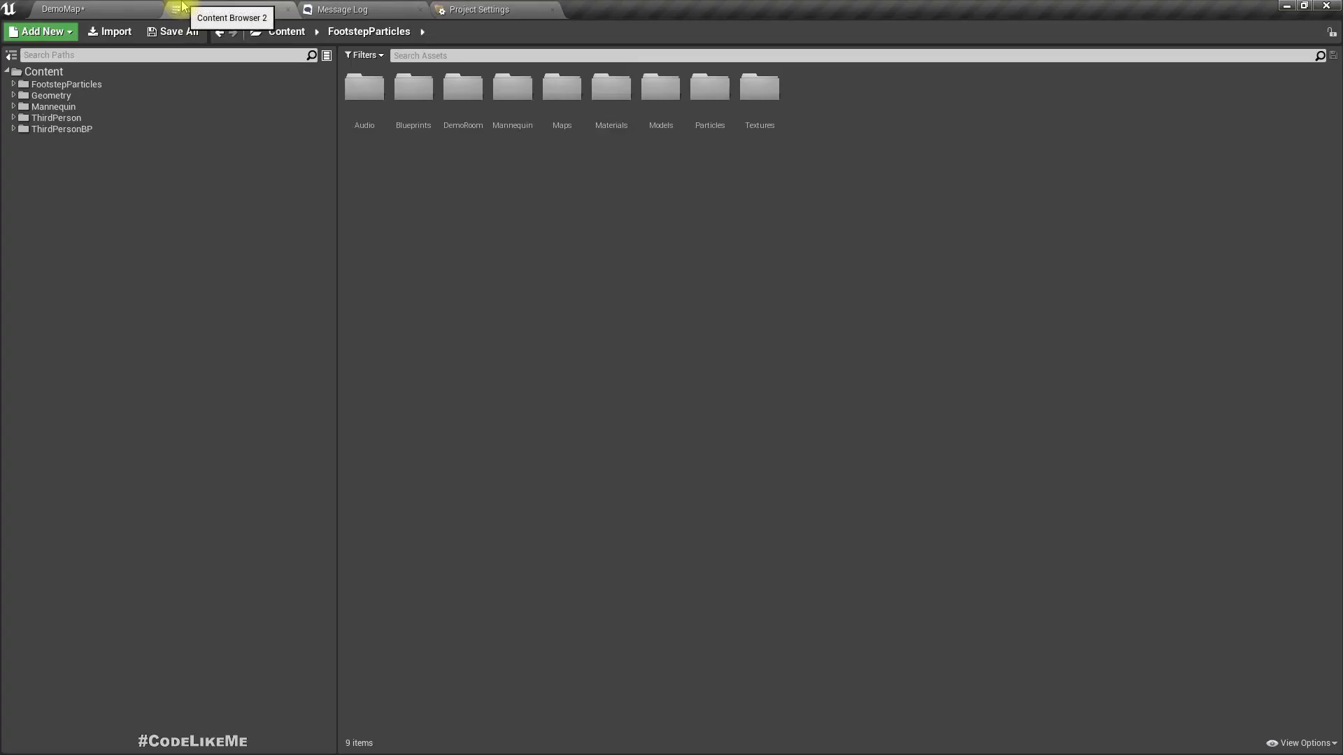
pyautogui.click(65, 84)
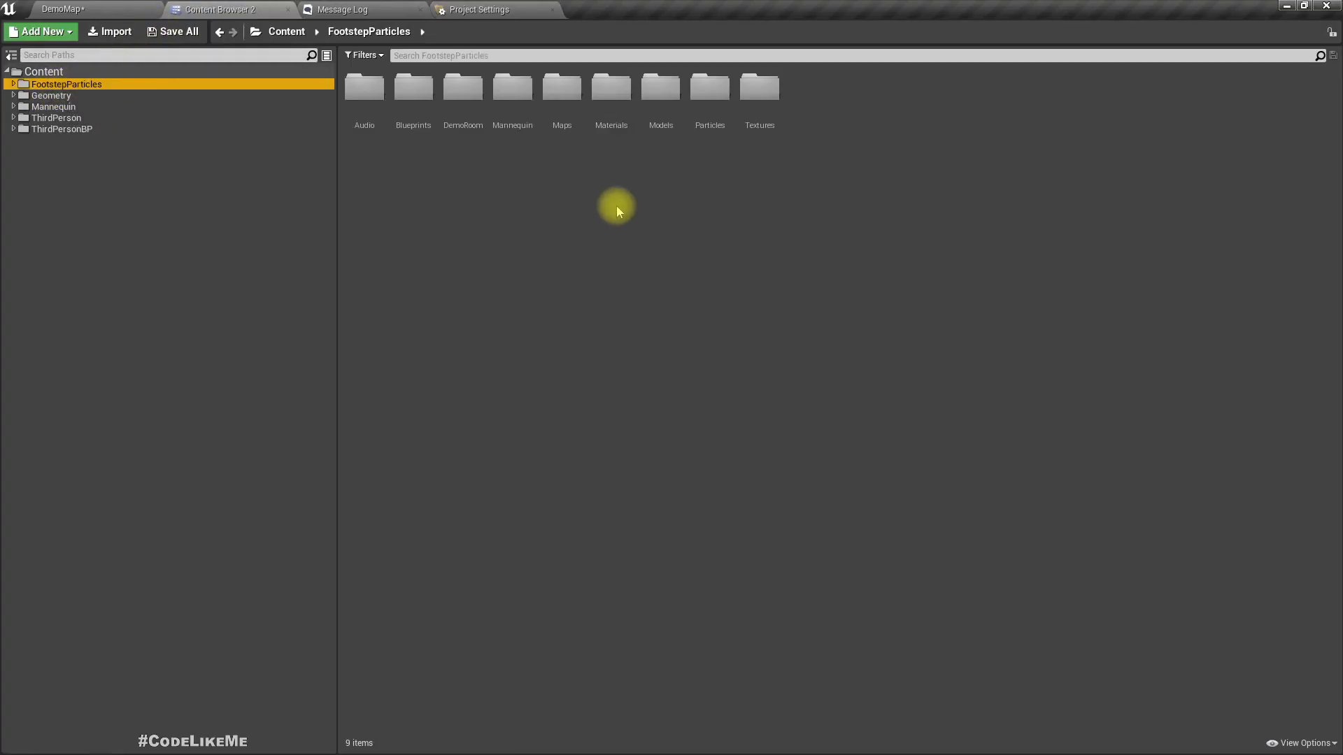
pyautogui.doubleClick(611, 87)
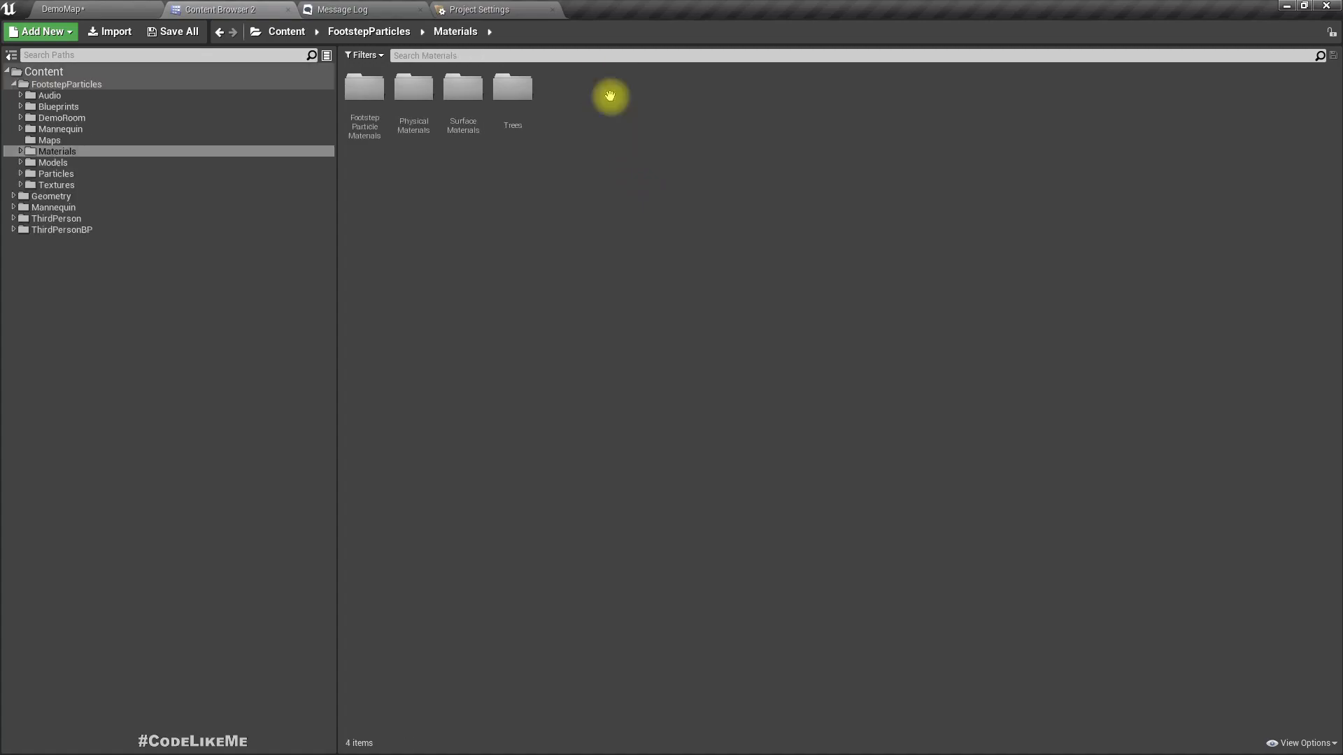
pyautogui.doubleClick(413, 86)
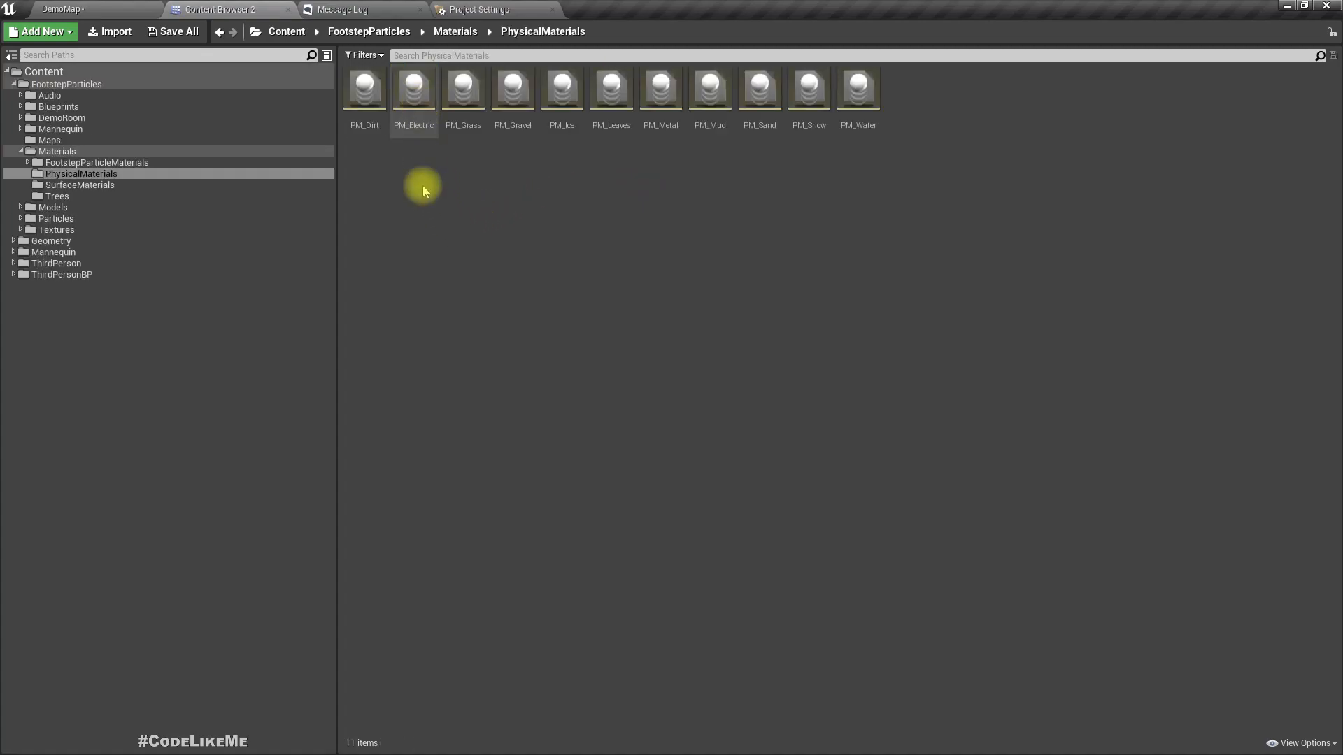
pyautogui.moveTo(392, 144)
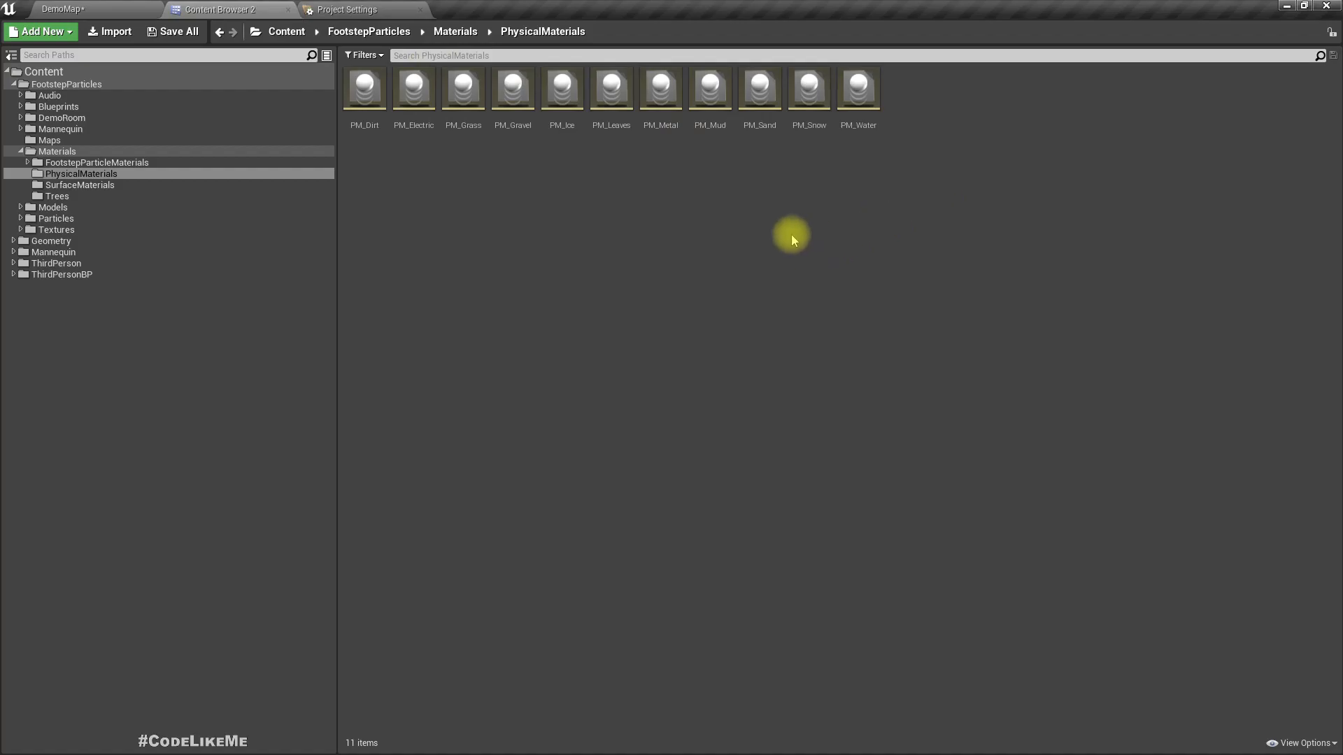
pyautogui.moveTo(404, 133)
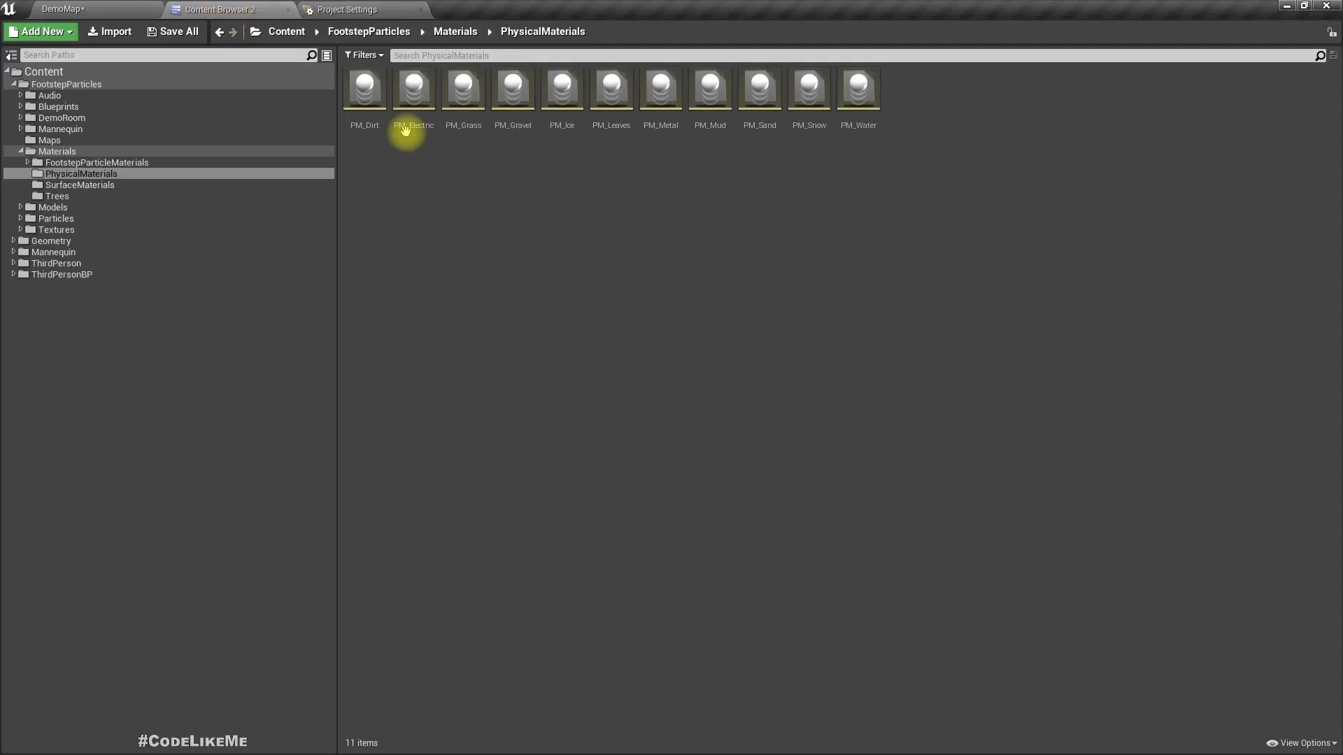
pyautogui.click(561, 88)
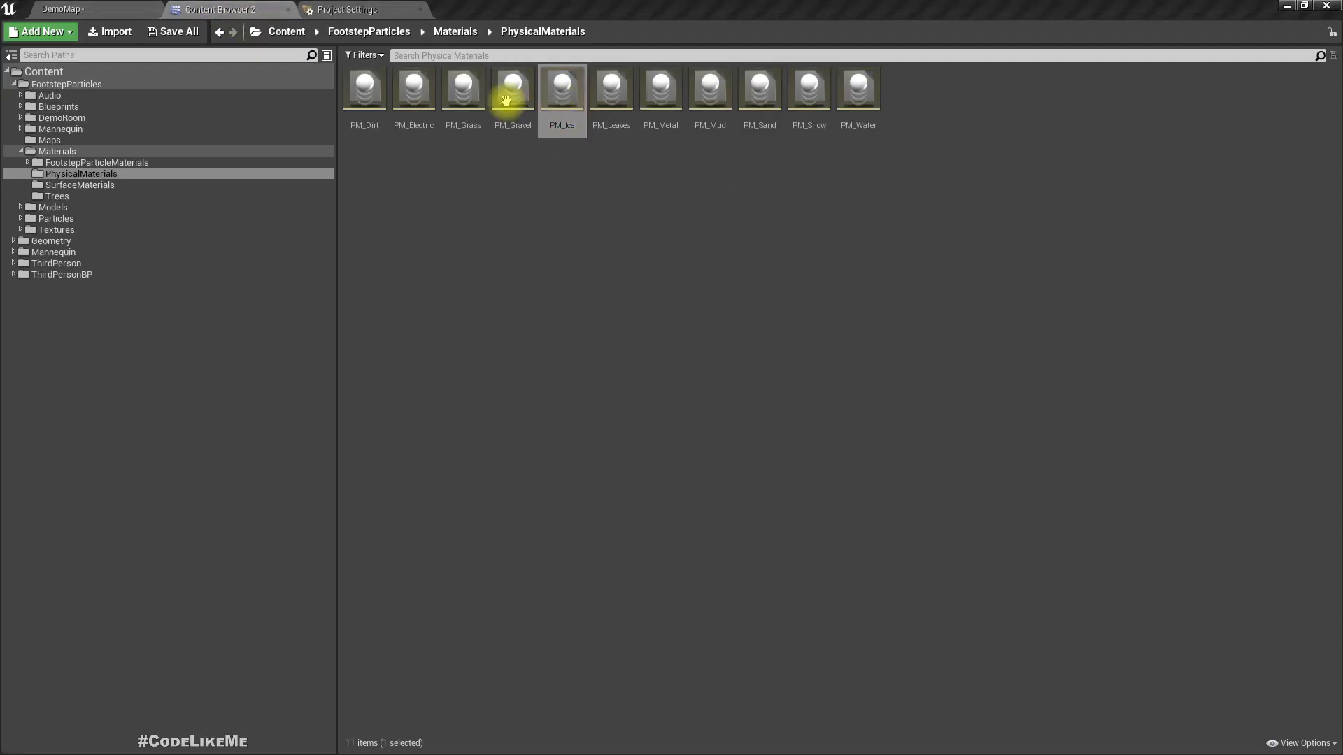
pyautogui.doubleClick(561, 86)
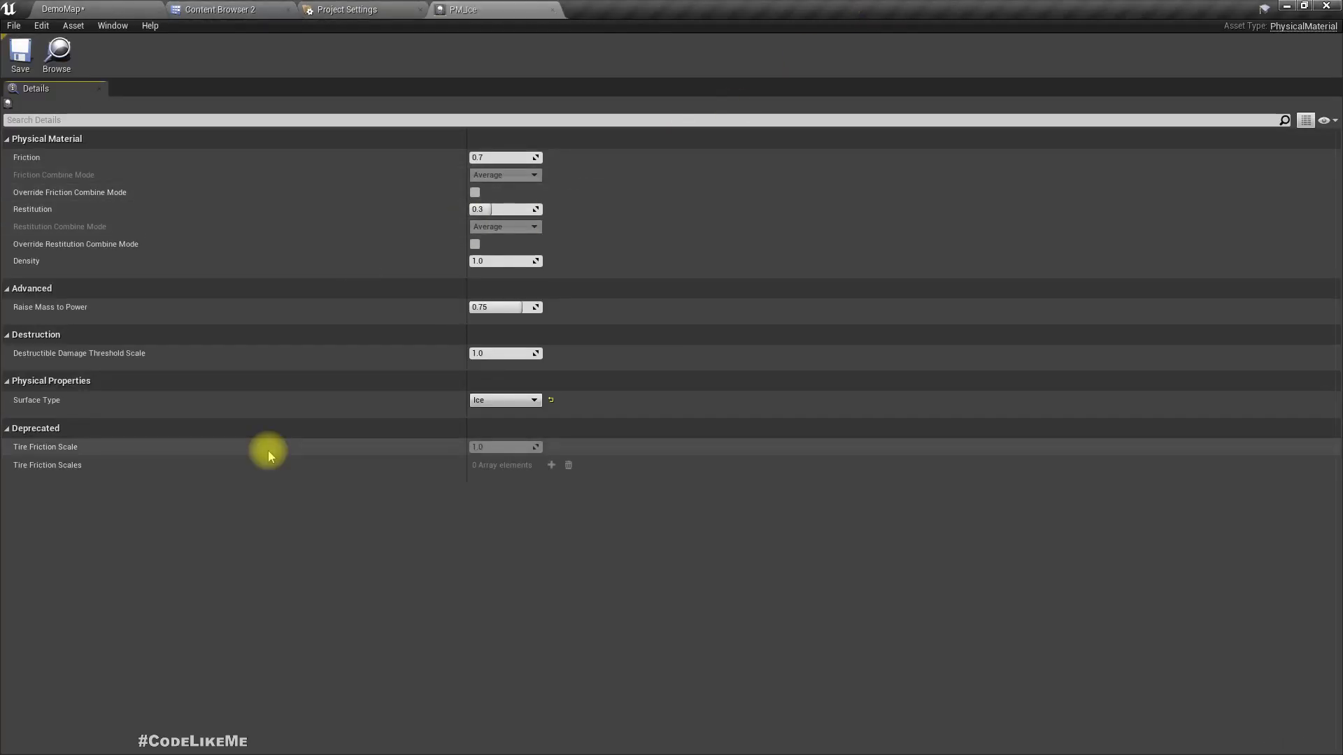
pyautogui.moveTo(561, 348)
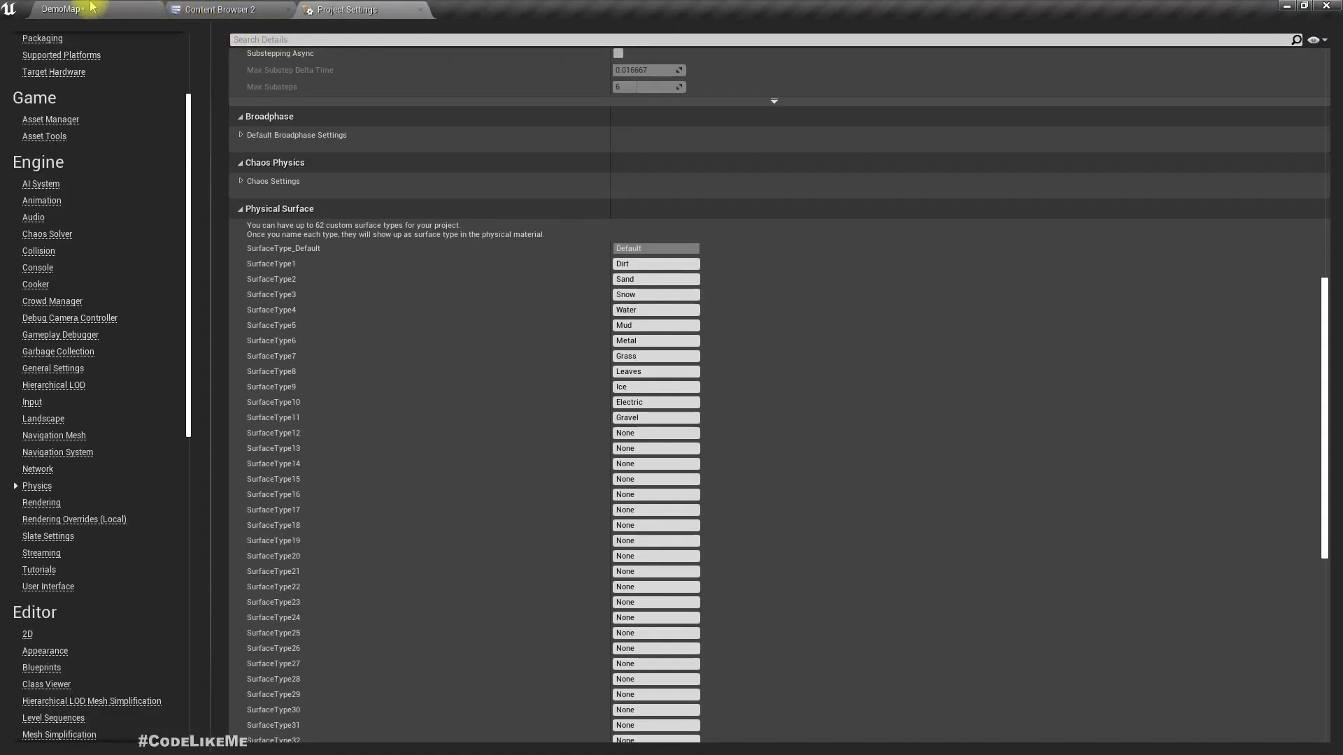
# Back in DemoMap, check the physical materials of SM_Base_1 and SM_Base_4, then reshow World Settings.
pyautogui.click(60, 9)
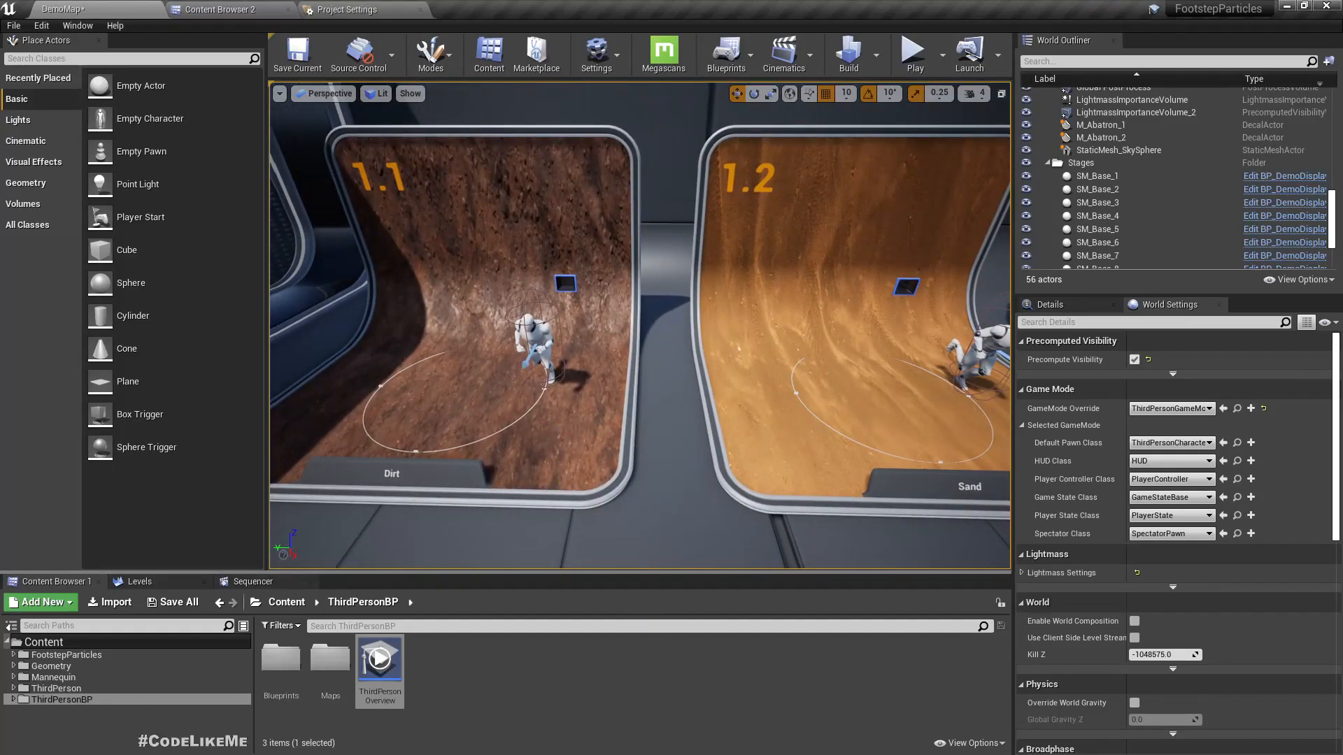
pyautogui.click(1097, 176)
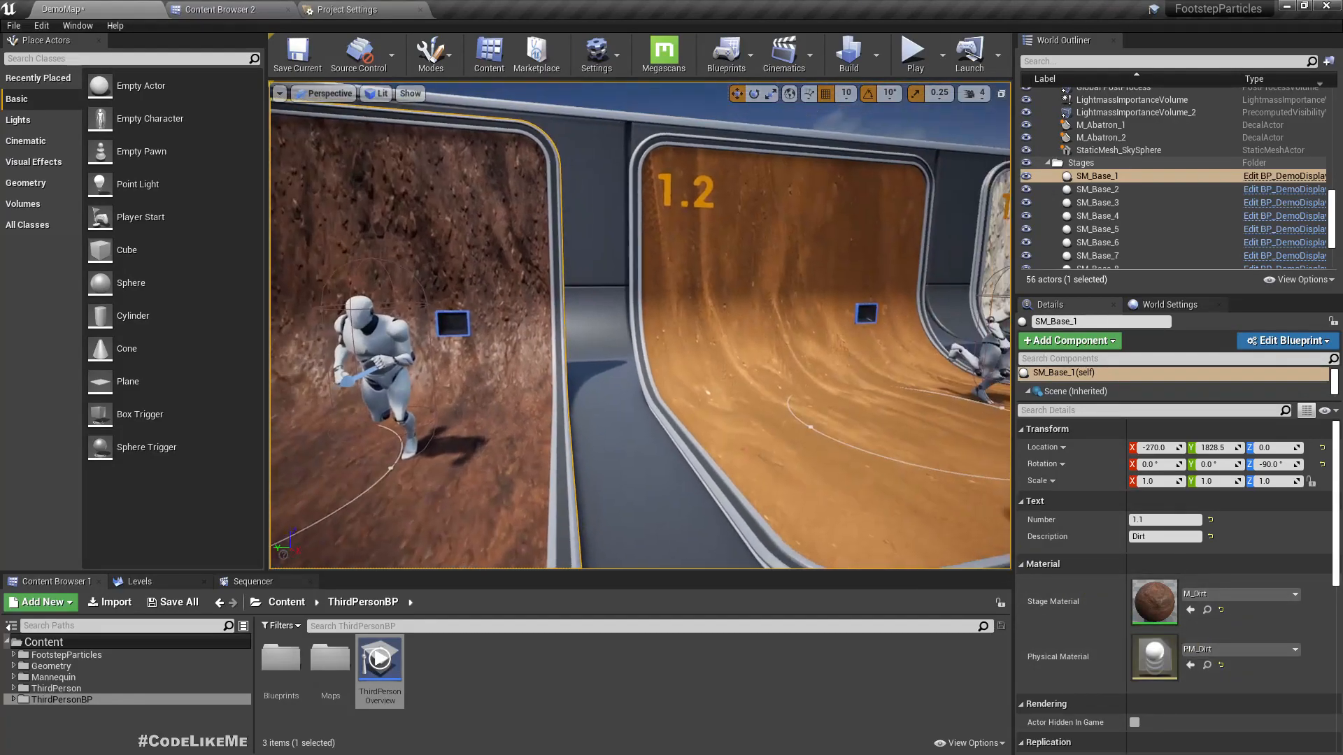
pyautogui.click(1097, 202)
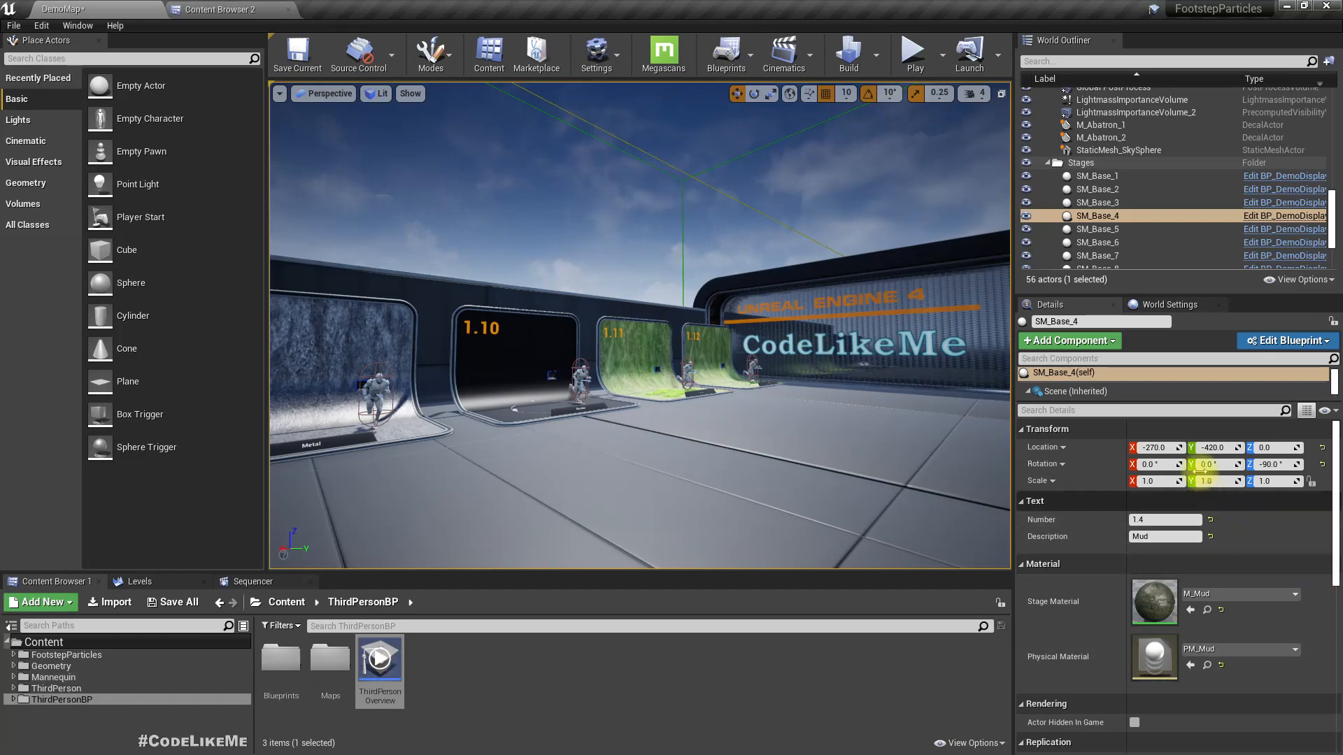
pyautogui.click(1173, 305)
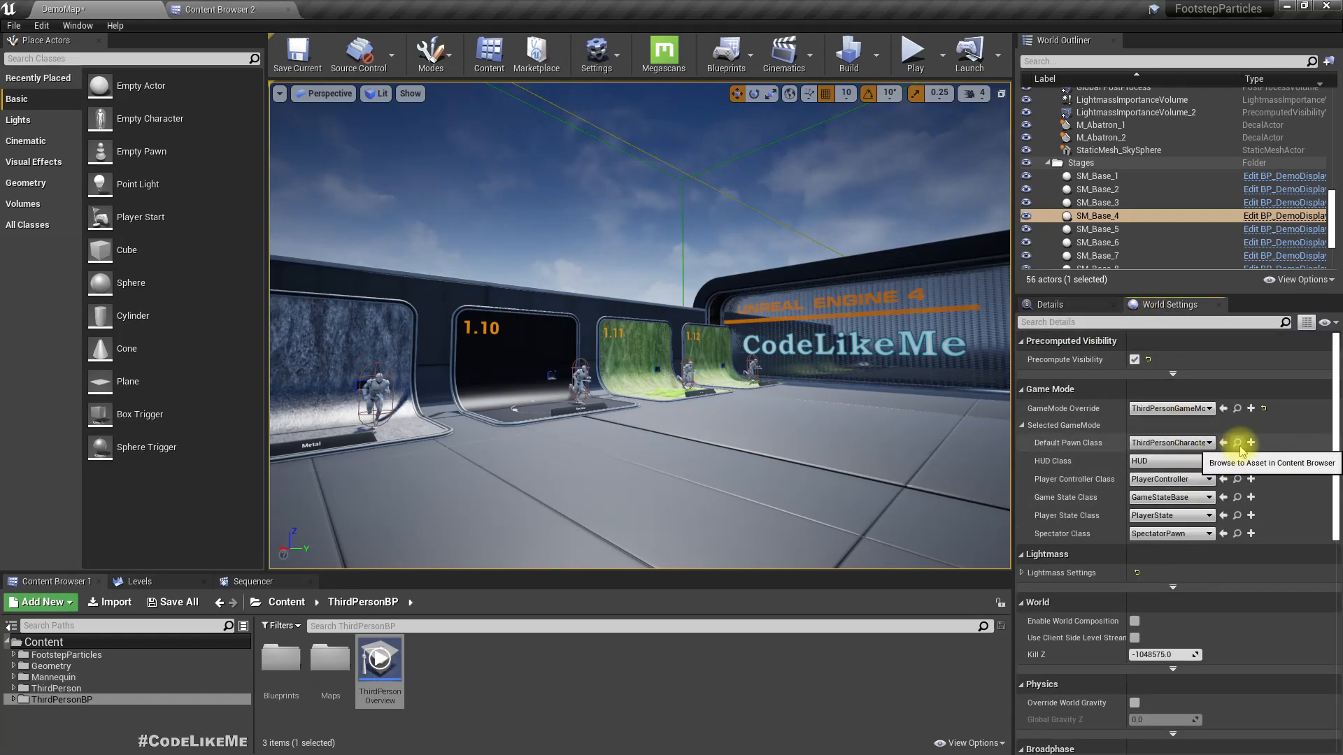
# Open the ThirdPersonCharacter blueprint and select its mesh component.
pyautogui.click(1237, 443)
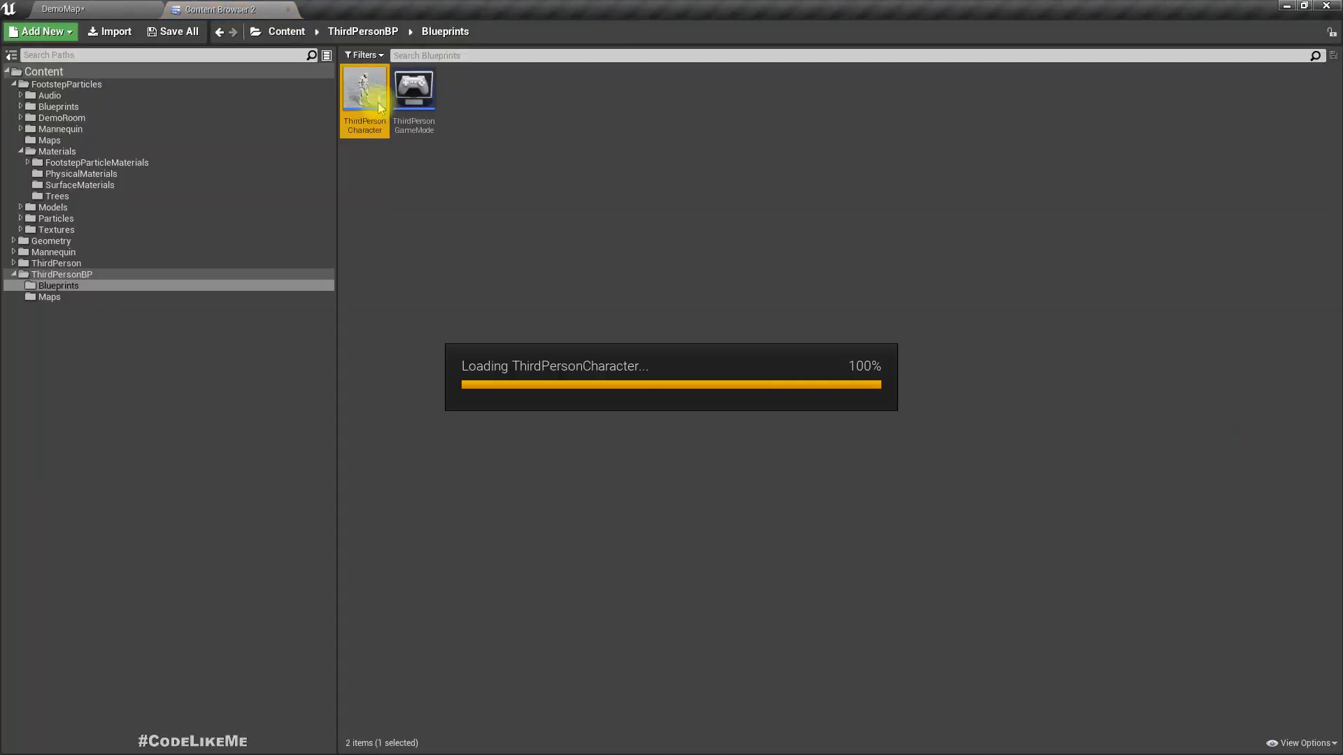
pyautogui.doubleClick(363, 90)
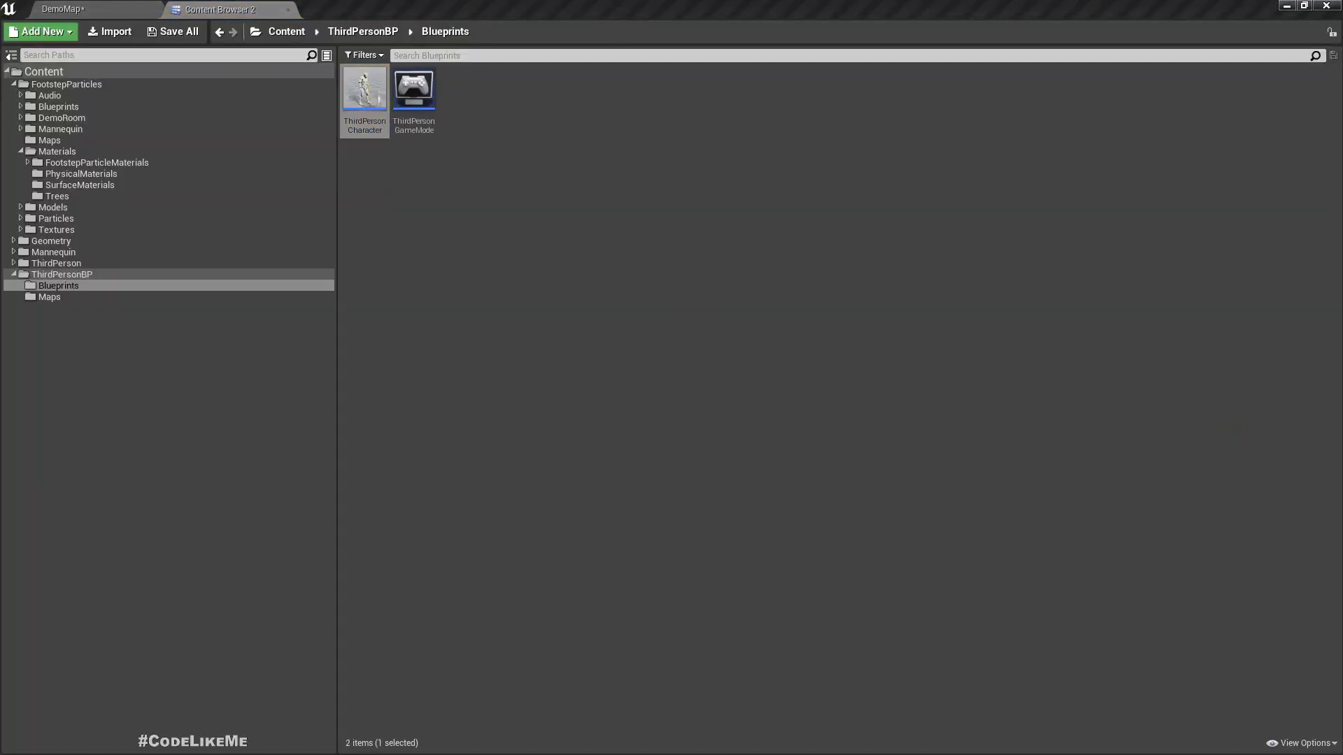
pyautogui.doubleClick(363, 89)
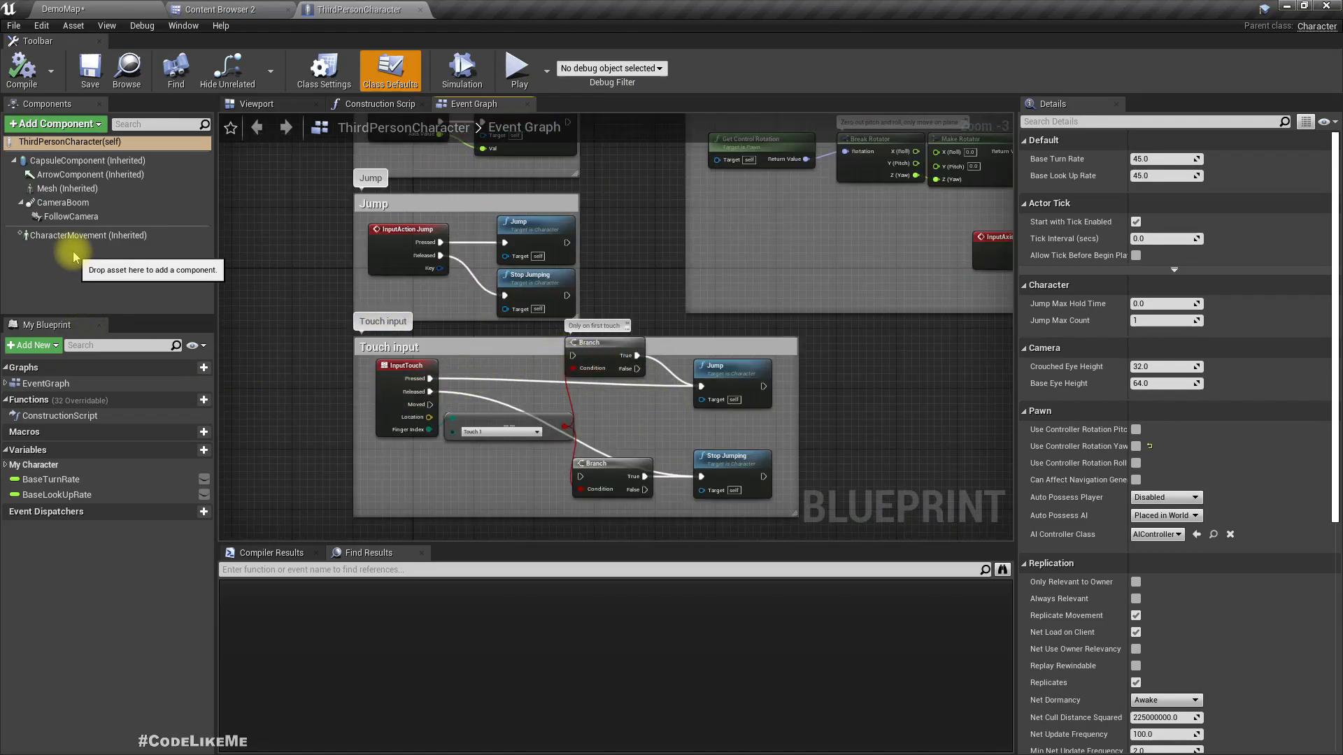
pyautogui.click(67, 188)
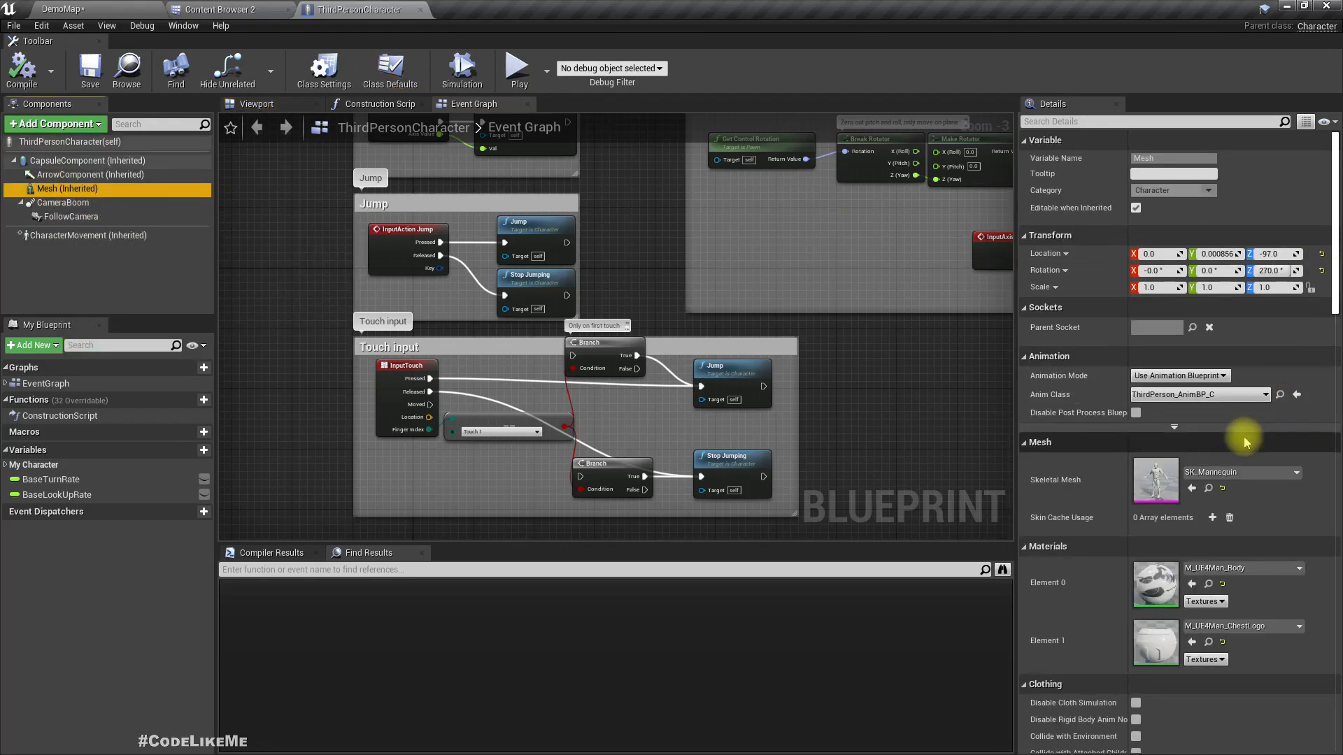
# Open ThirdPerson_AnimBP and drill into the Idle/Run state's ThirdPerson_IdleRun_2D blend space.
pyautogui.click(224, 9)
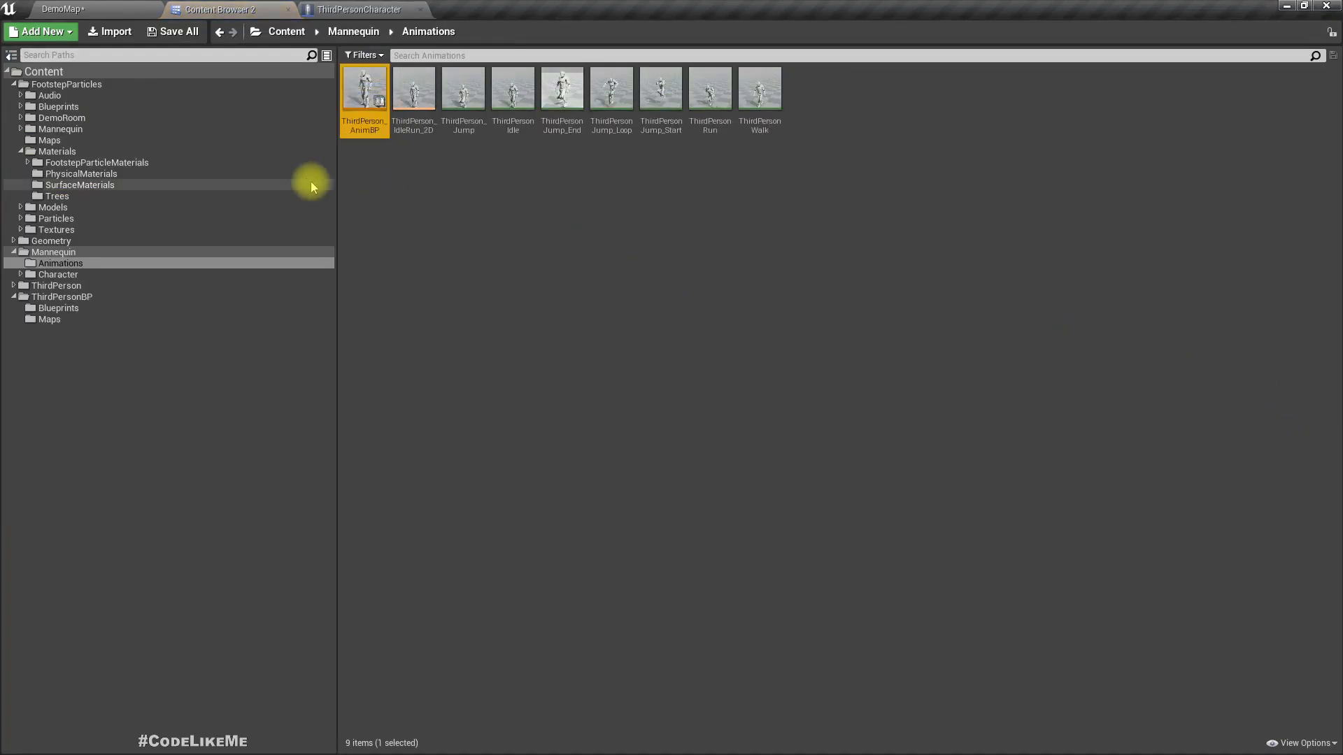
pyautogui.doubleClick(363, 88)
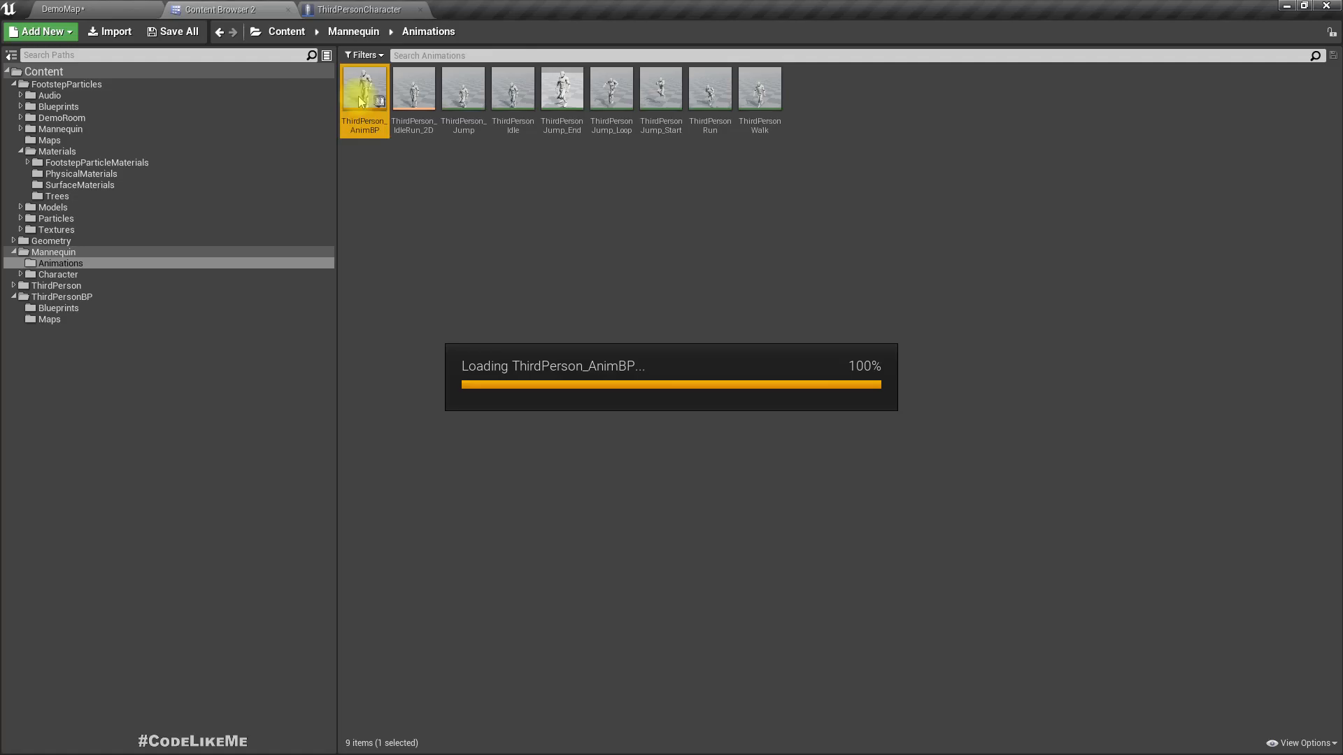
pyautogui.doubleClick(363, 85)
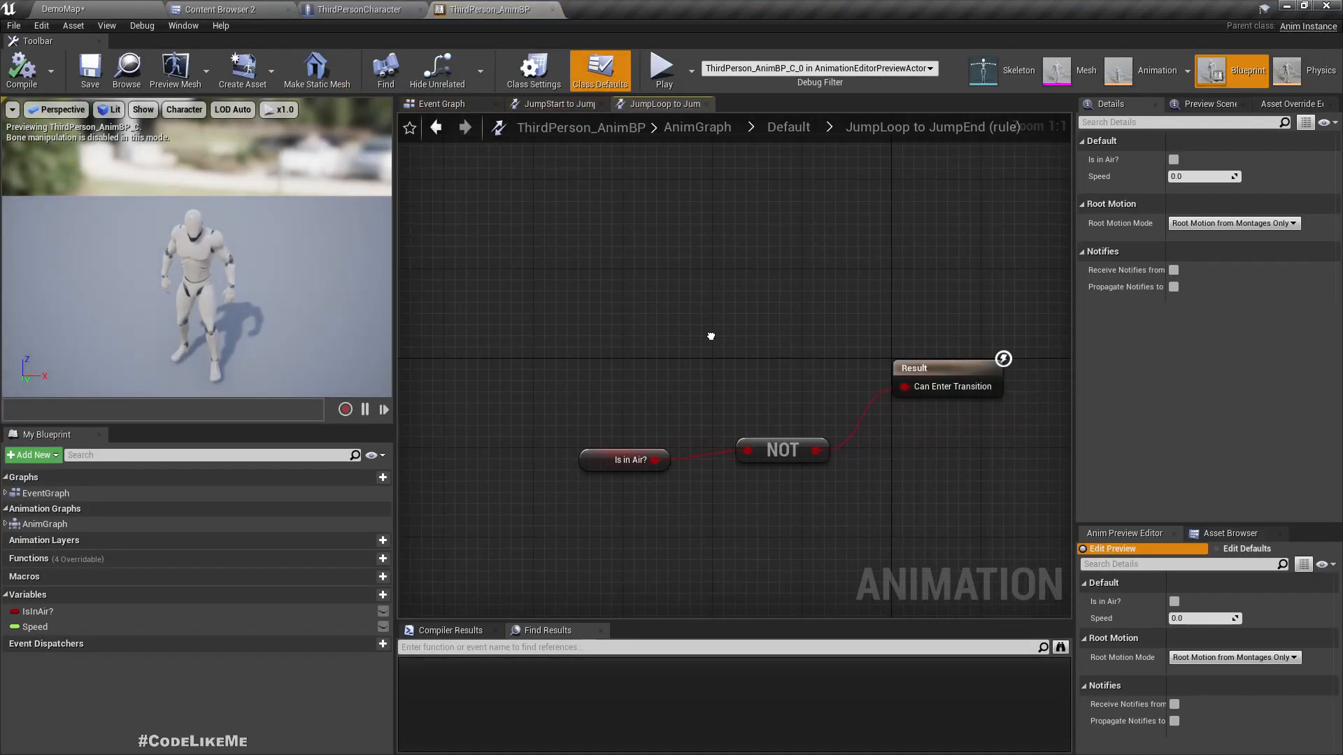
pyautogui.click(442, 103)
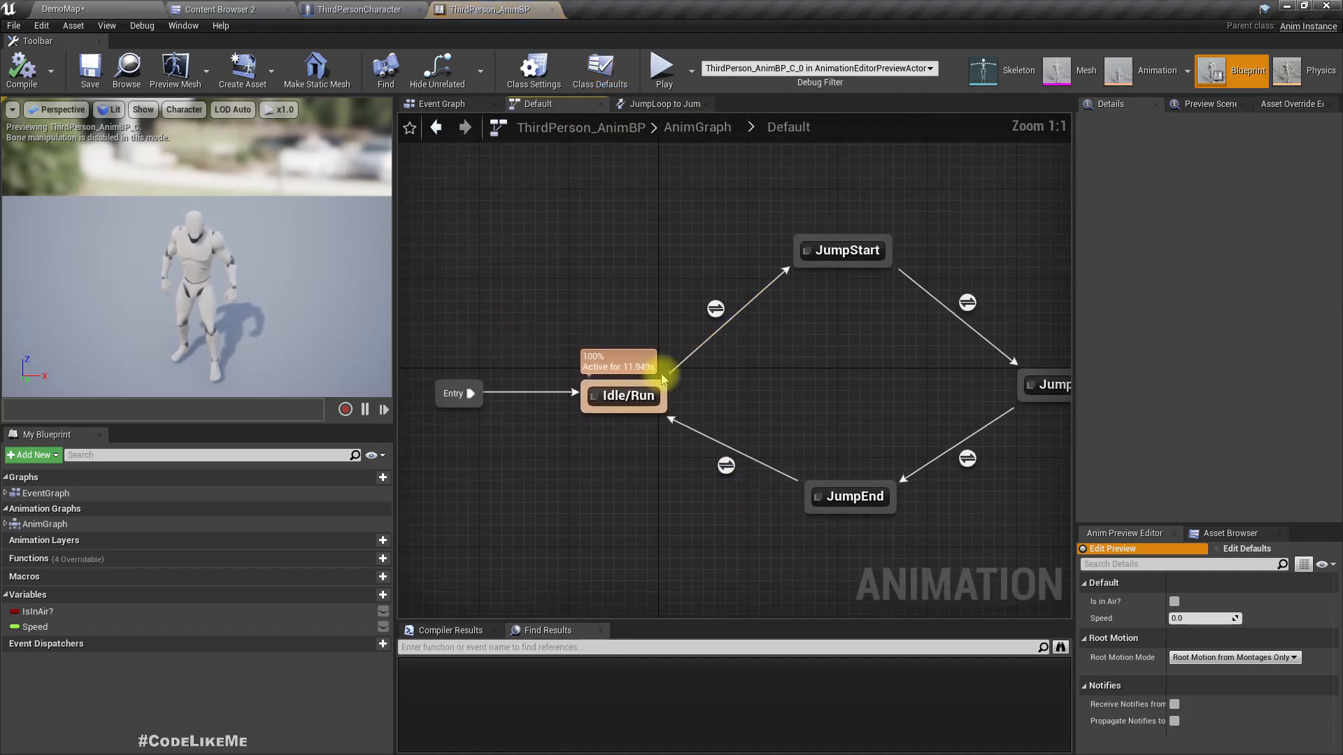
pyautogui.doubleClick(628, 396)
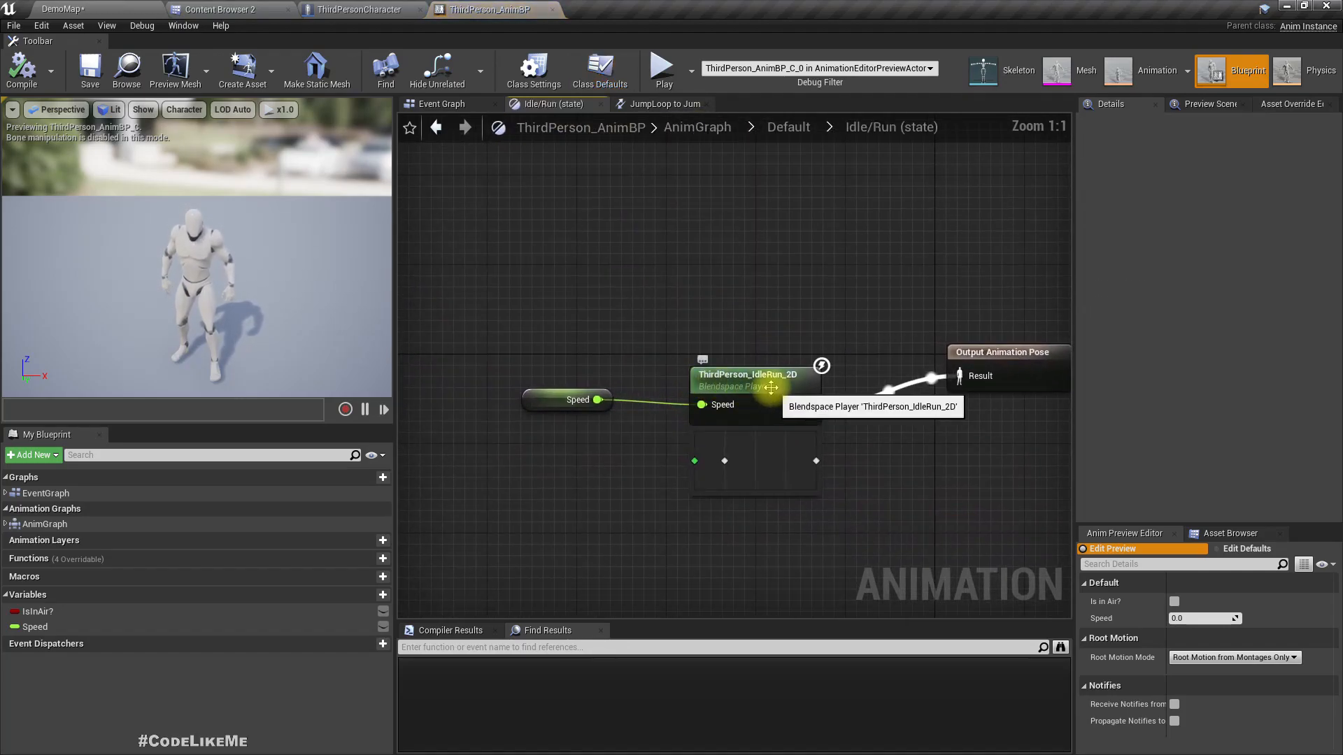
pyautogui.doubleClick(748, 375)
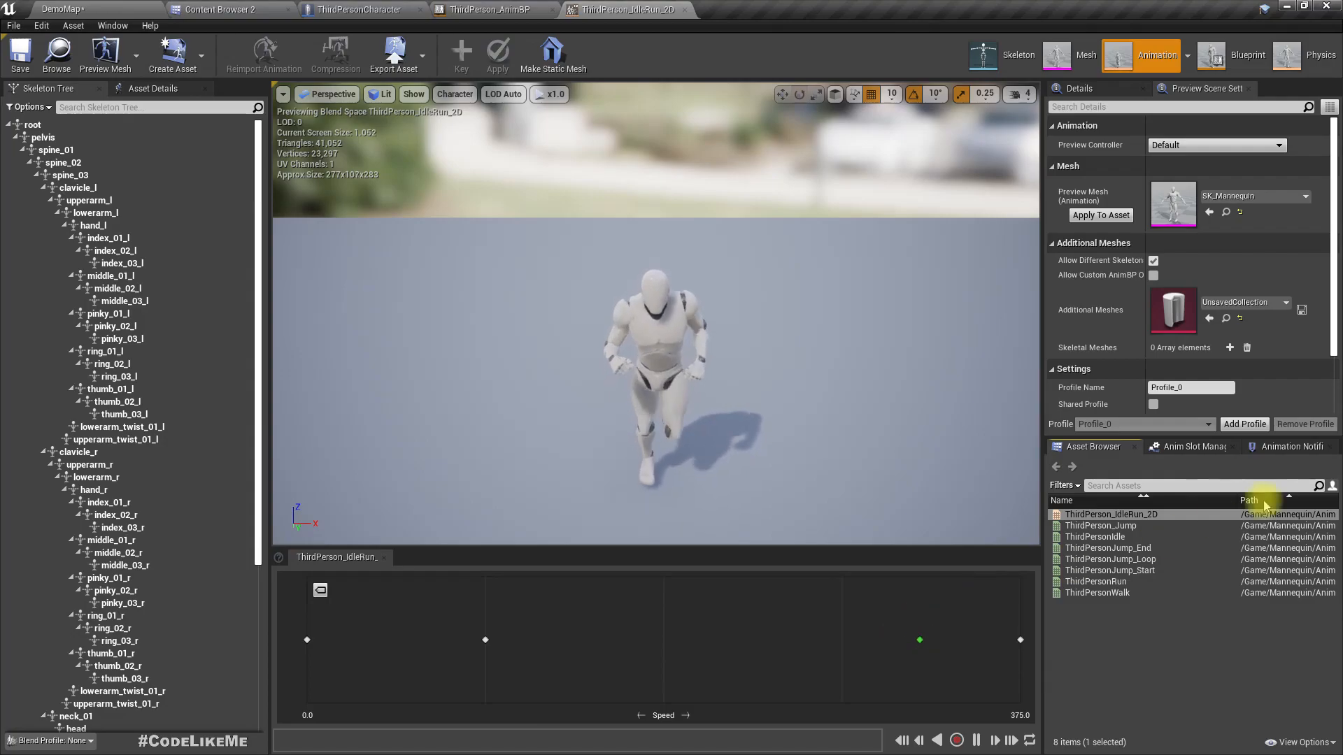
pyautogui.moveTo(1096, 581)
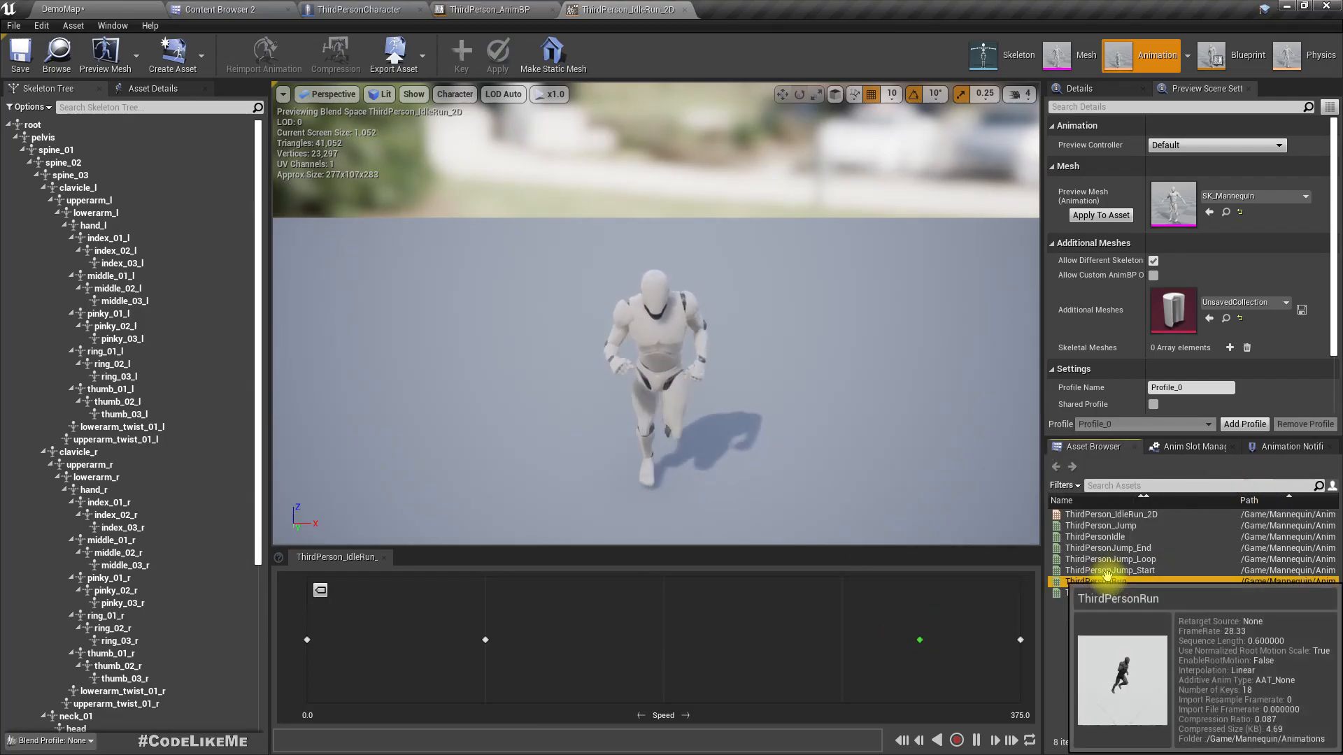
# Open ThirdPersonRun, find the left foot contact and add a Footstep_L notify.
pyautogui.doubleClick(1105, 580)
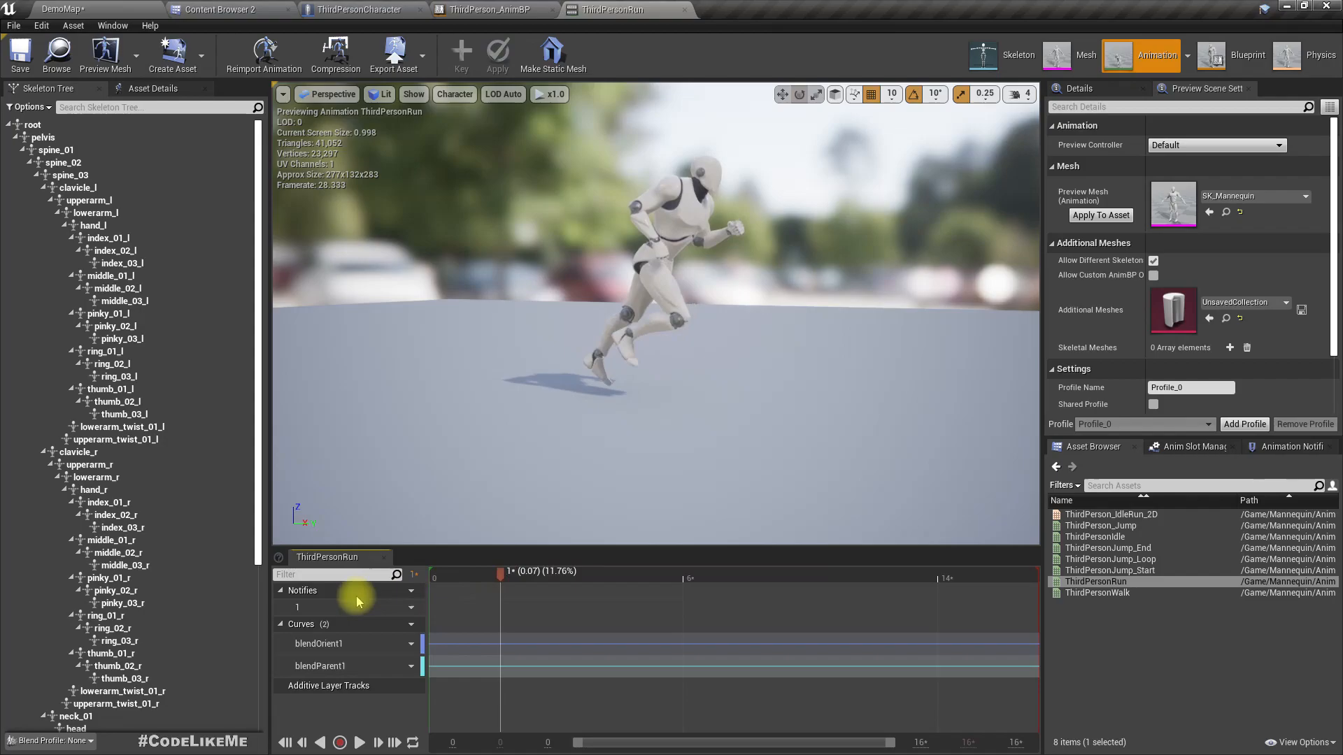
pyautogui.click(606, 595)
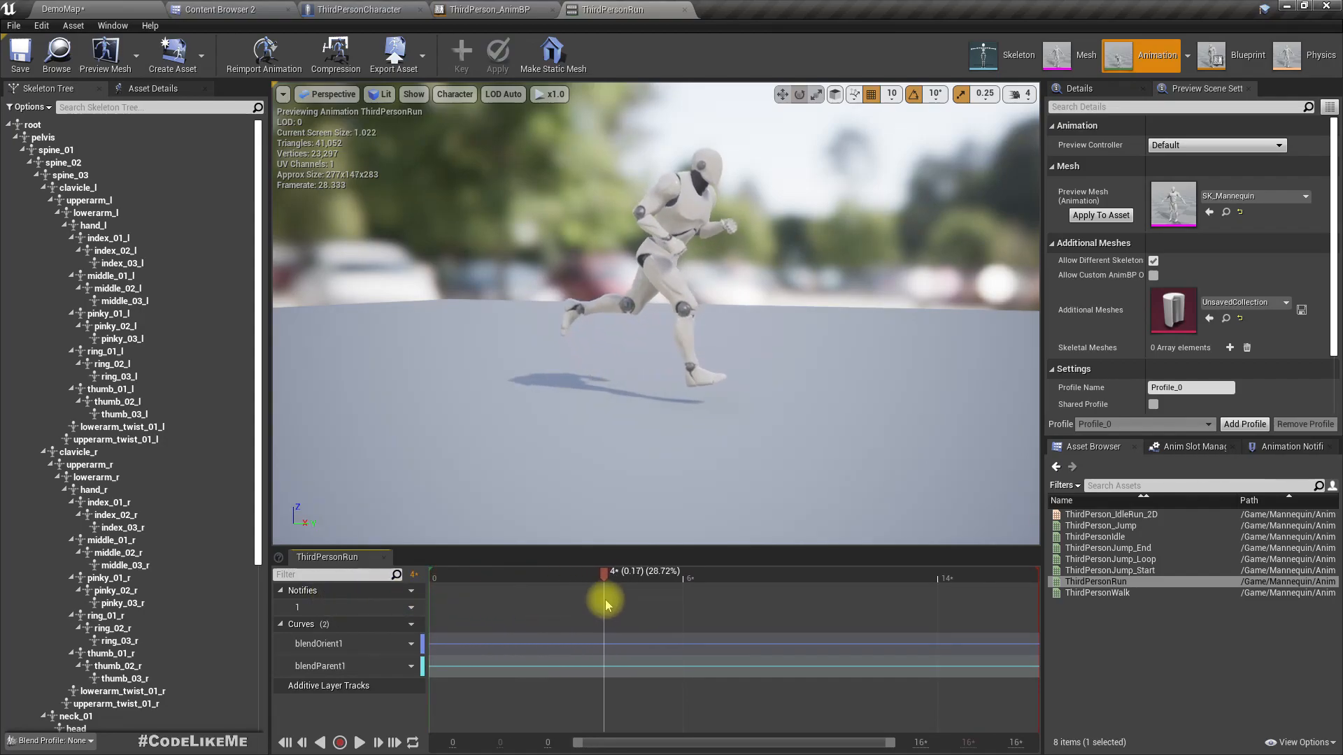
pyautogui.moveTo(606, 599); pyautogui.dragTo(653, 600)
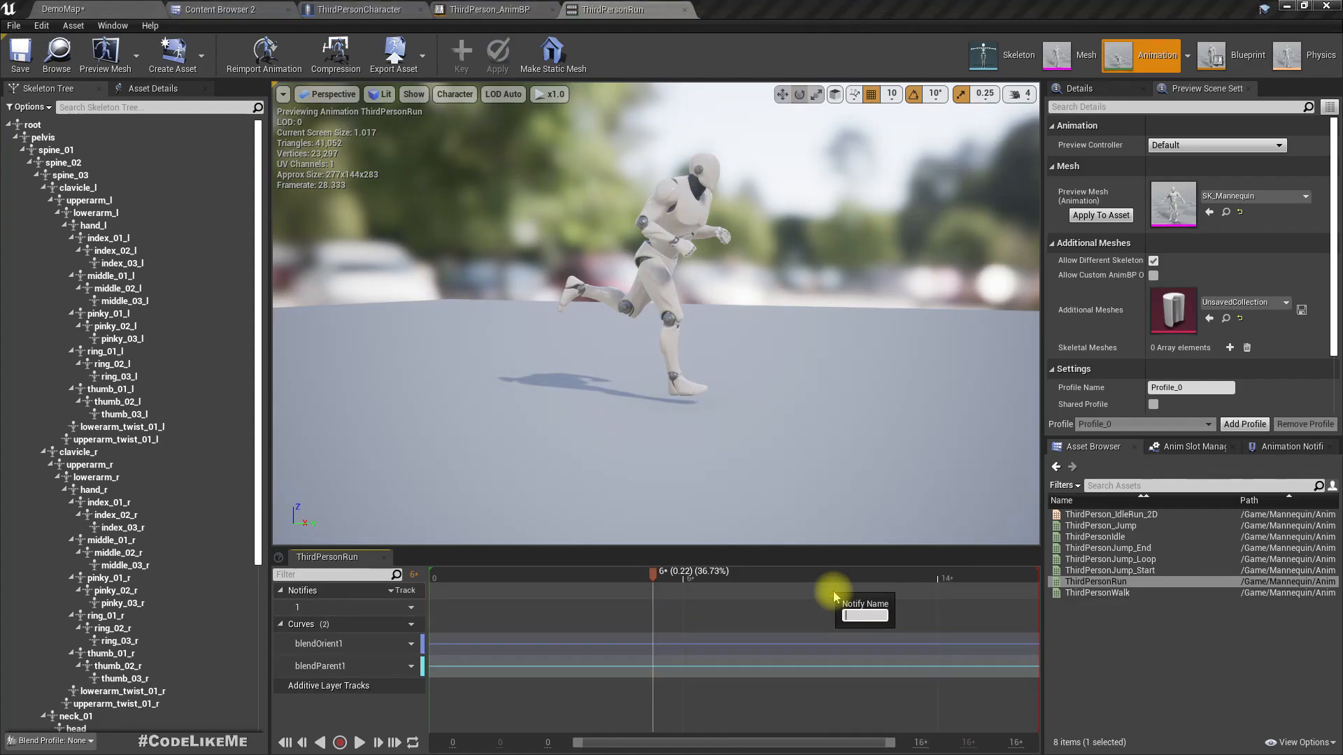
pyautogui.write('Fo')
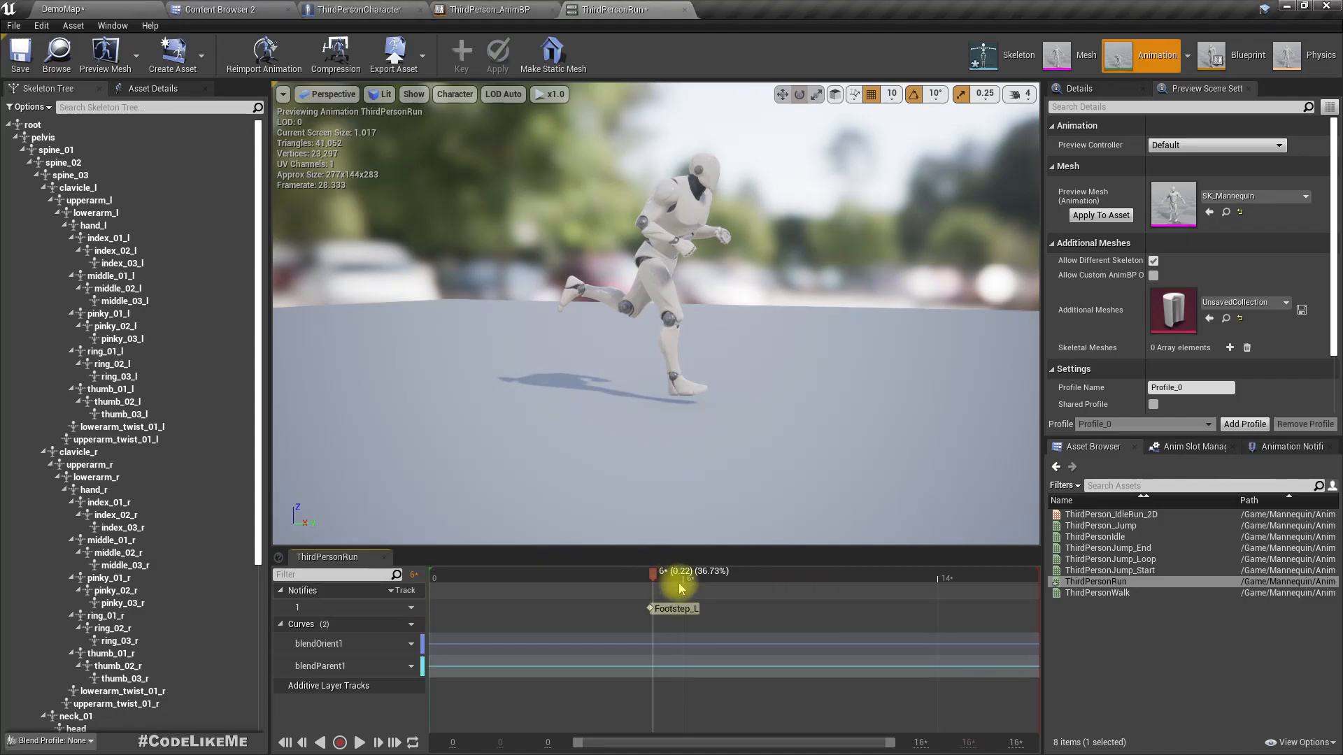
pyautogui.moveTo(680, 587); pyautogui.dragTo(672, 581)
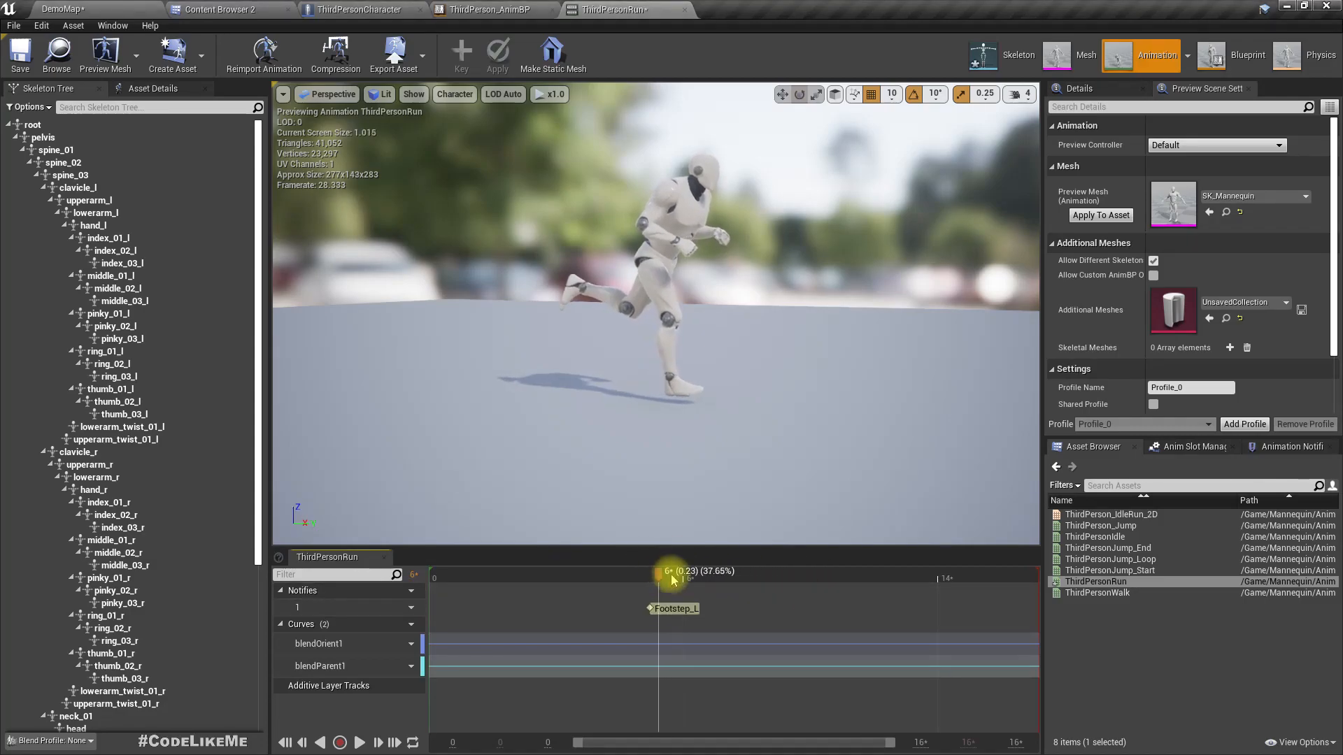
pyautogui.rightClick(674, 607)
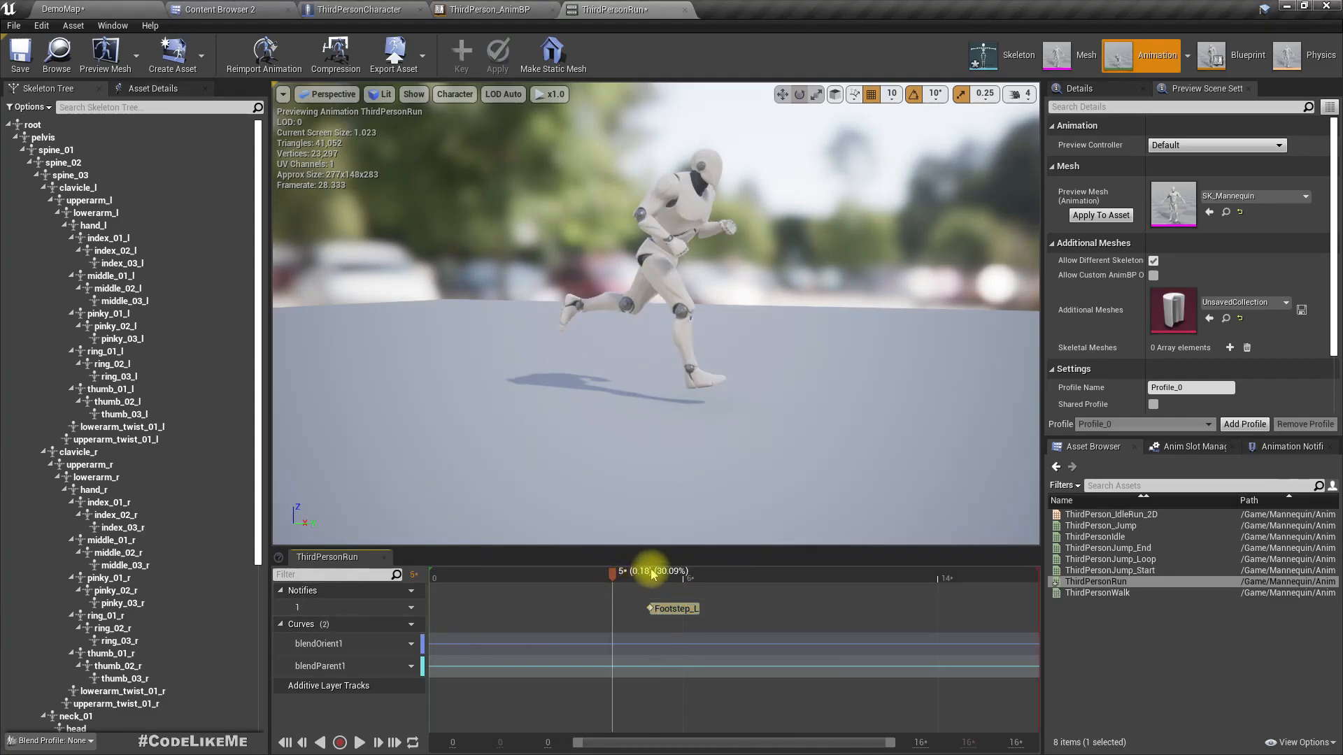
# Move the left notify to frame 15, add a Footstep_Right notify at the right contact, and save.
pyautogui.moveTo(613, 572); pyautogui.dragTo(797, 571)
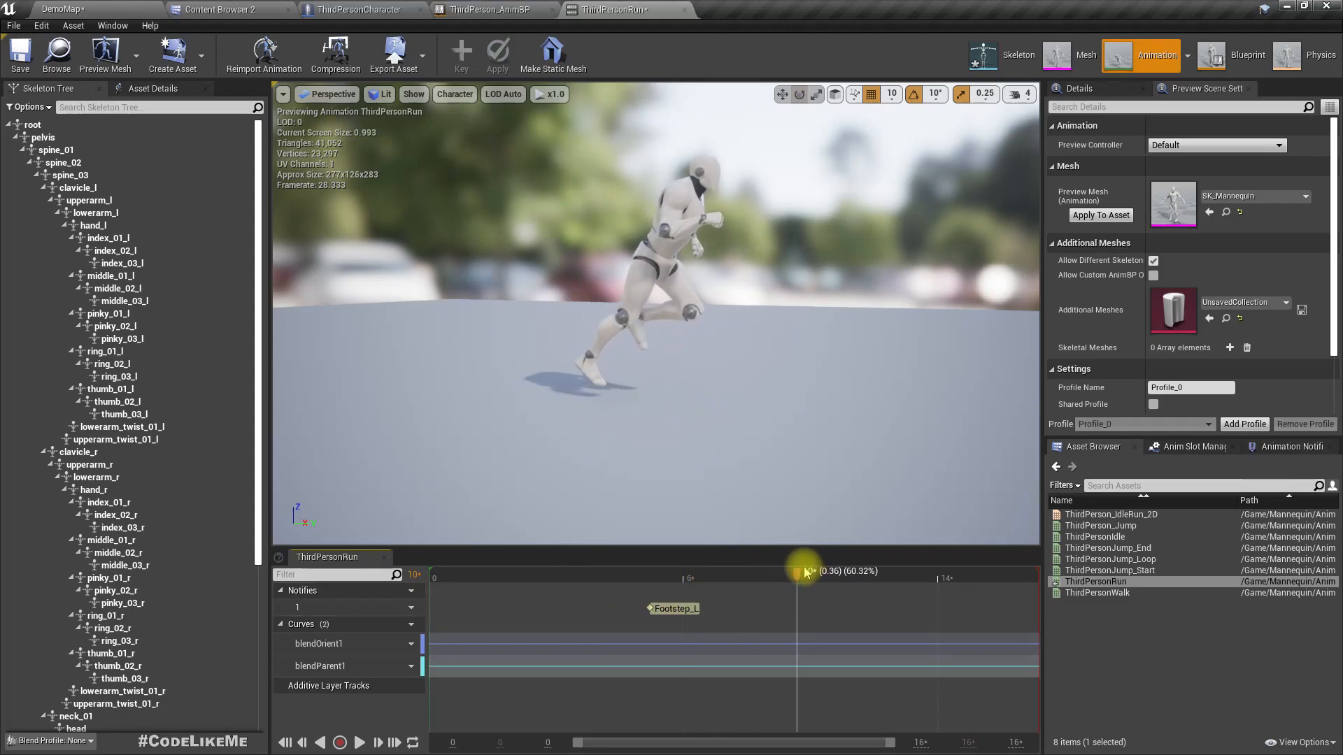
pyautogui.moveTo(801, 571); pyautogui.dragTo(985, 572)
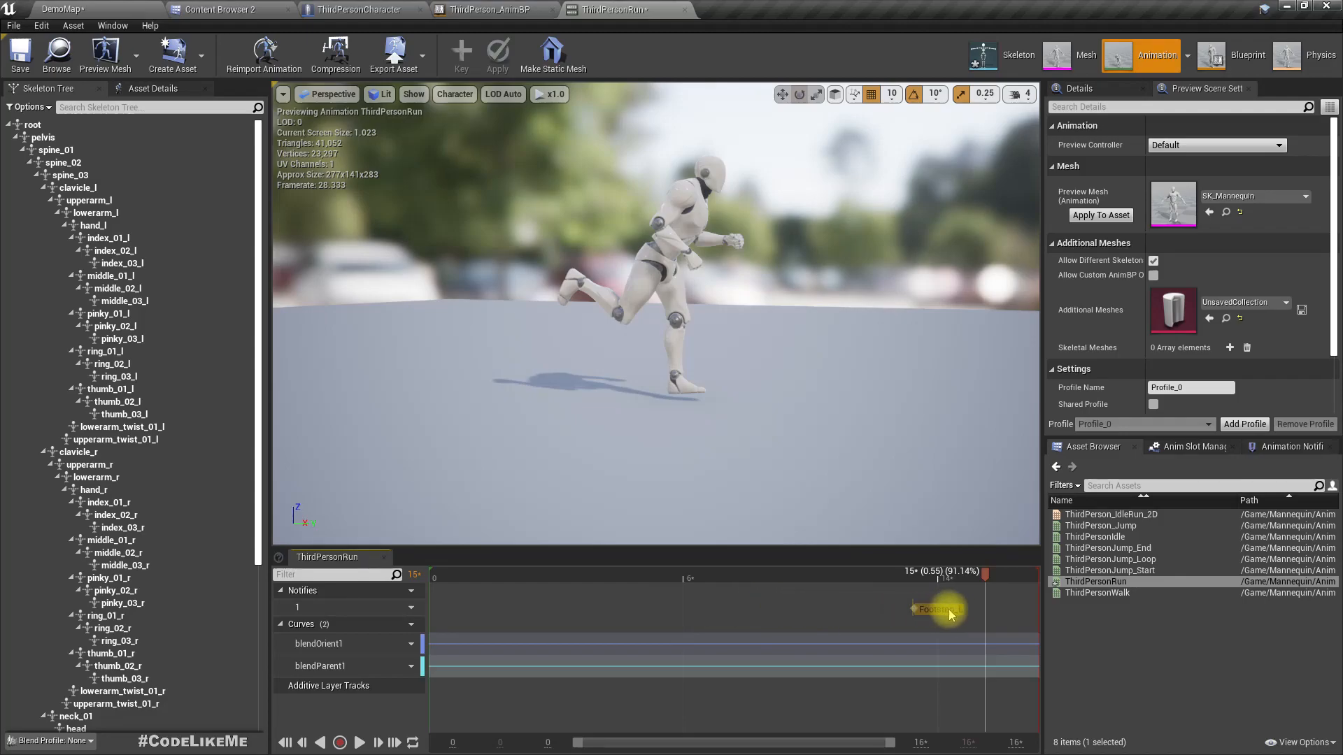
pyautogui.moveTo(938, 608); pyautogui.dragTo(1011, 608)
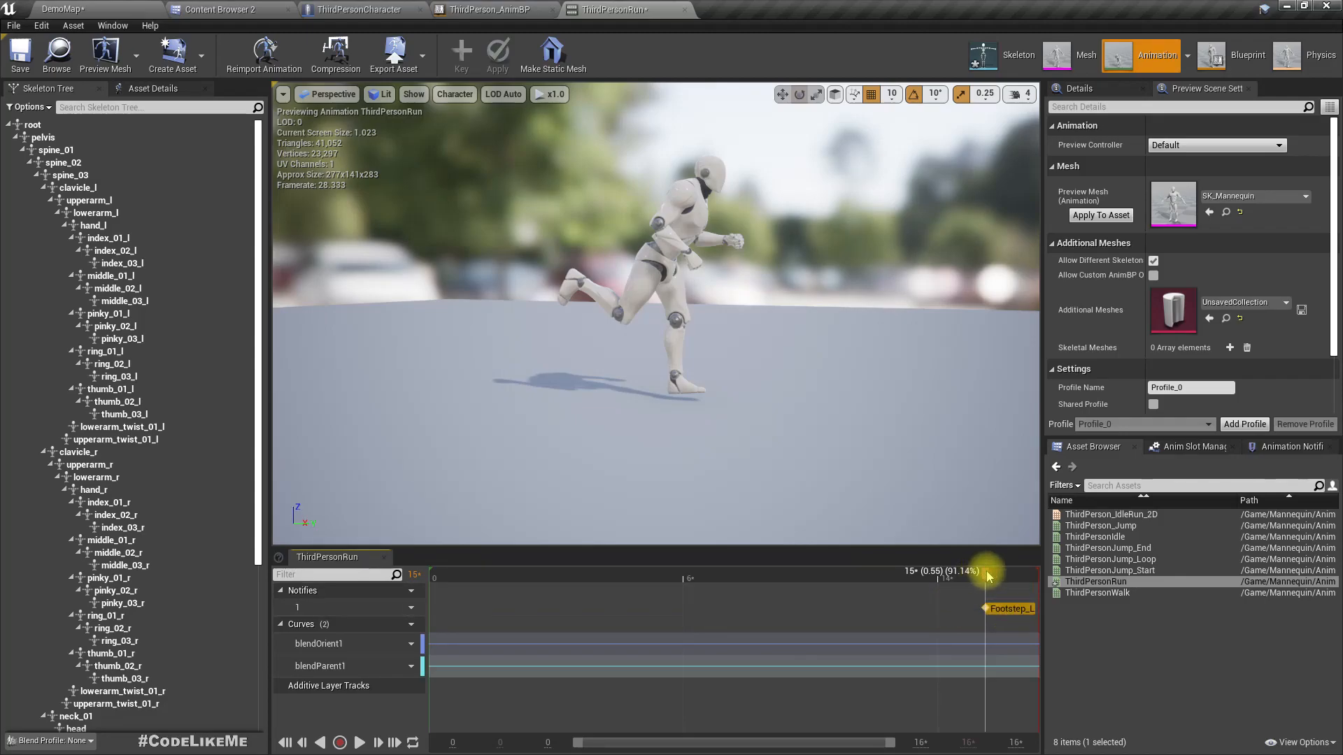
pyautogui.moveTo(985, 571); pyautogui.dragTo(685, 572)
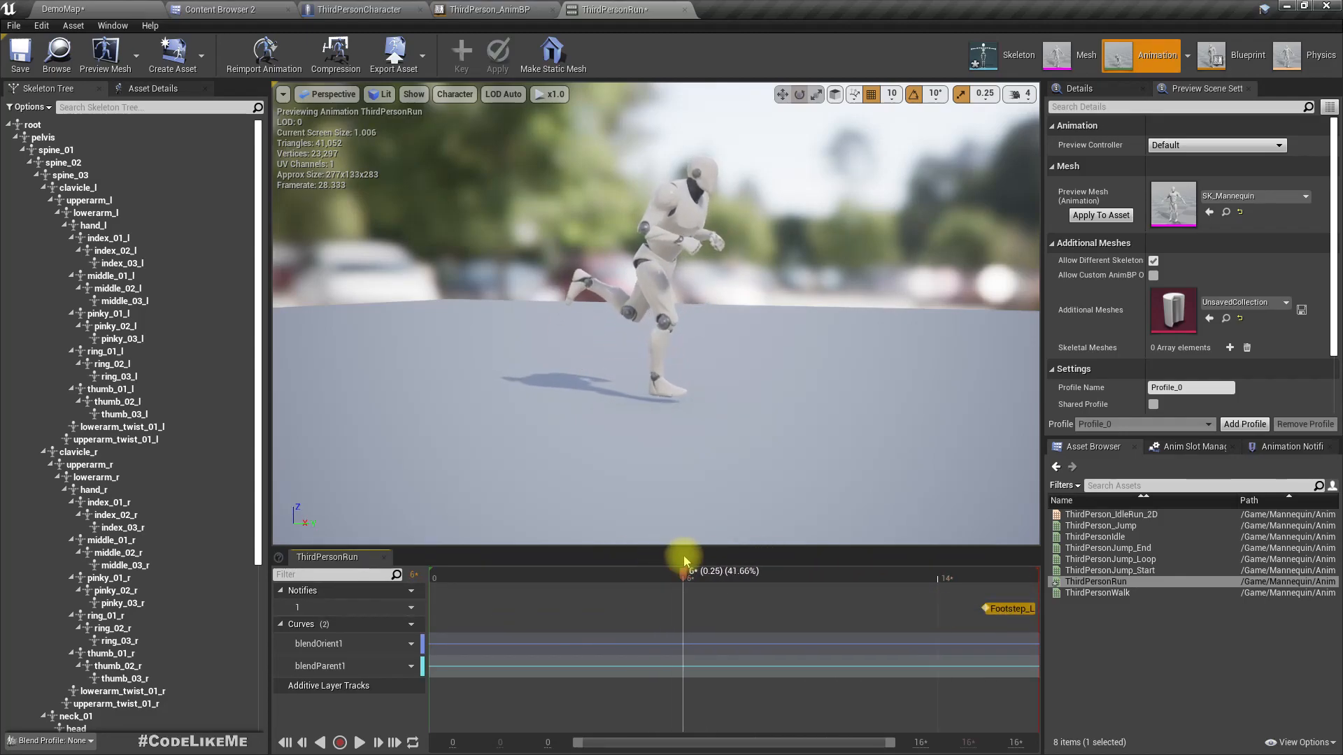
pyautogui.moveTo(686, 571); pyautogui.dragTo(676, 608)
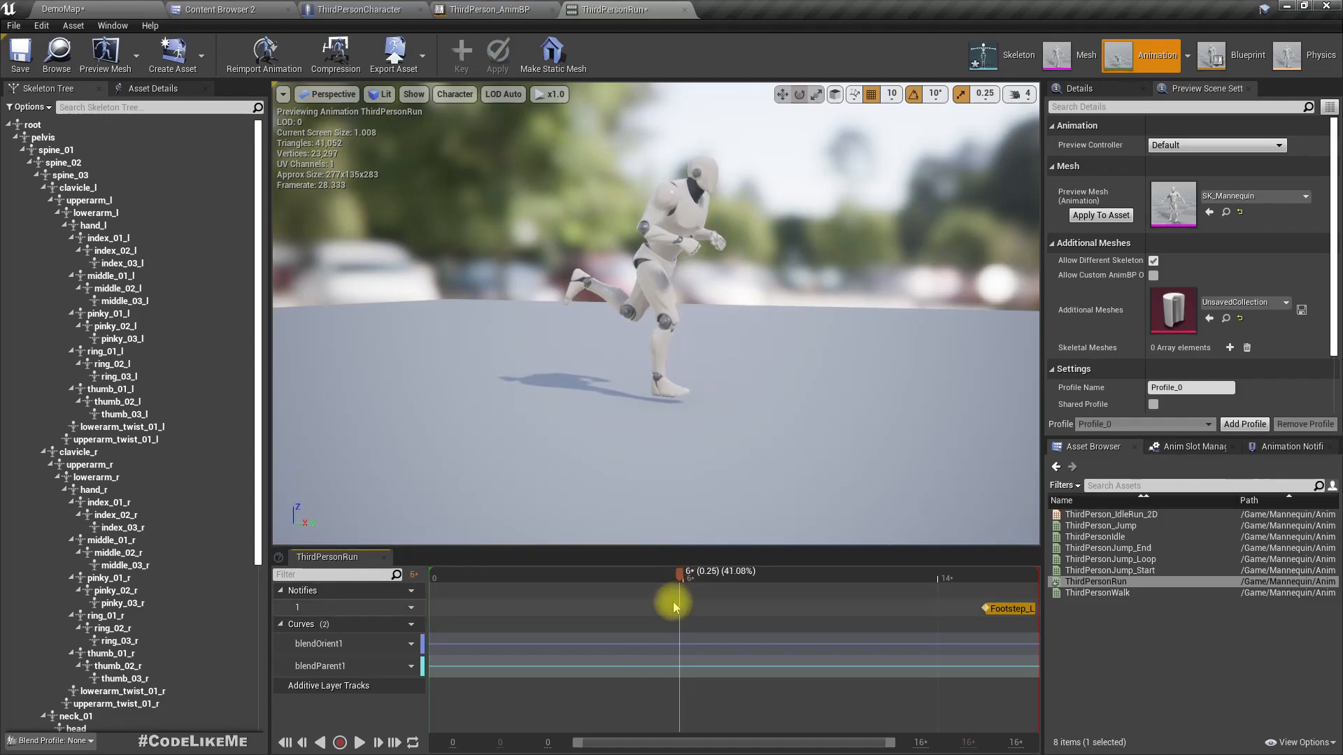
pyautogui.rightClick(677, 606)
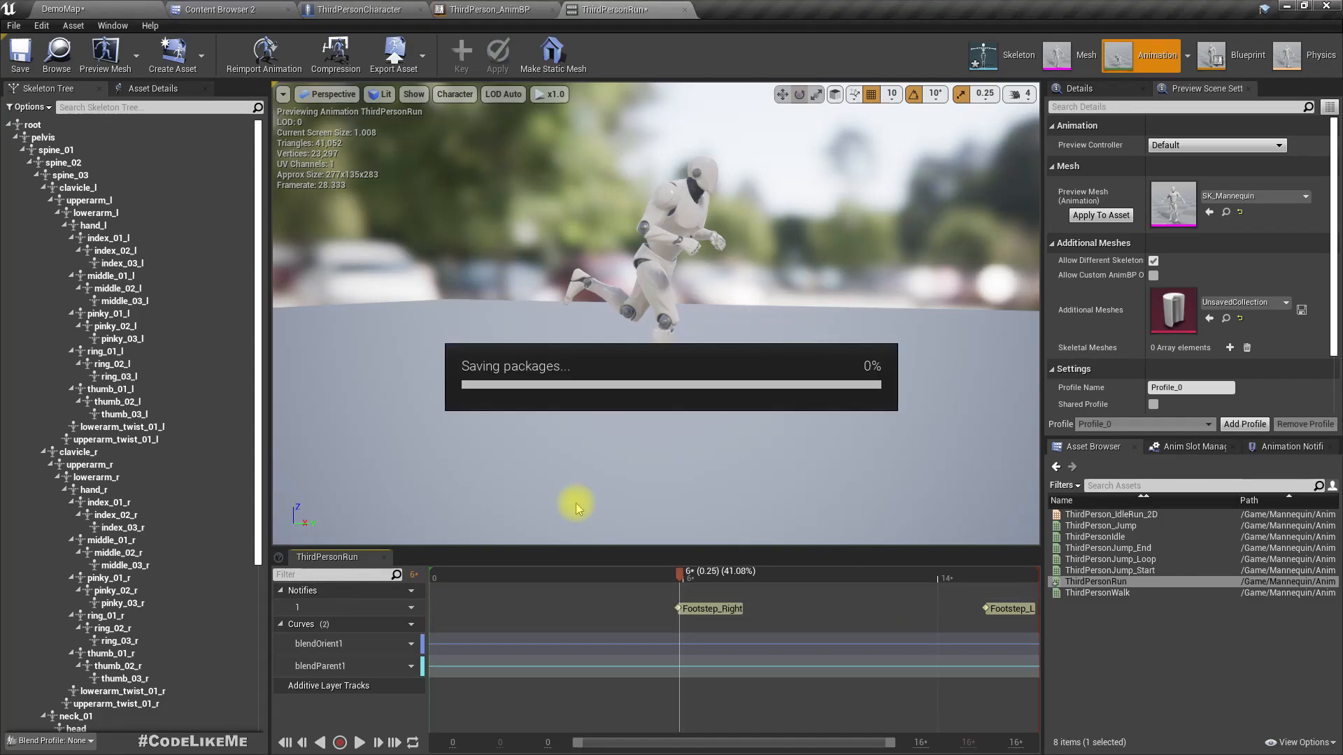
pyautogui.click(491, 9)
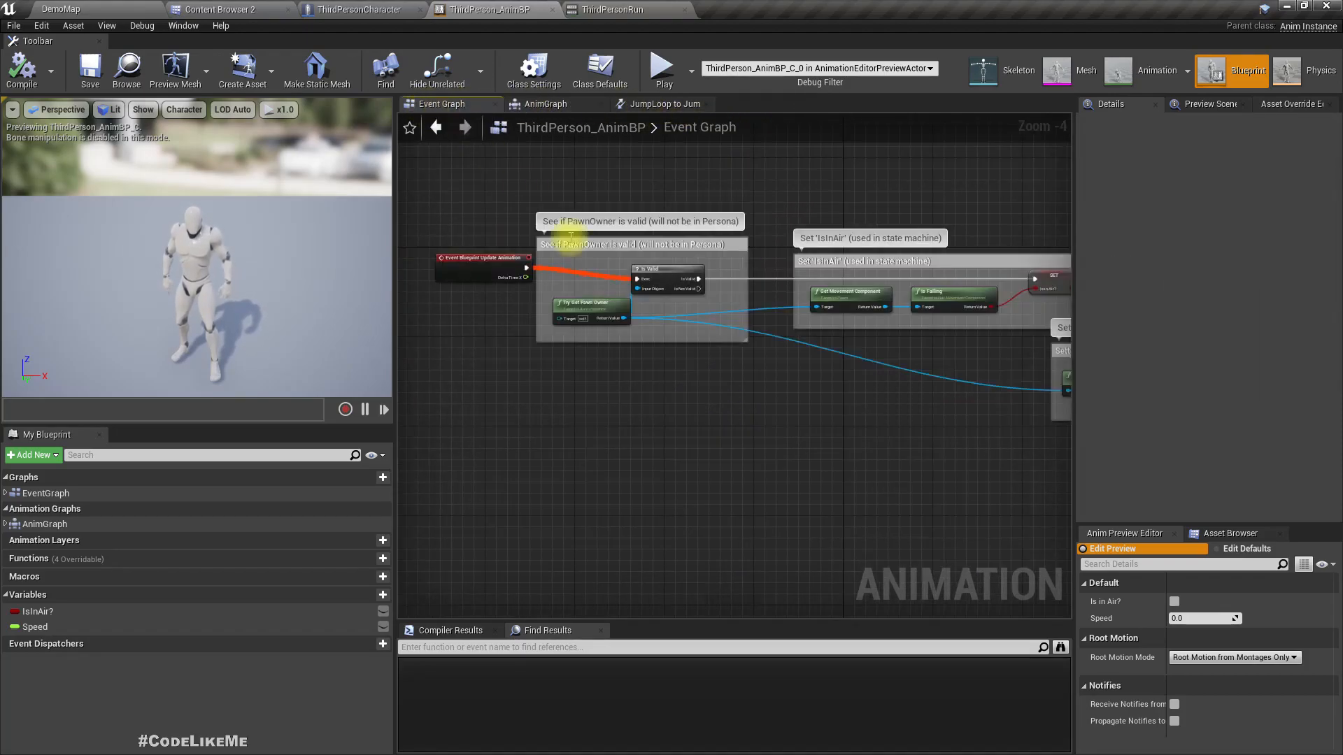
# Add an AnimNotify_Footstep_L event via a 'footst' search and go back to ThirdPersonRun.
pyautogui.rightClick(514, 304)
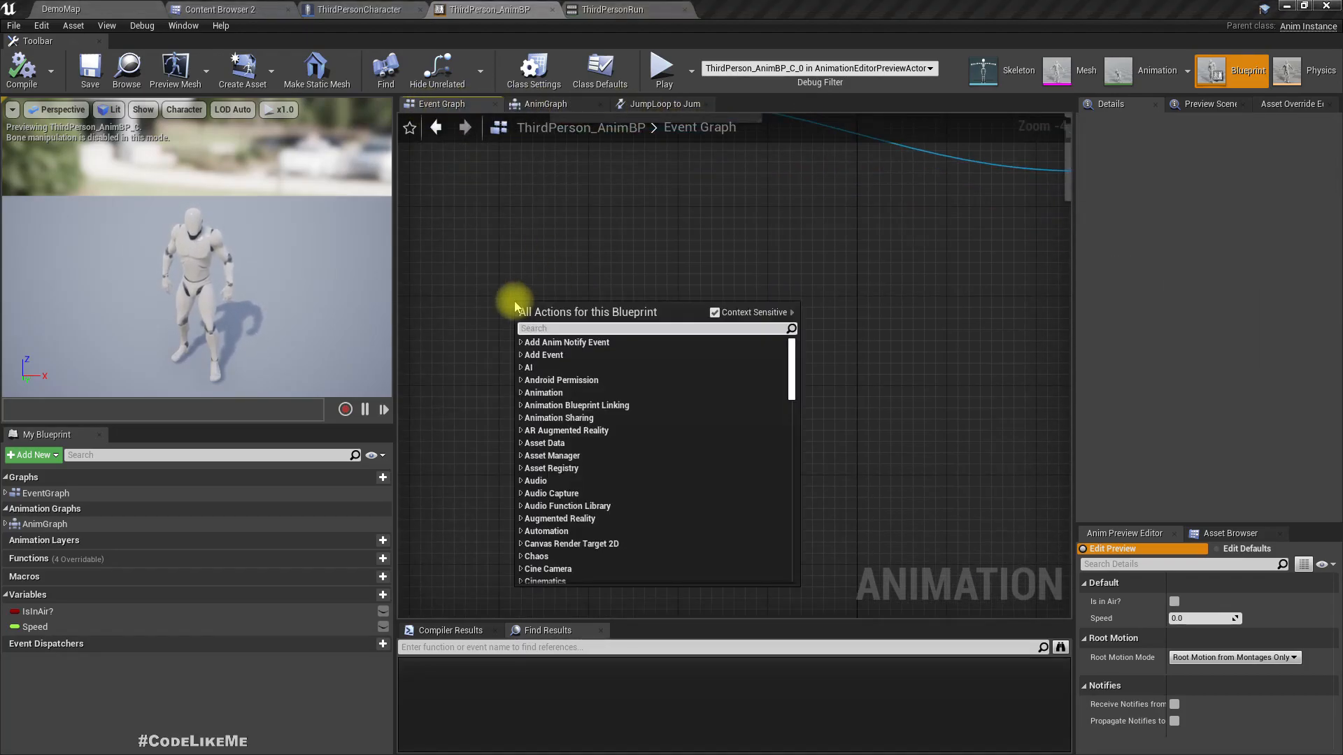
pyautogui.write('footst')
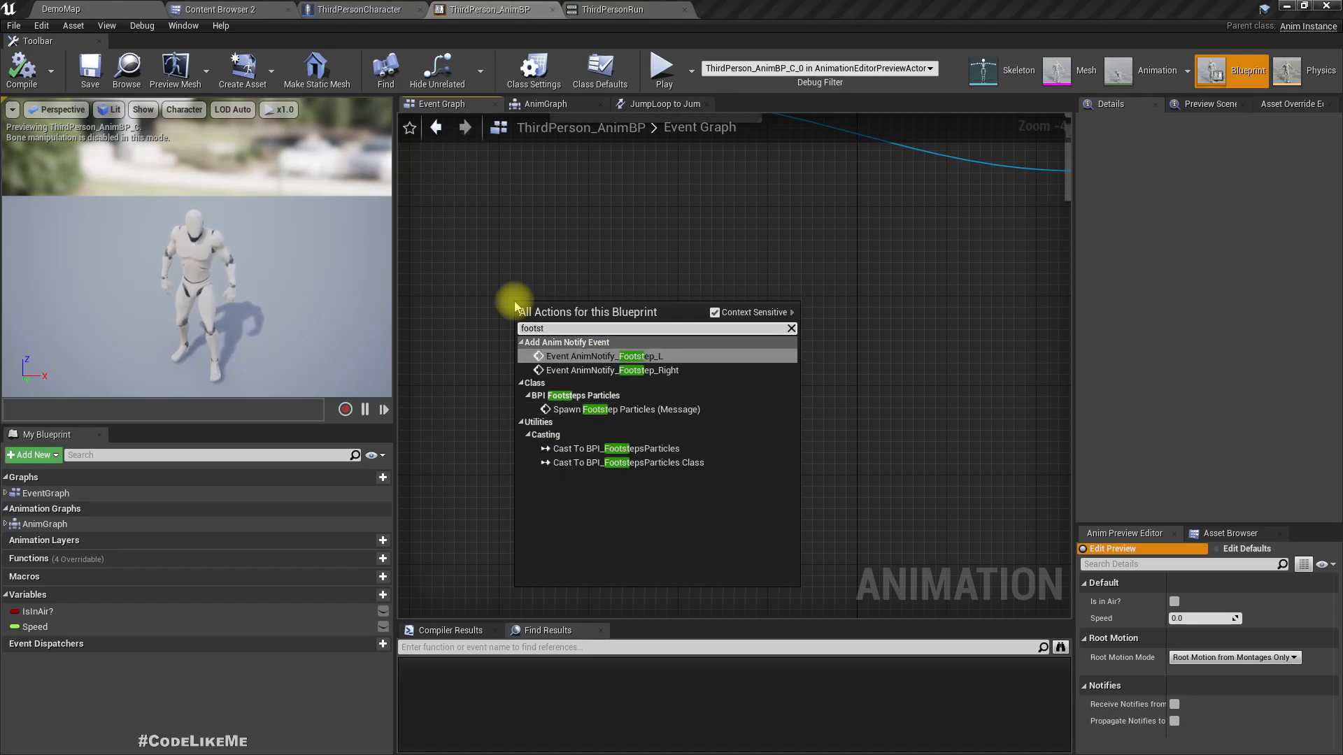
pyautogui.click(604, 355)
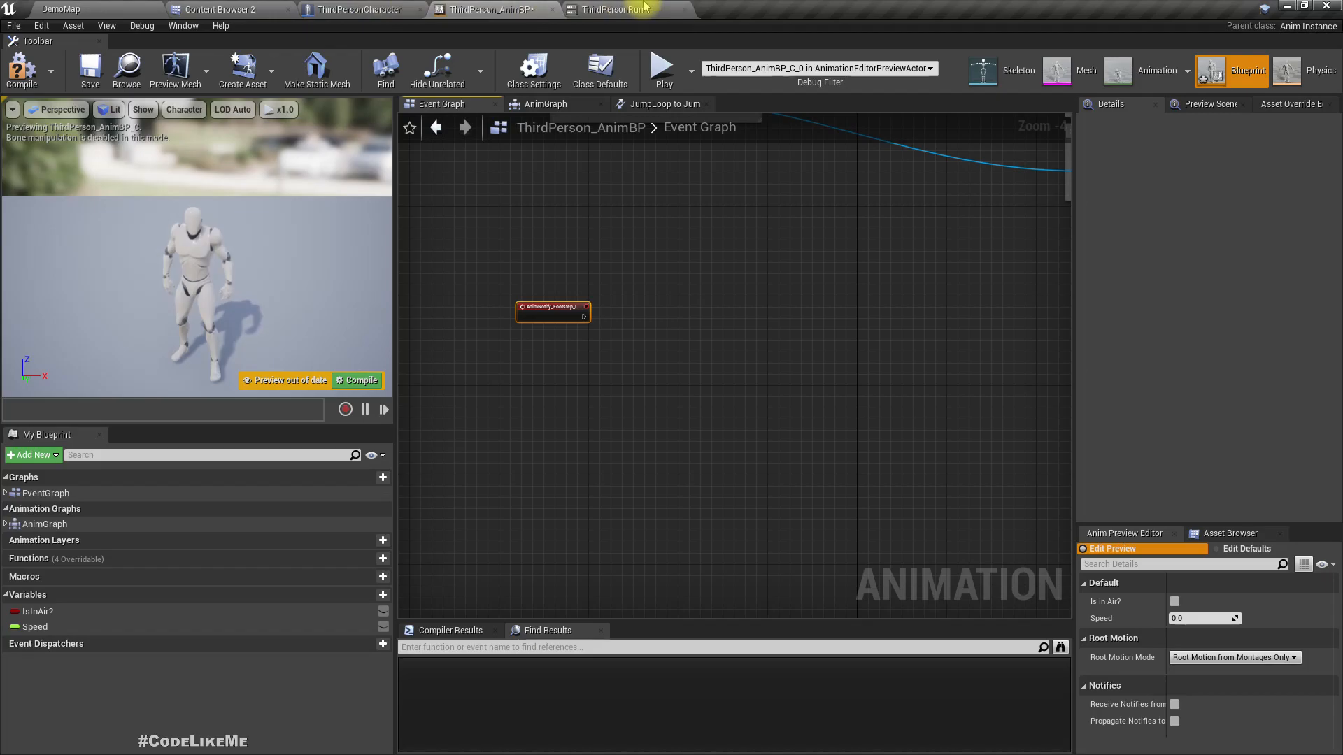
pyautogui.click(610, 9)
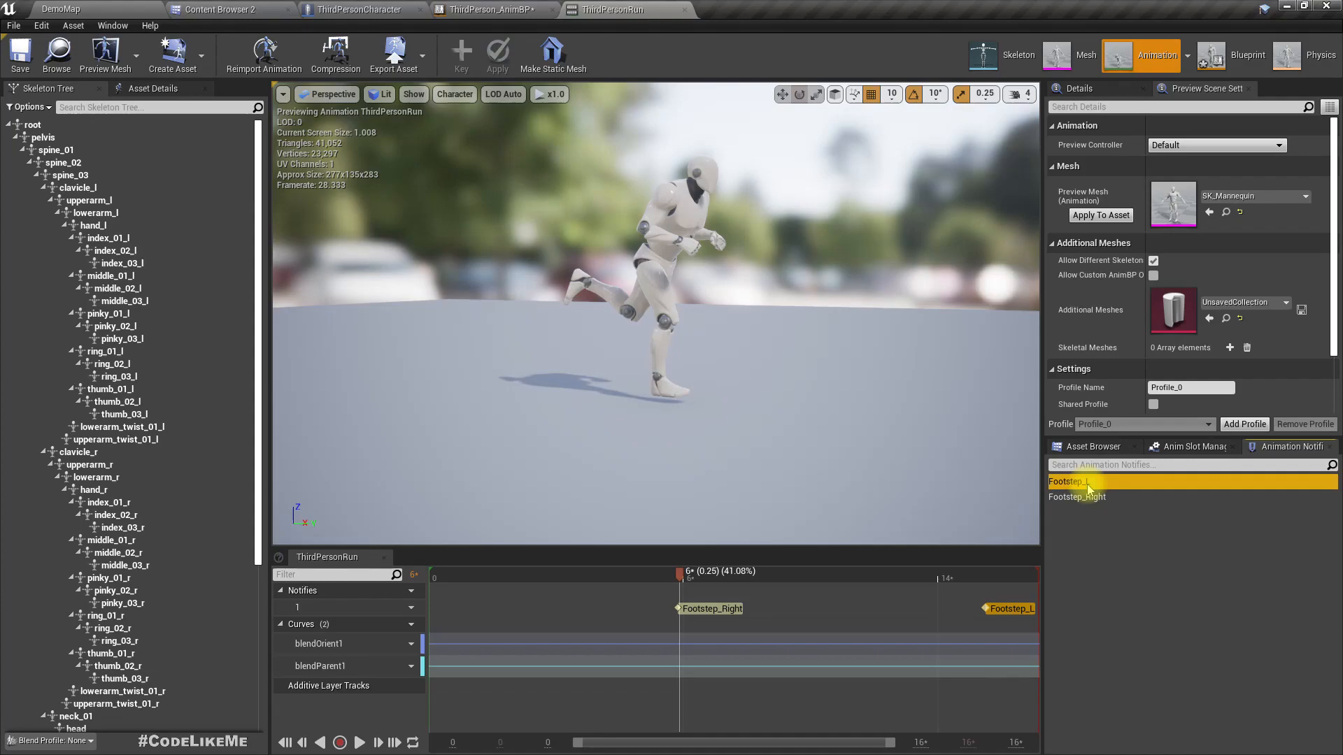
# Rename the Footstep_L notify to Footstep_Left in the Animation Notifications panel.
pyautogui.rightClick(1077, 482)
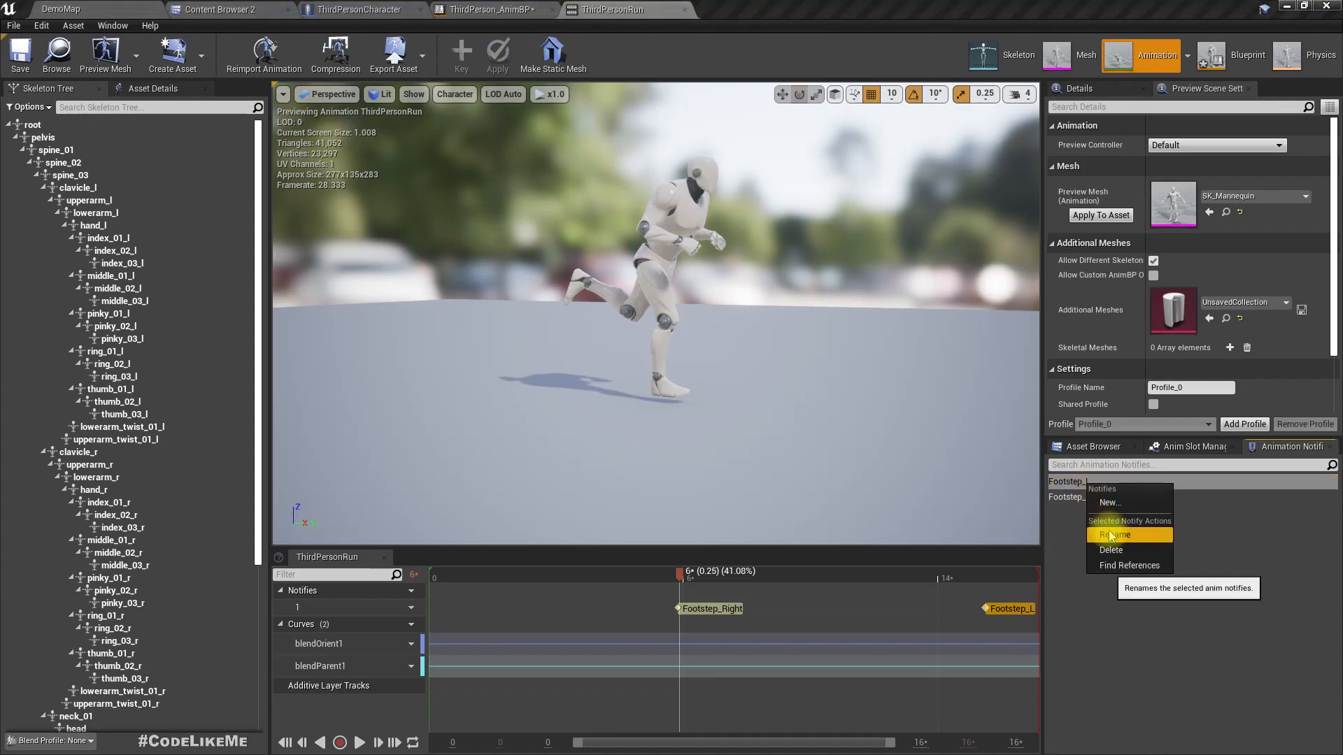
pyautogui.click(1115, 534)
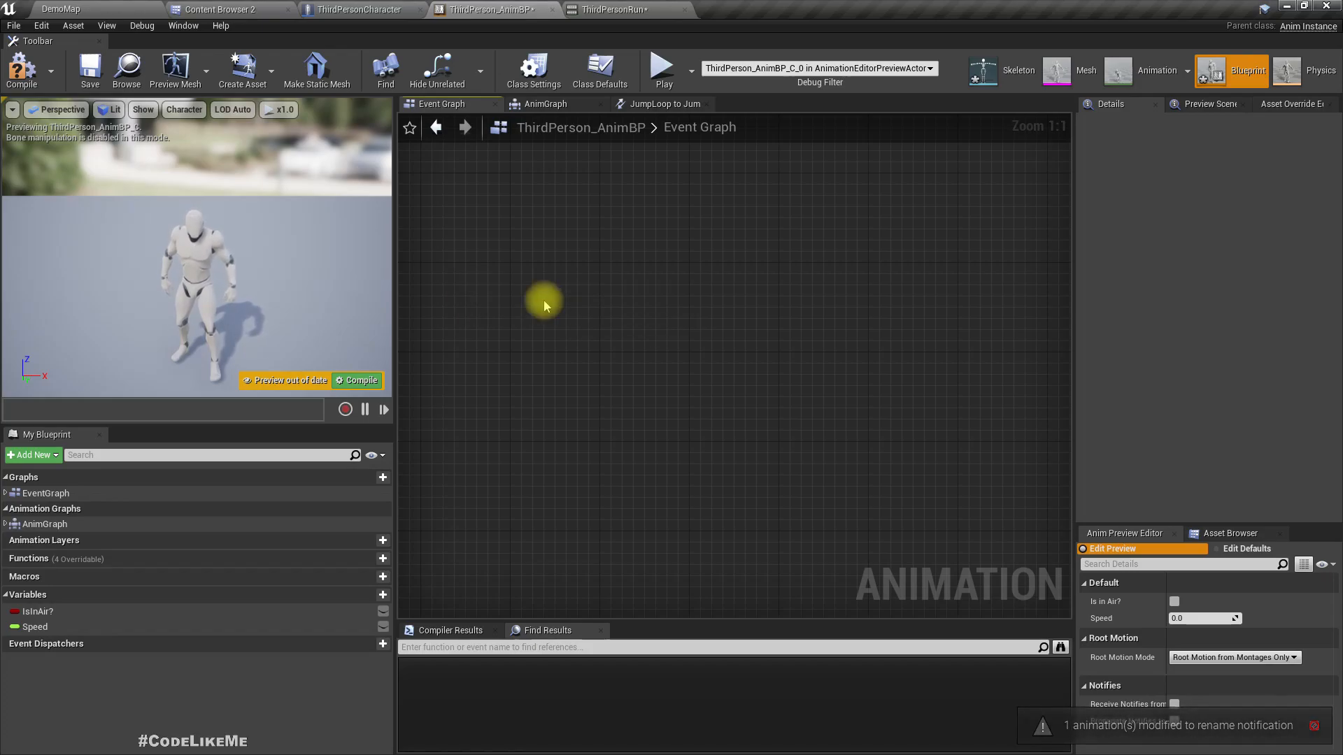
# Search 'footst' and add the AnimNotify_Footstep_Left event to the AnimBP graph.
pyautogui.write('footst')
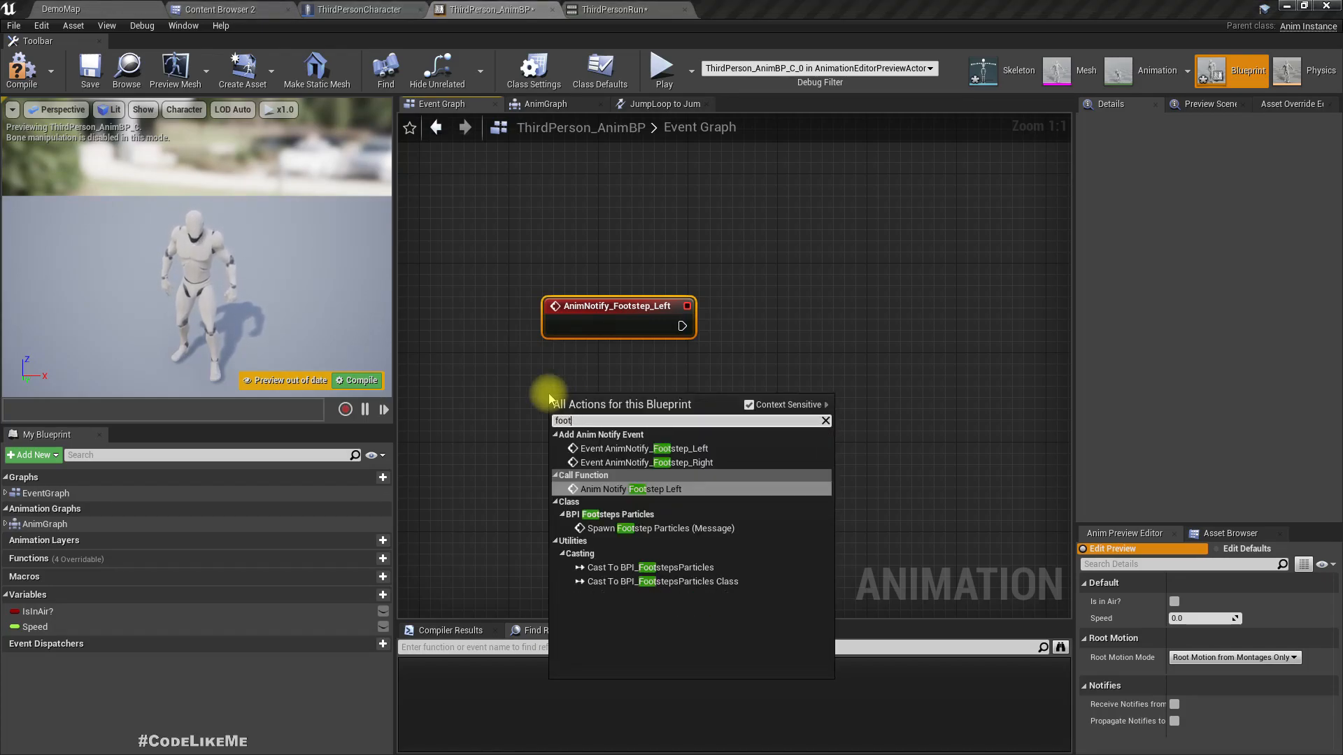
pyautogui.click(644, 462)
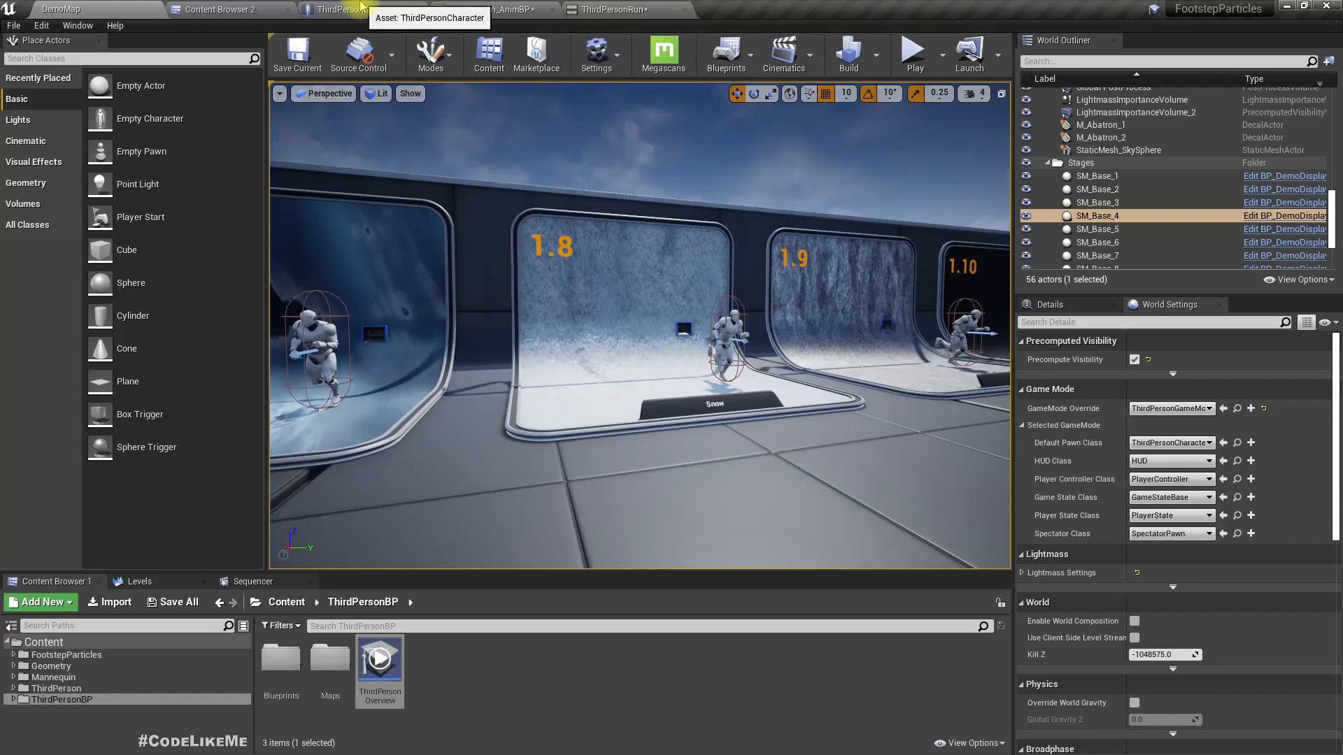
# Select a placed character and edit BP_ThirdPersonCharacter to view its footstep-particle graph.
pyautogui.click(608, 9)
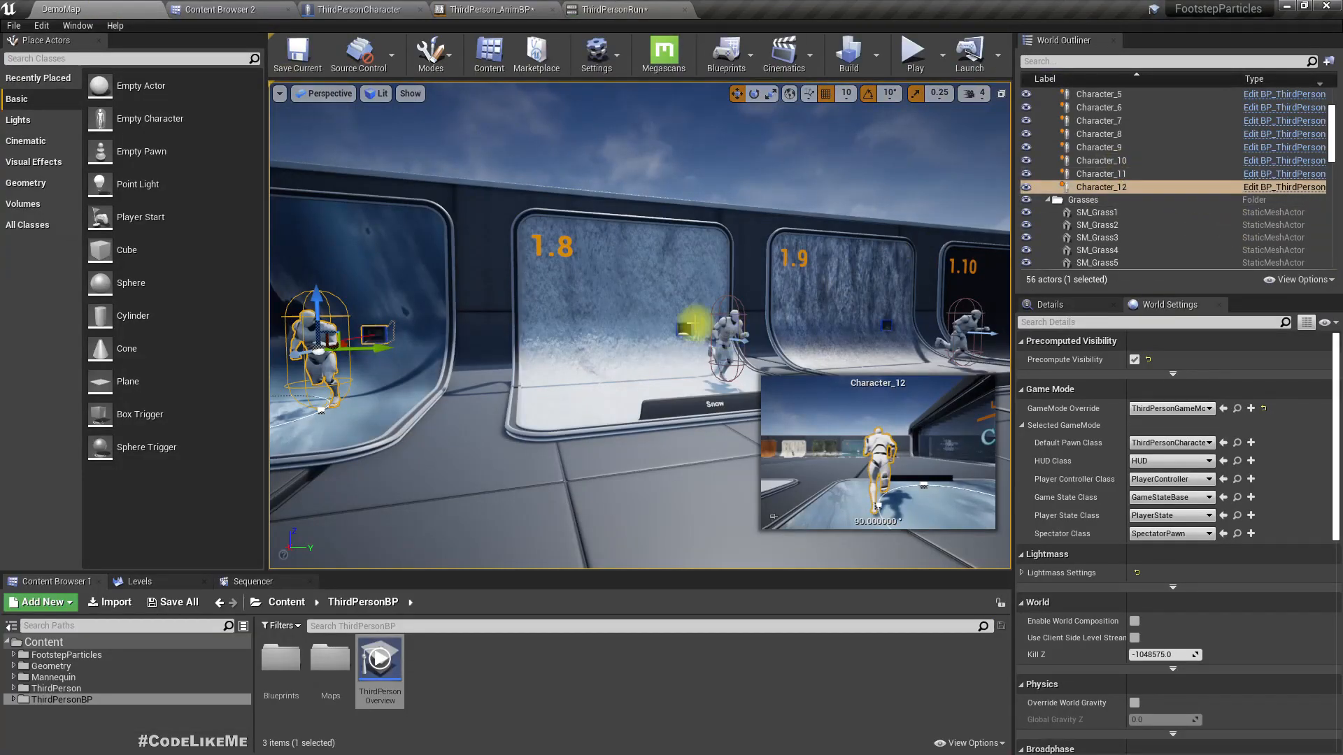
pyautogui.click(1099, 107)
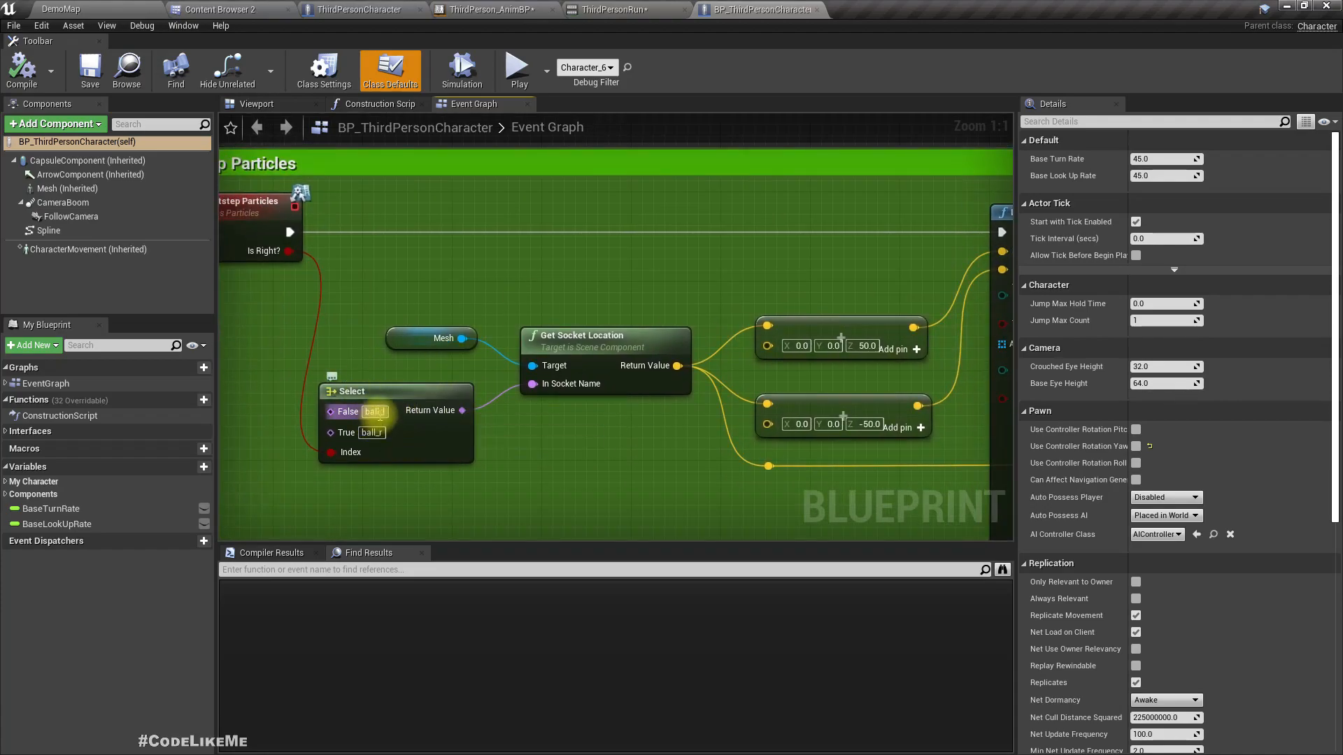
pyautogui.click(611, 9)
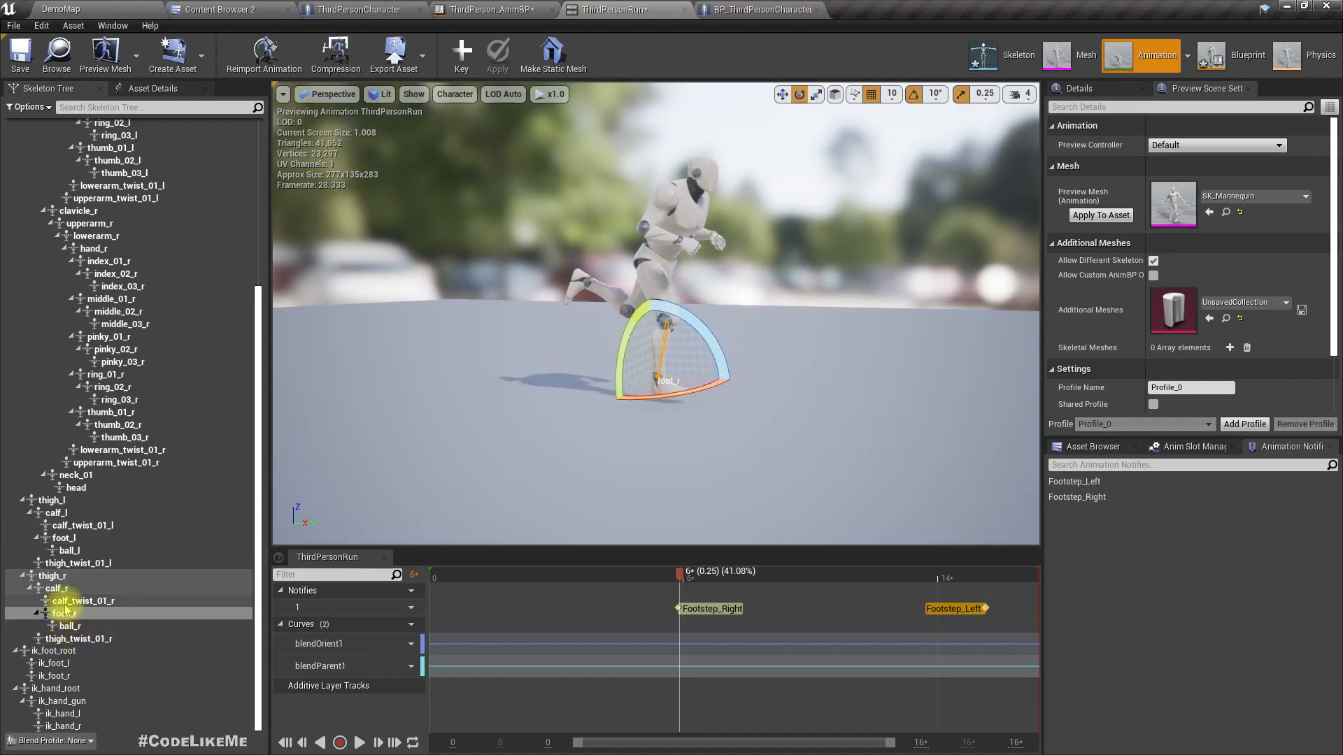
pyautogui.click(69, 626)
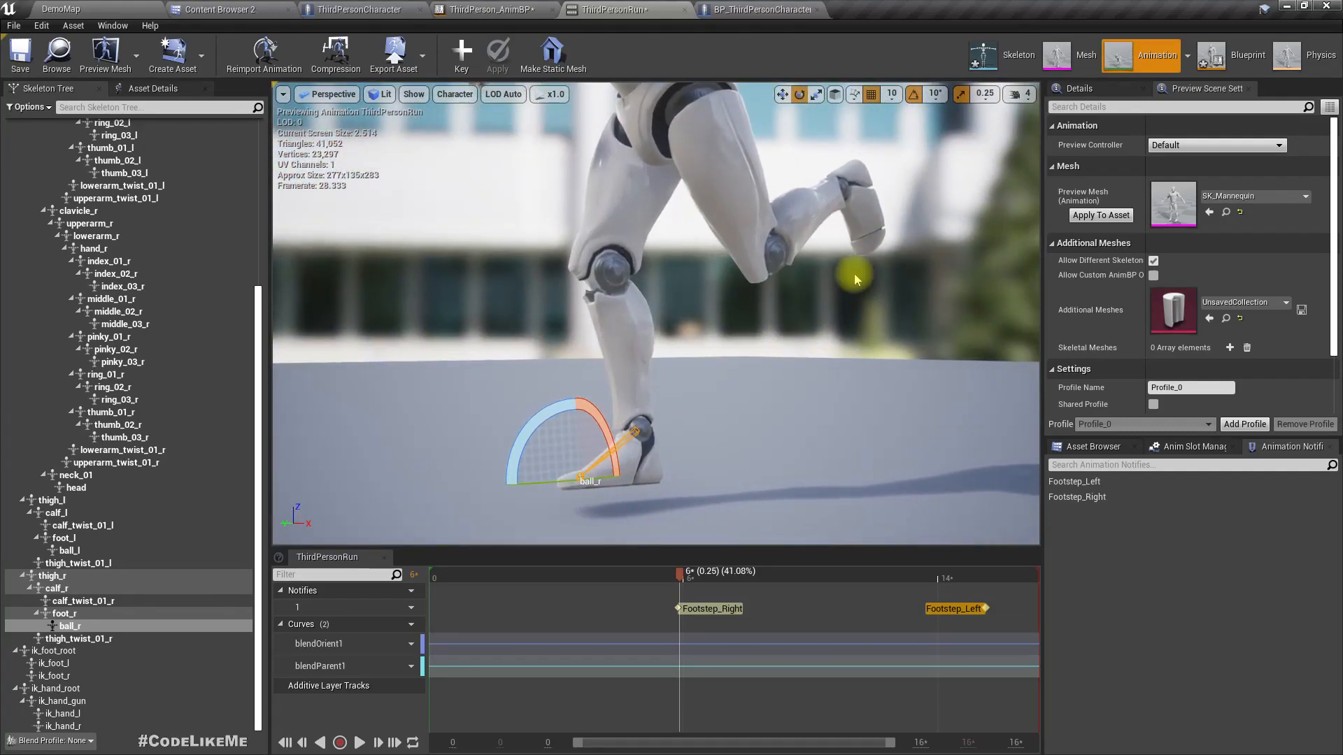
pyautogui.click(64, 538)
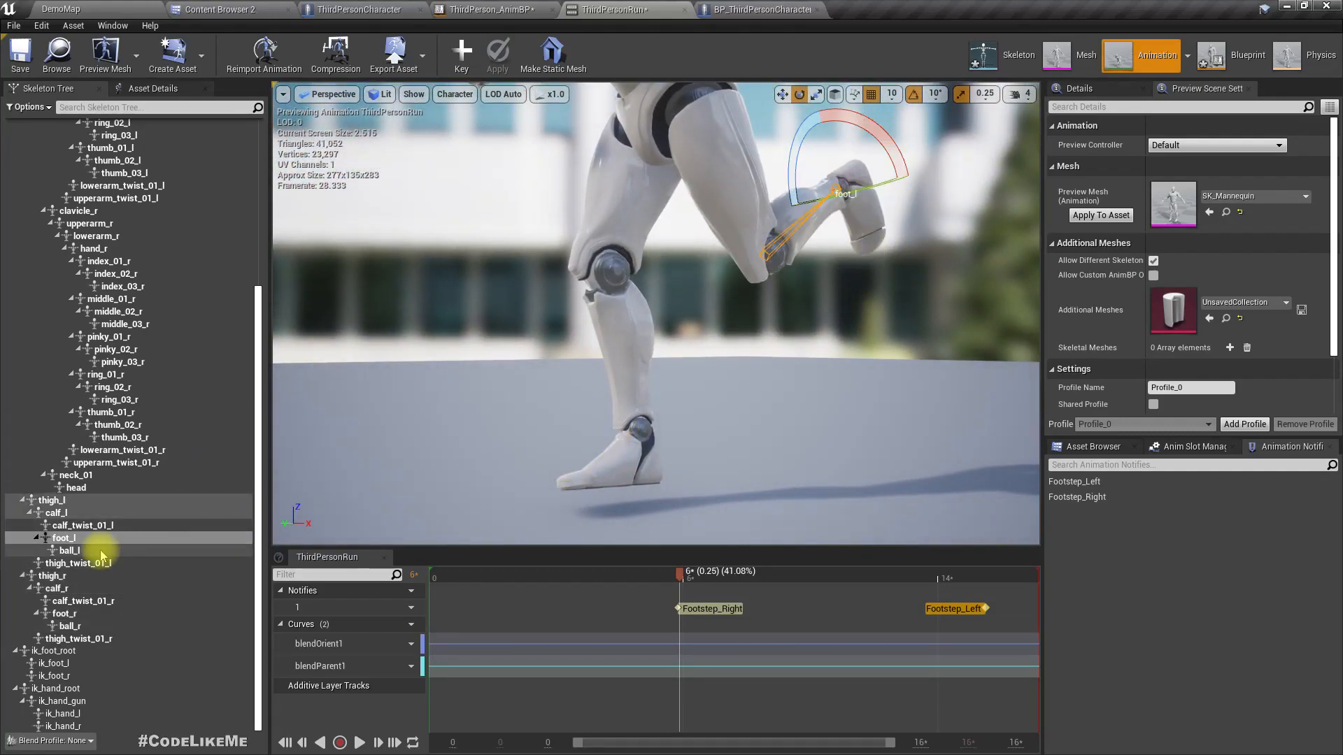
pyautogui.click(71, 550)
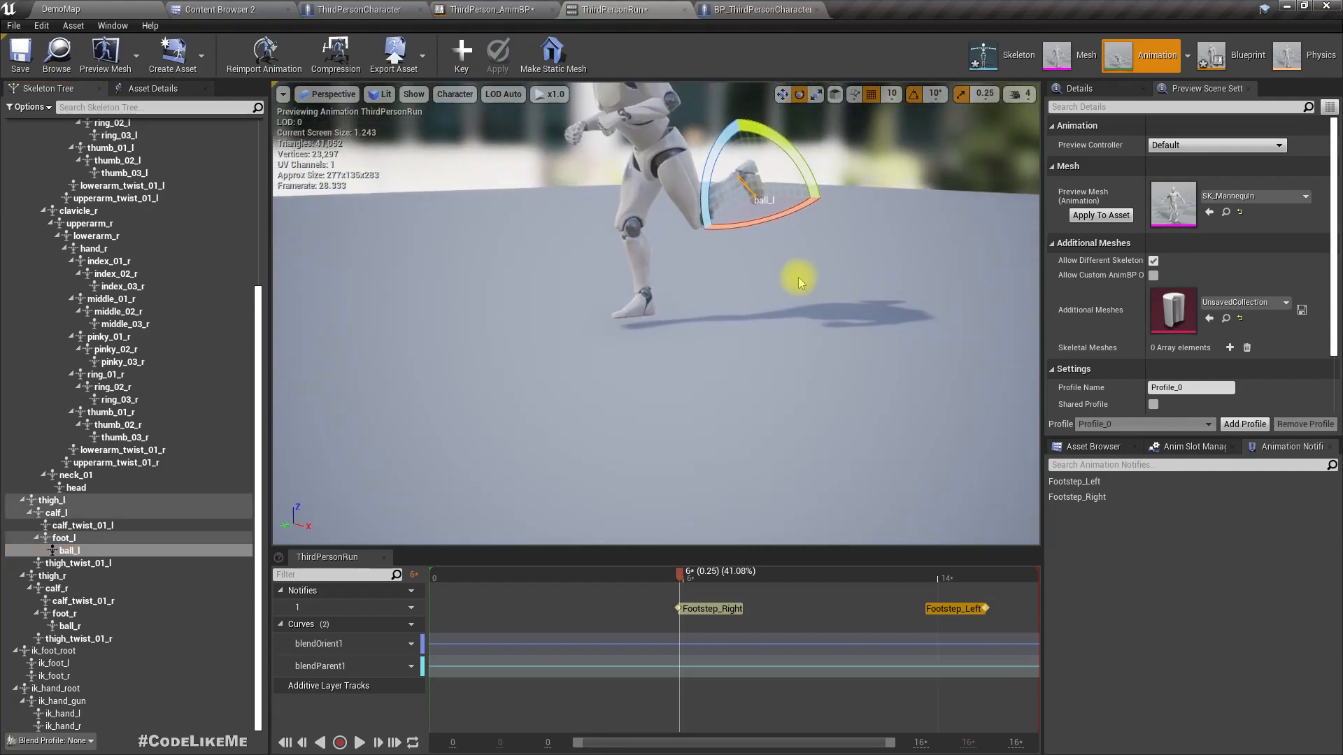
pyautogui.click(757, 9)
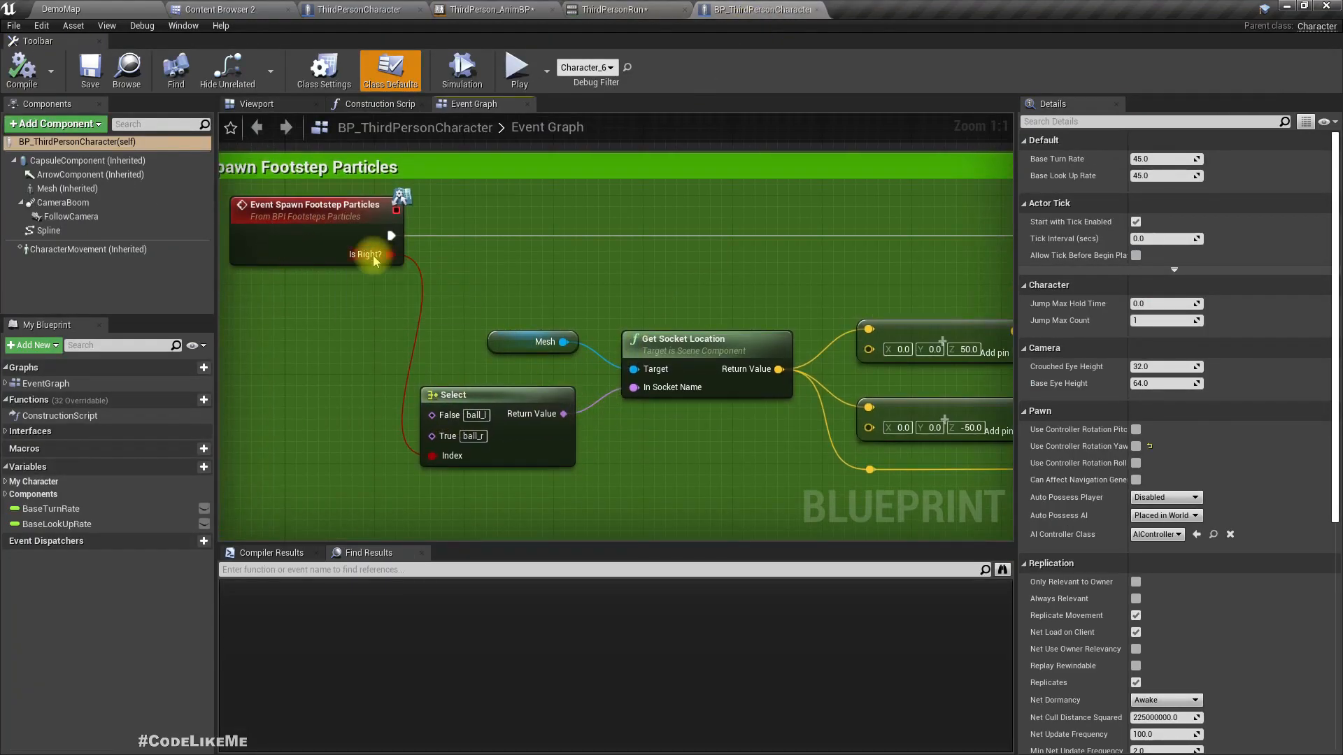
pyautogui.moveTo(381, 255)
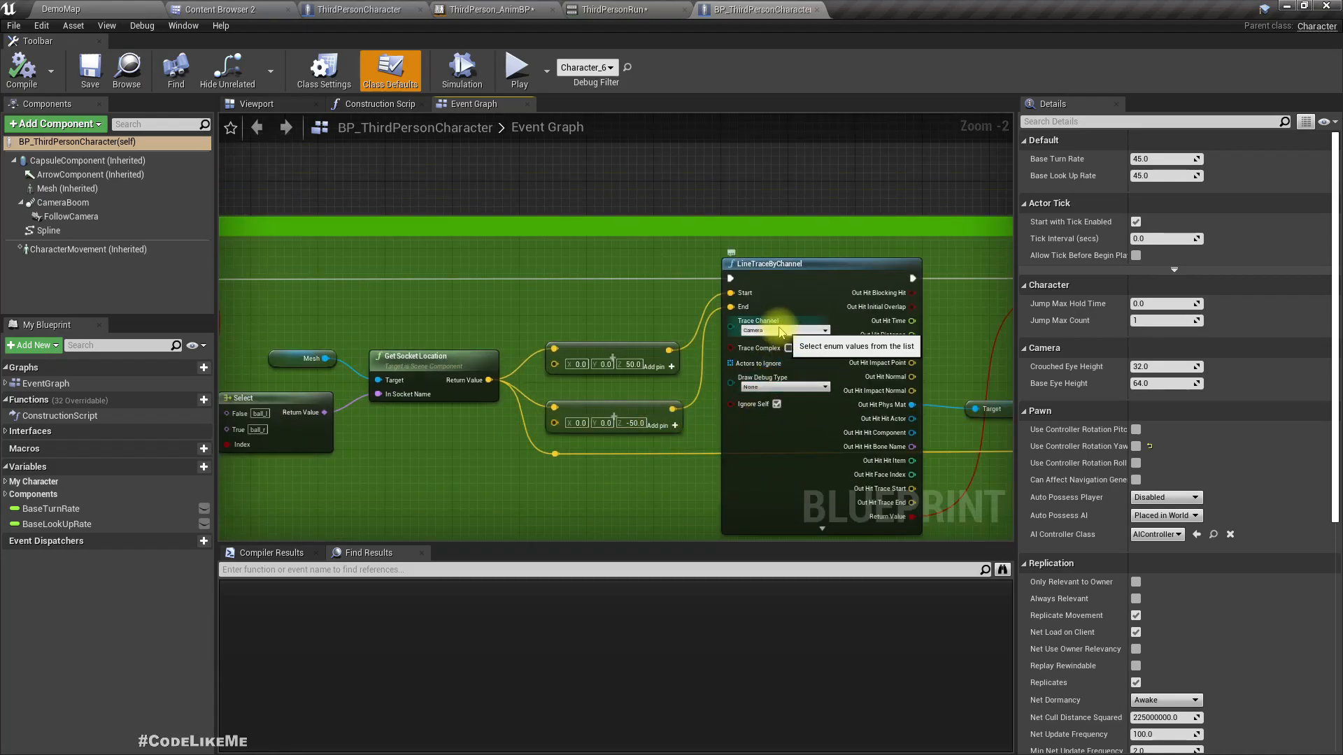
pyautogui.scroll(-3)
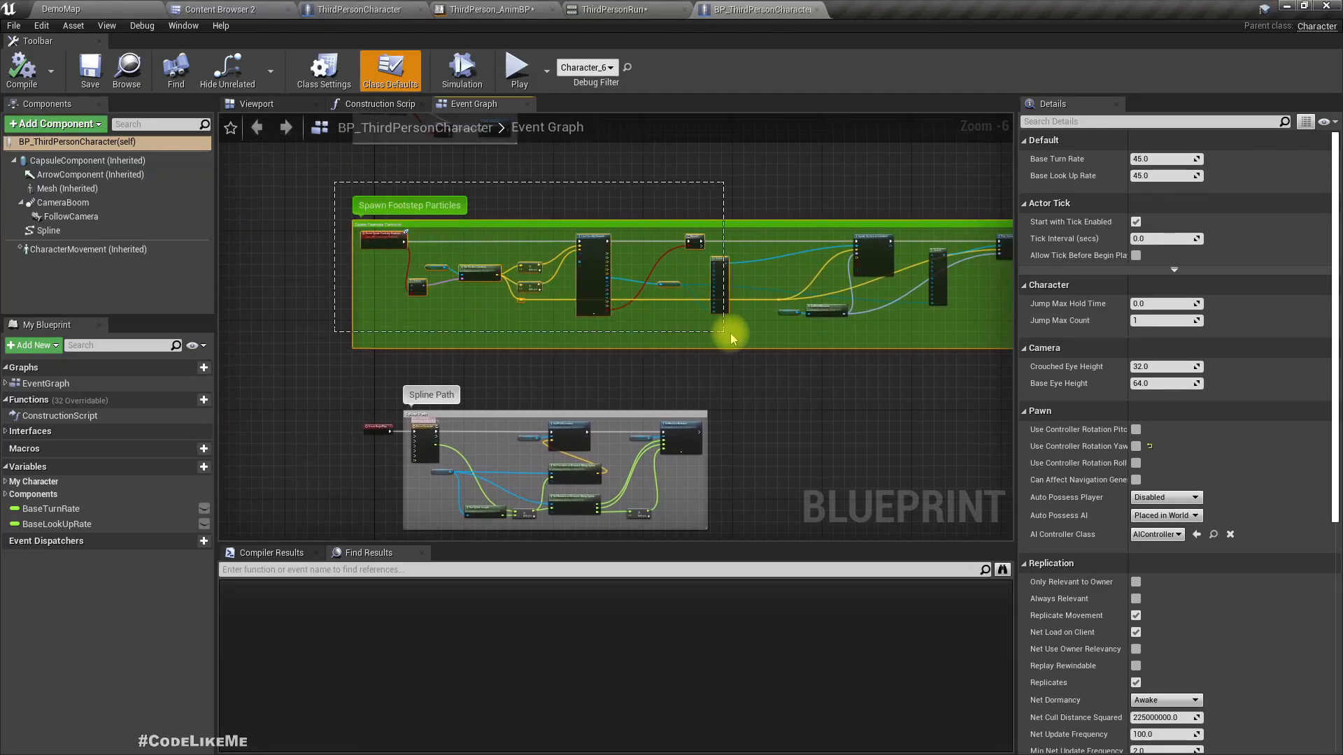
pyautogui.moveTo(732, 334); pyautogui.dragTo(968, 381)
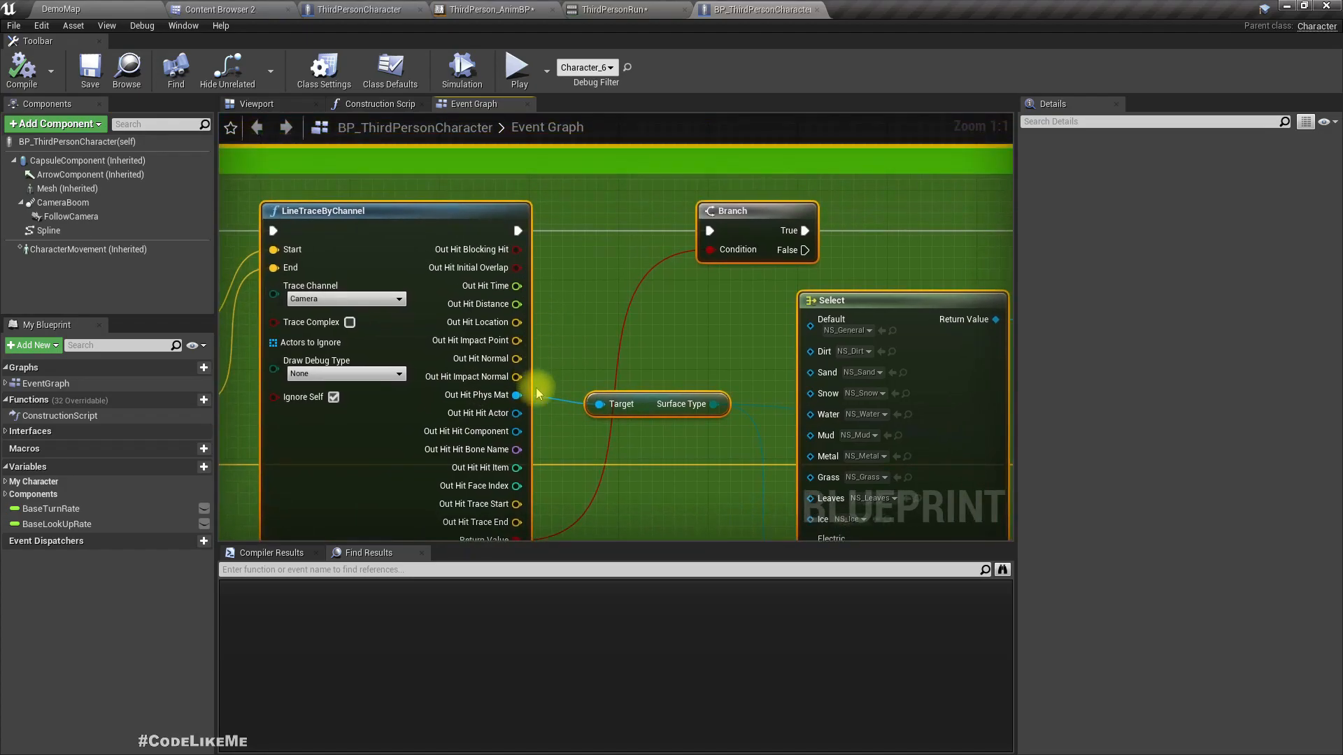
pyautogui.moveTo(668, 424)
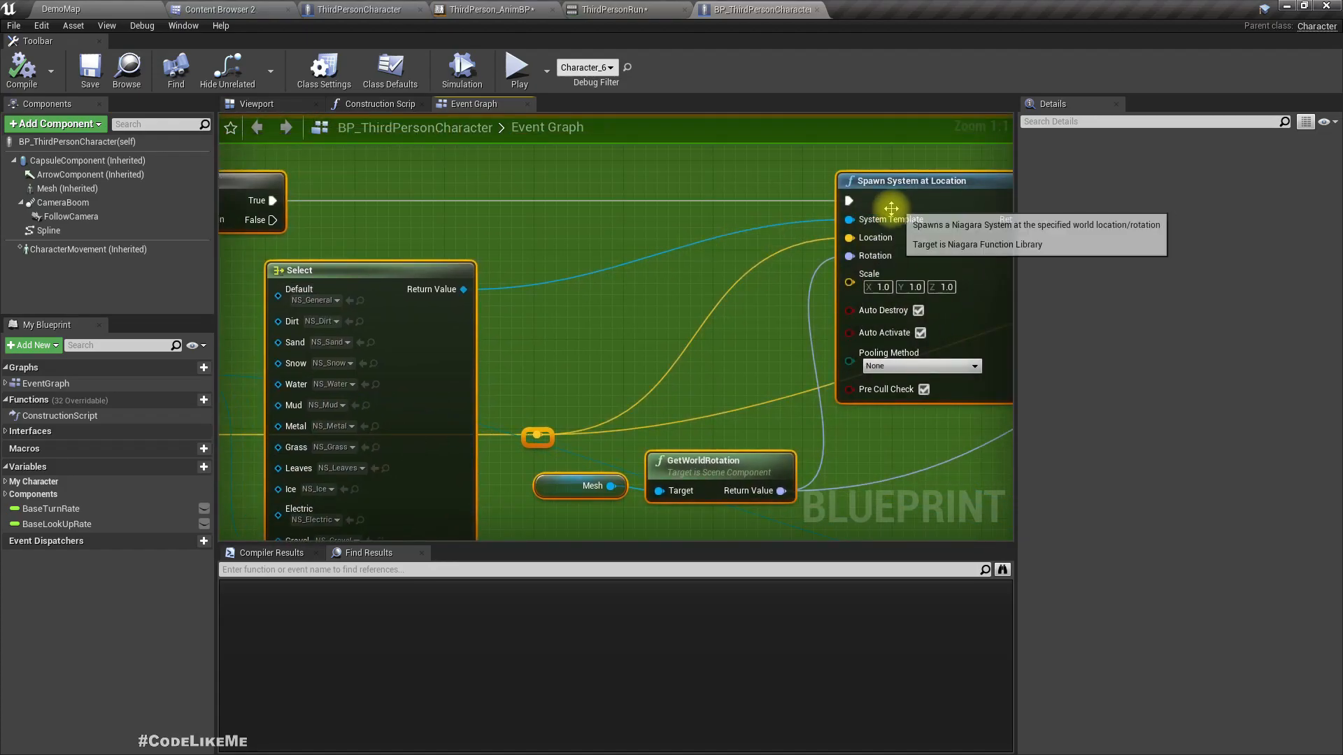
pyautogui.scroll(-3)
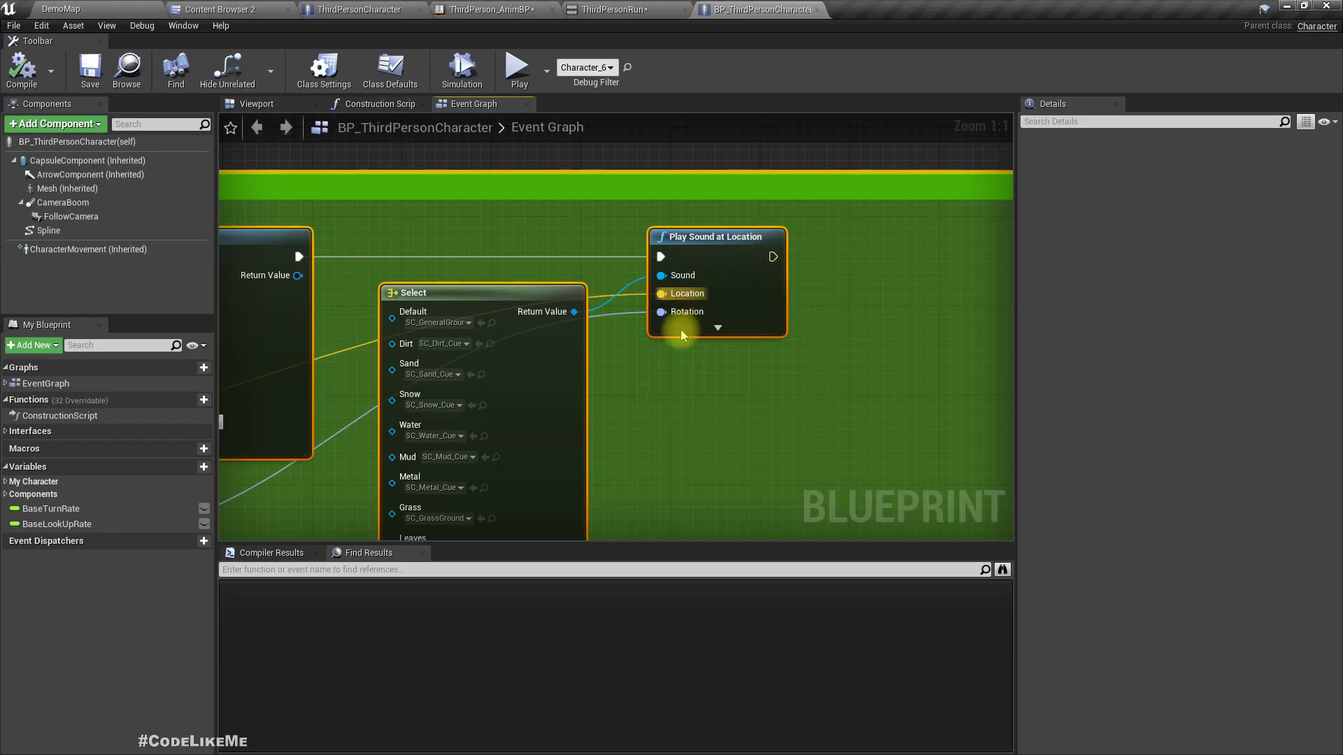
pyautogui.scroll(-3)
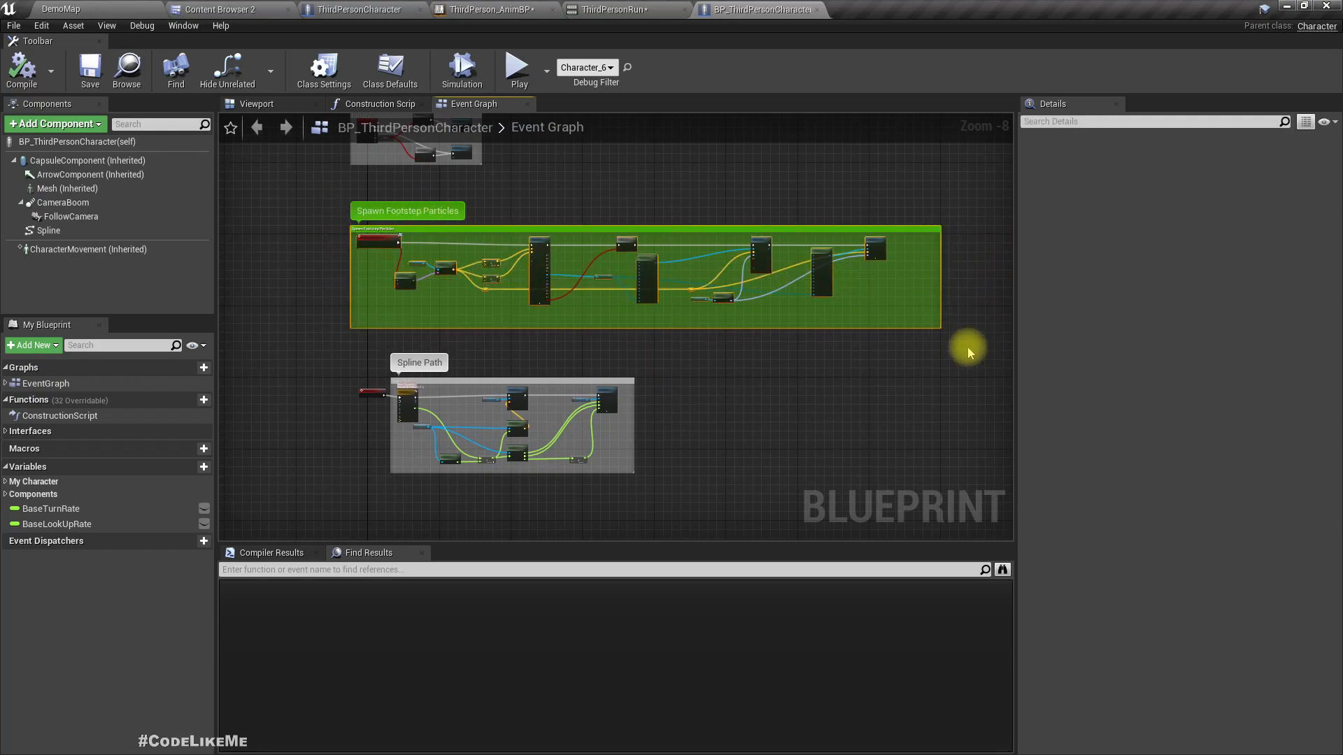
# Look through BP_ThirdPersonCharacter and locate the footsteps interface asset in Content.
pyautogui.click(352, 9)
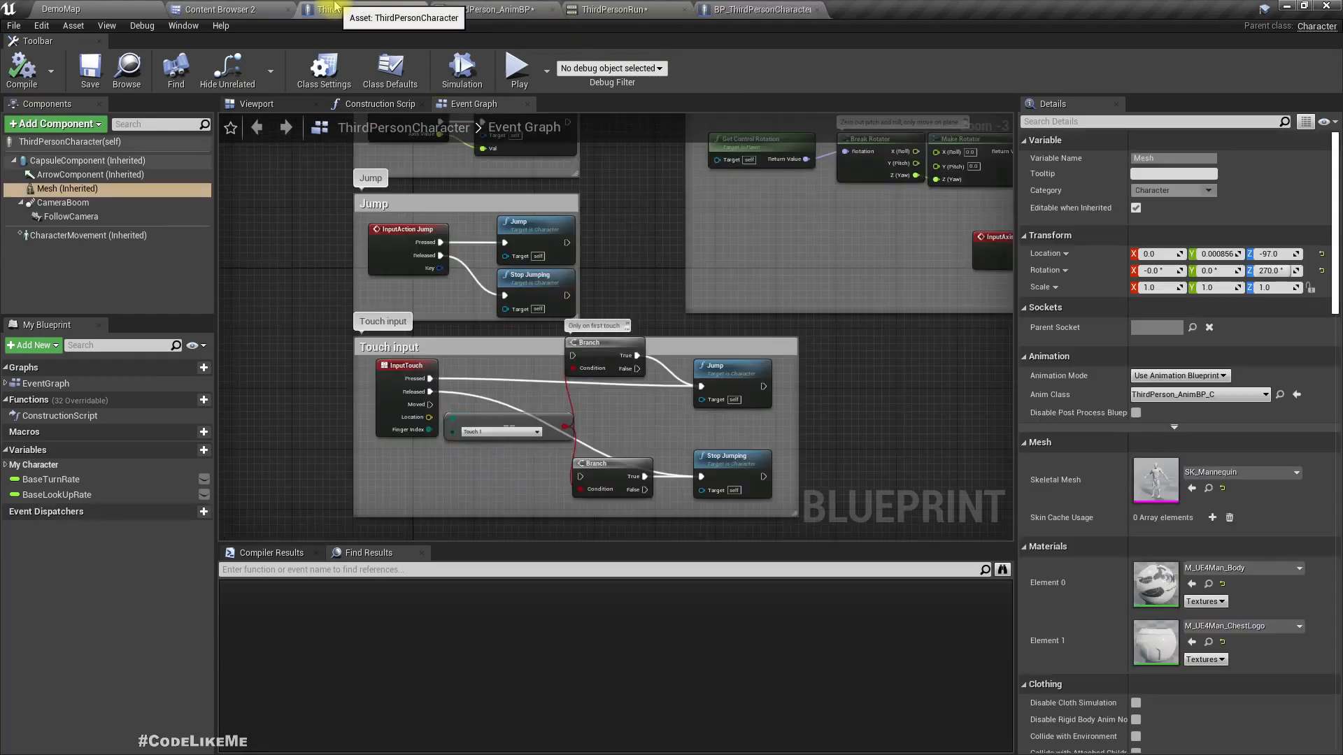
pyautogui.click(323, 70)
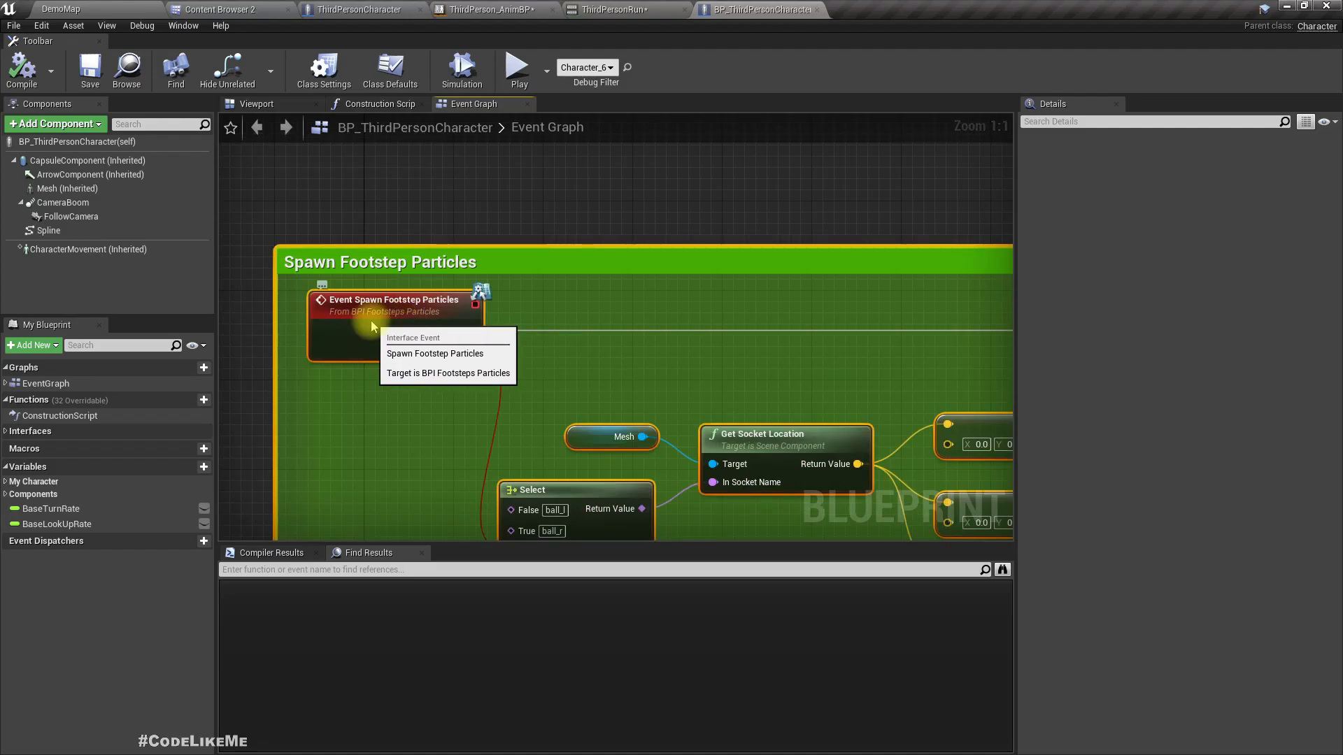
pyautogui.click(435, 354)
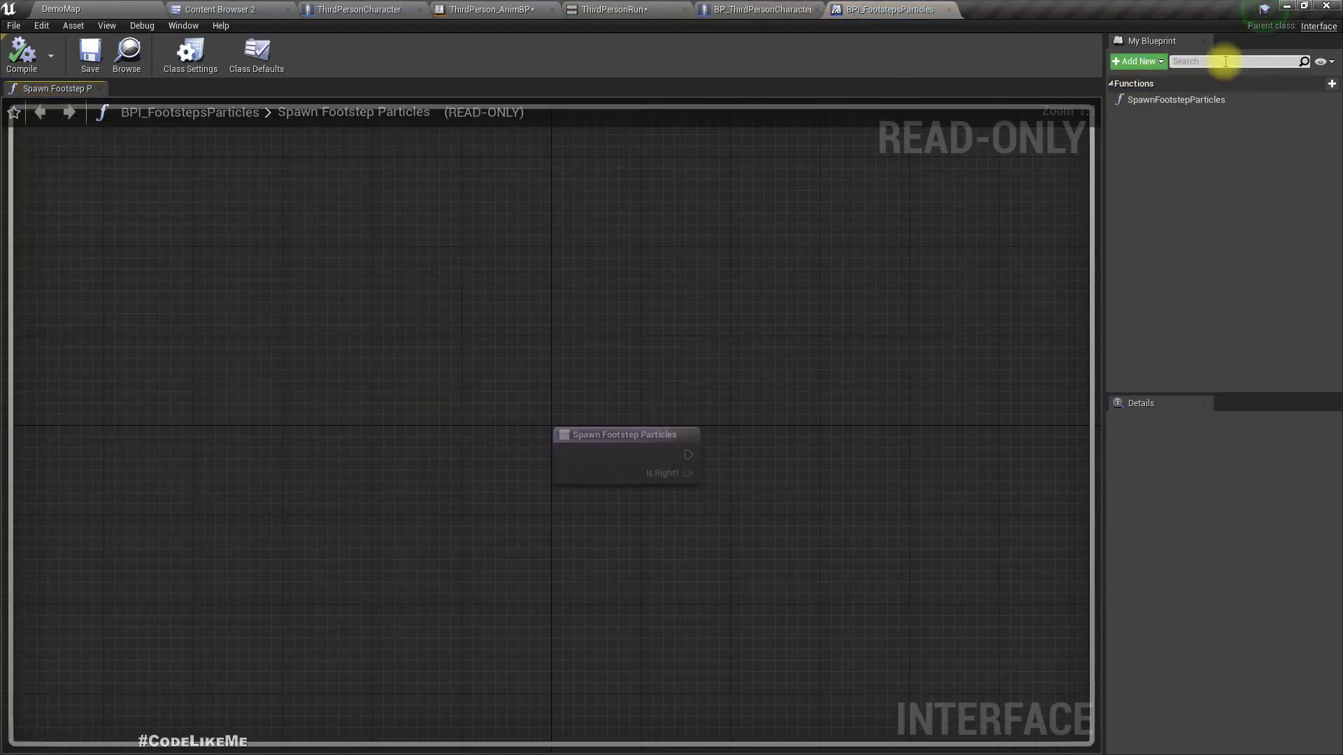
pyautogui.click(222, 9)
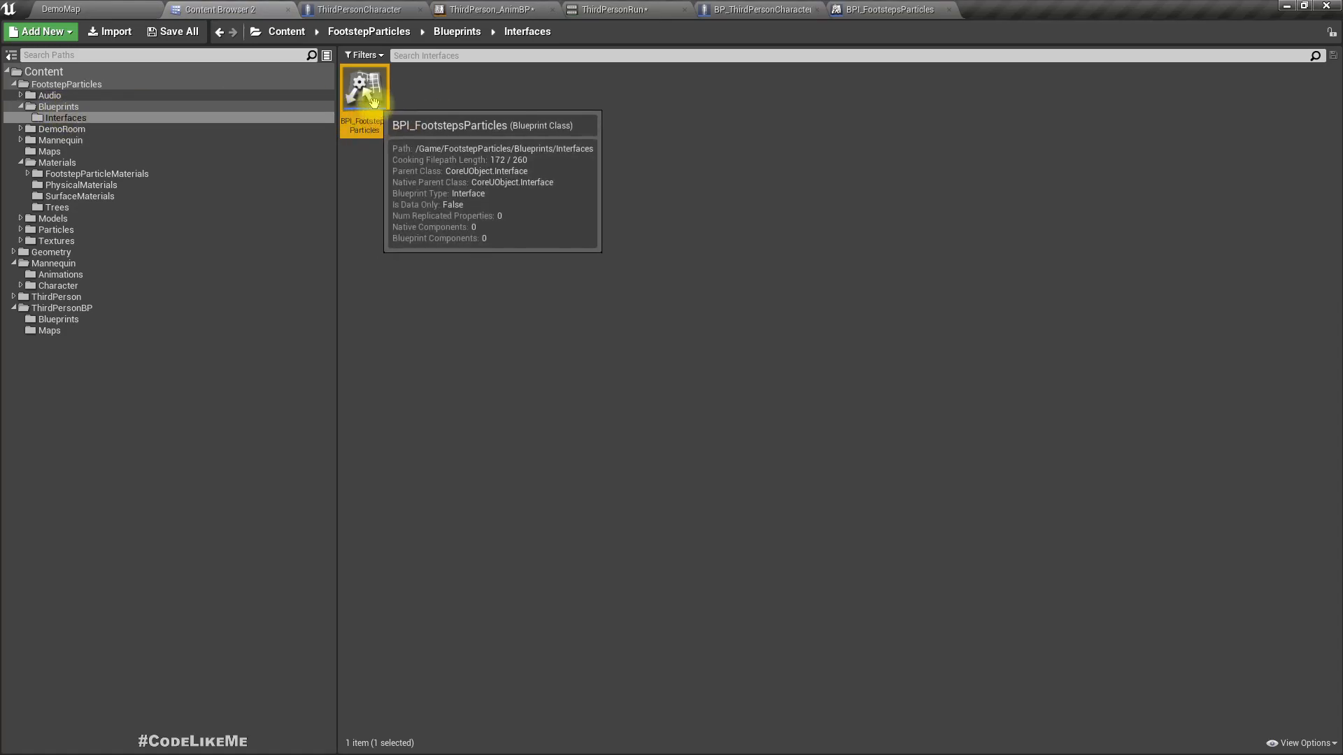
pyautogui.click(350, 9)
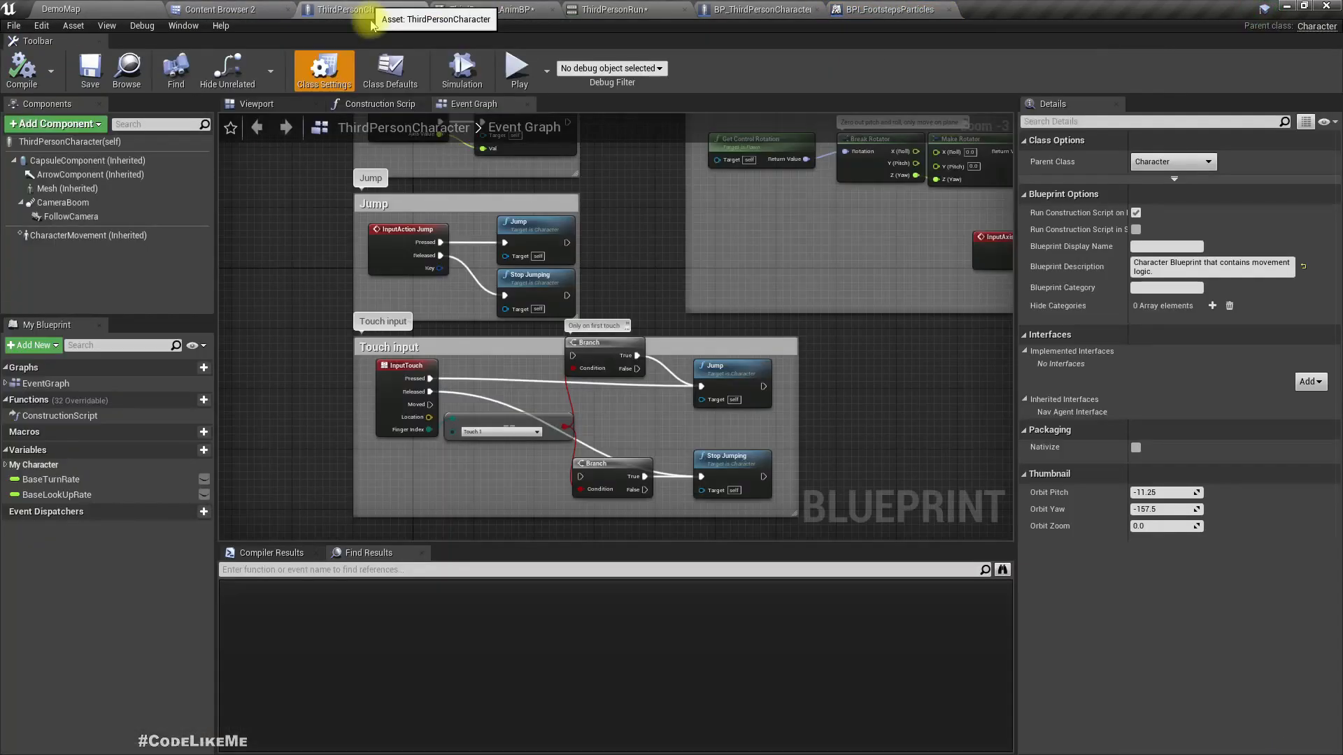
pyautogui.moveTo(558, 92)
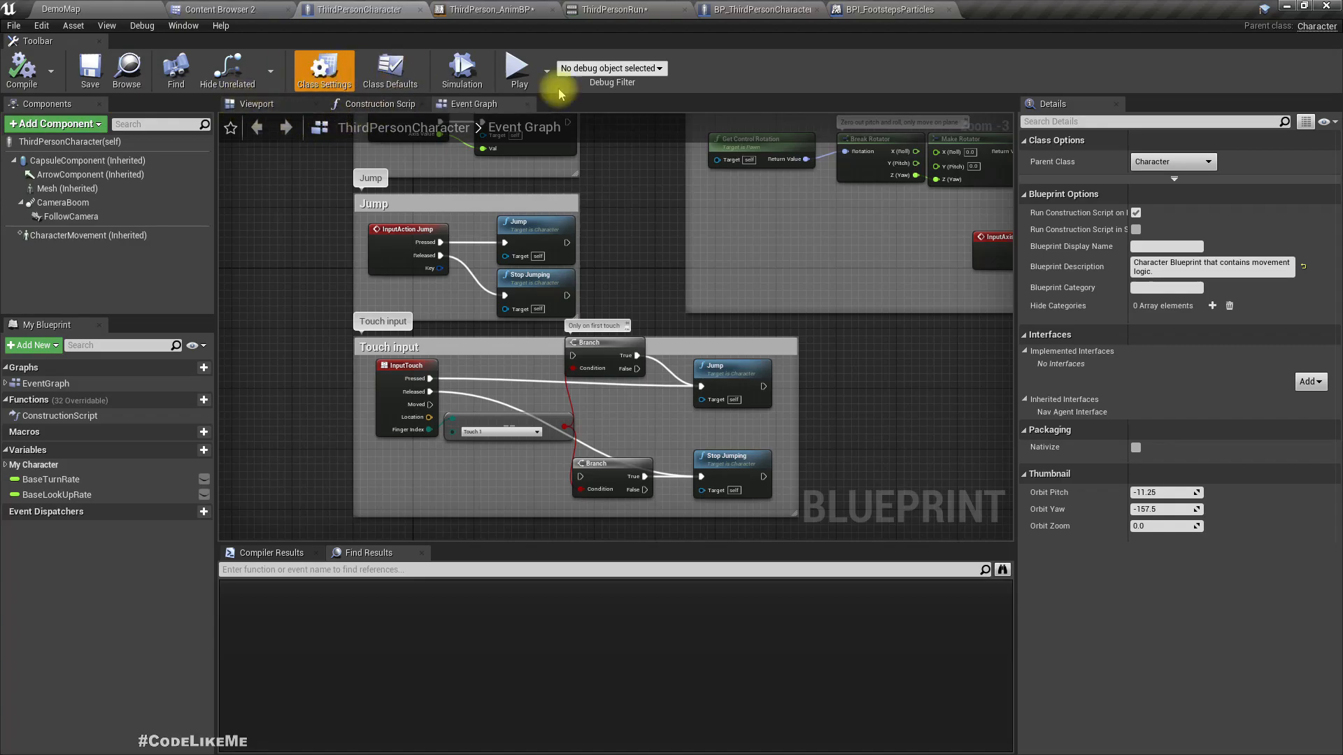
# Add BPI_FootstepsParticles to ThirdPersonCharacter's implemented interfaces.
pyautogui.click(1309, 381)
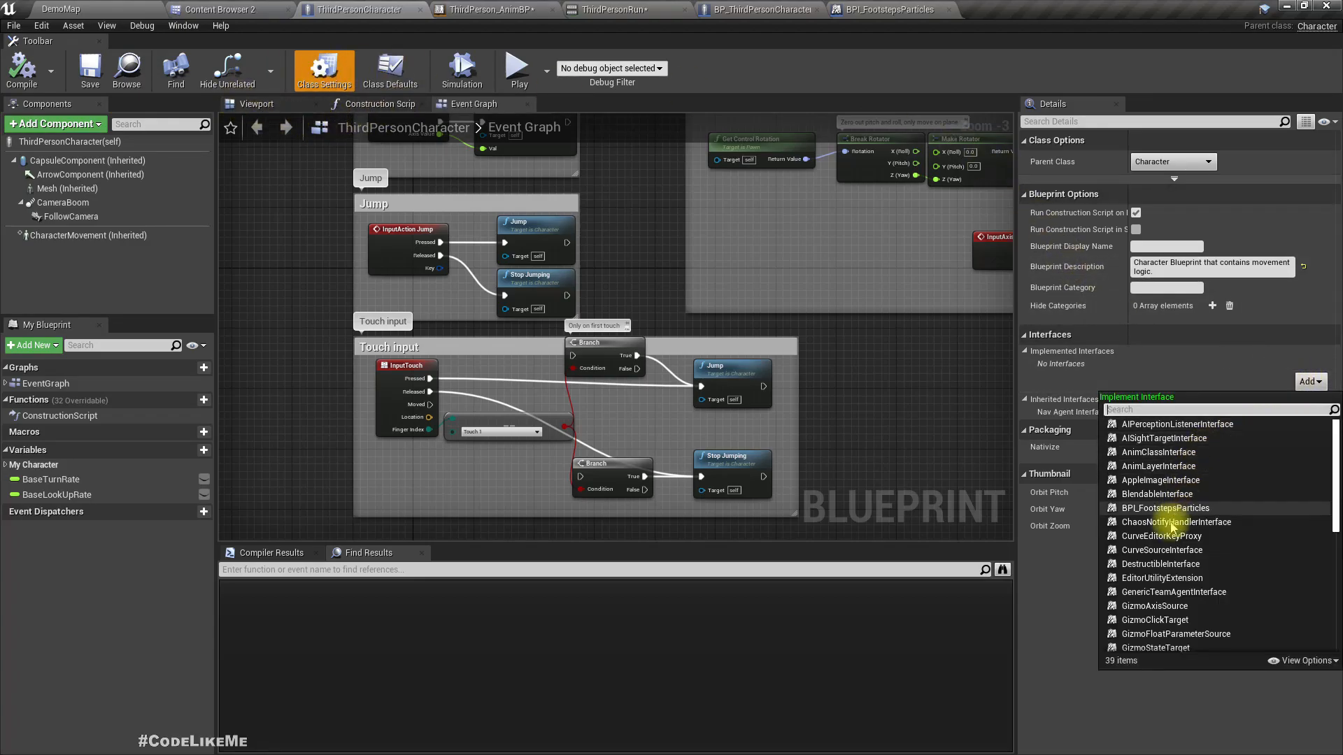
pyautogui.click(1165, 508)
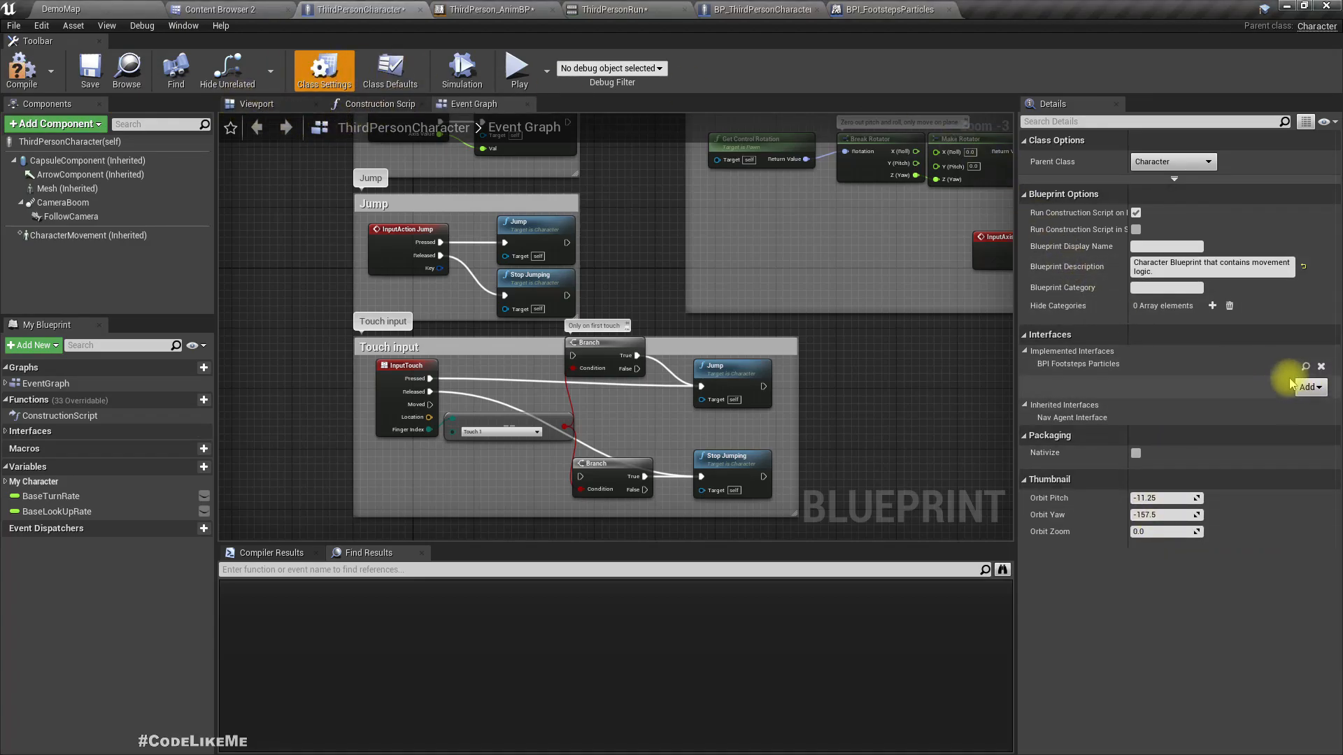
pyautogui.moveTo(428, 420)
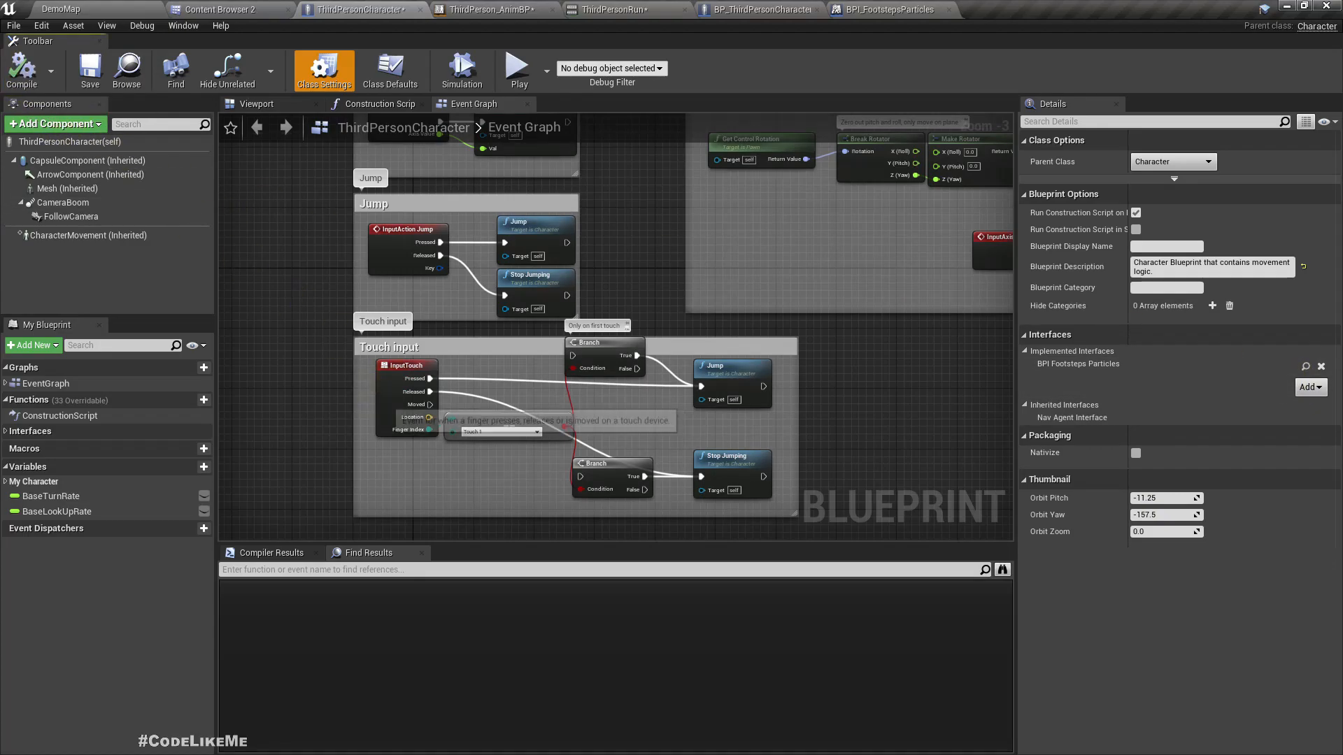
pyautogui.scroll(-3)
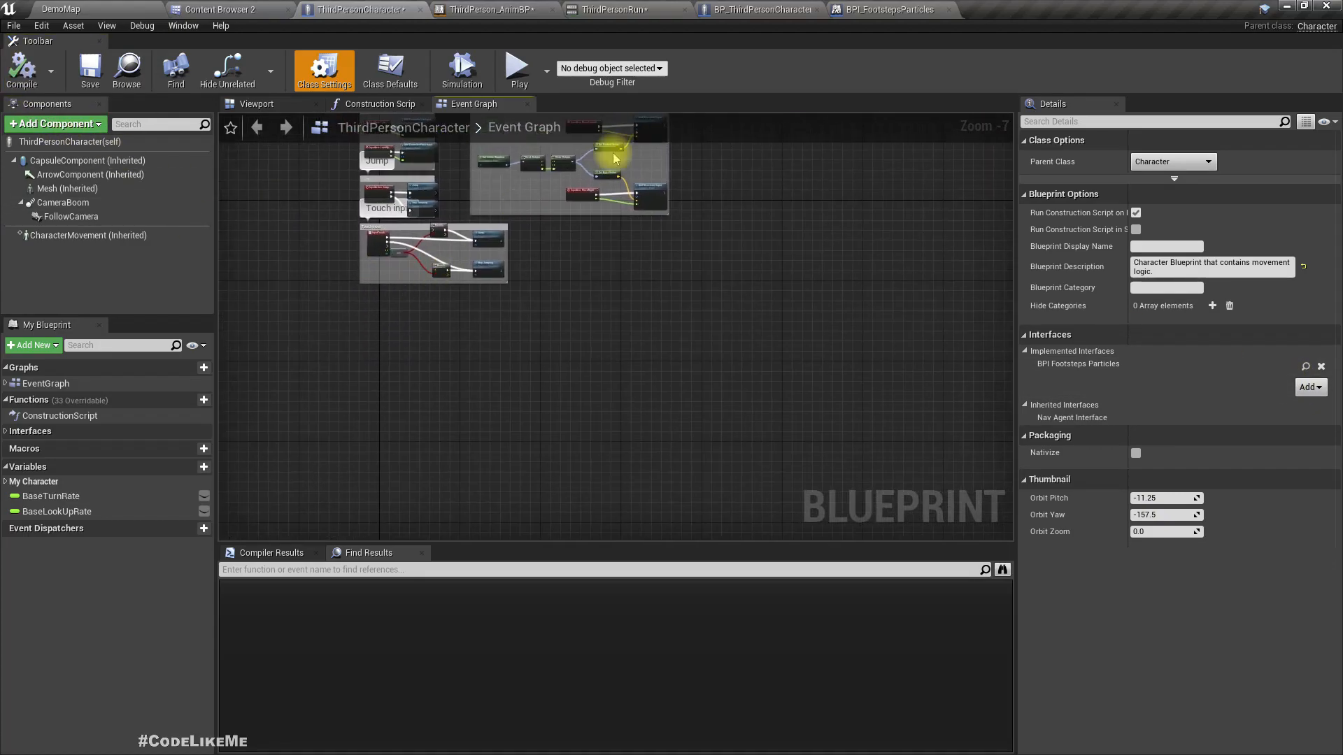
pyautogui.click(760, 9)
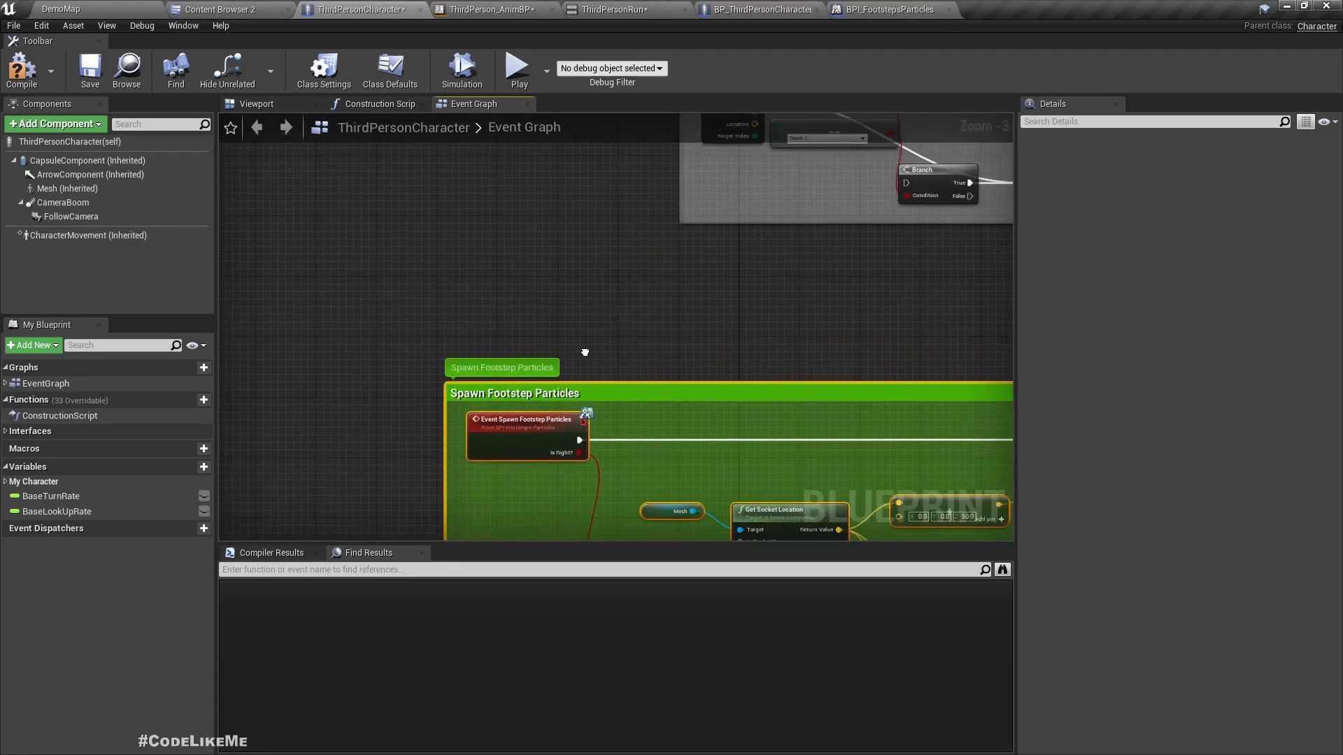
pyautogui.click(467, 9)
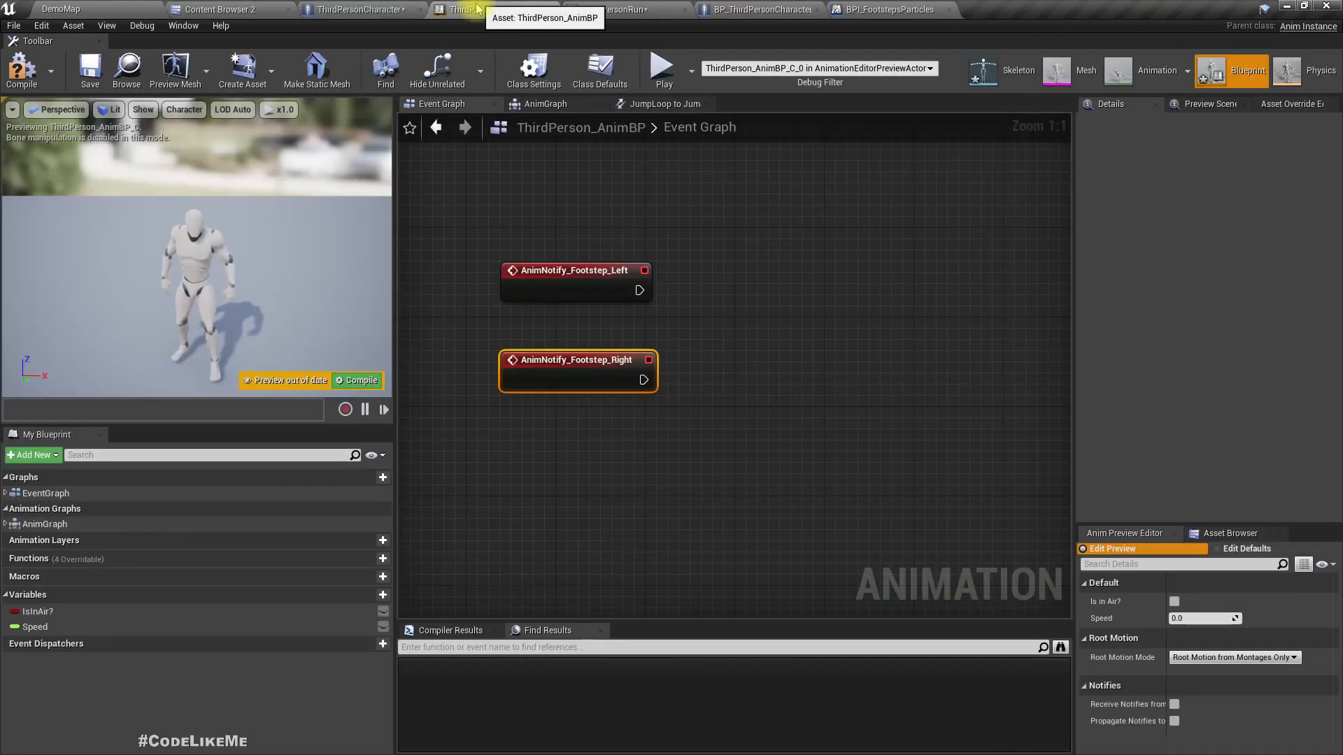
# Add Try Get Pawn Owner and call Spawn Footstep Particles (Message) from its Return Value.
pyautogui.rightClick(610, 373)
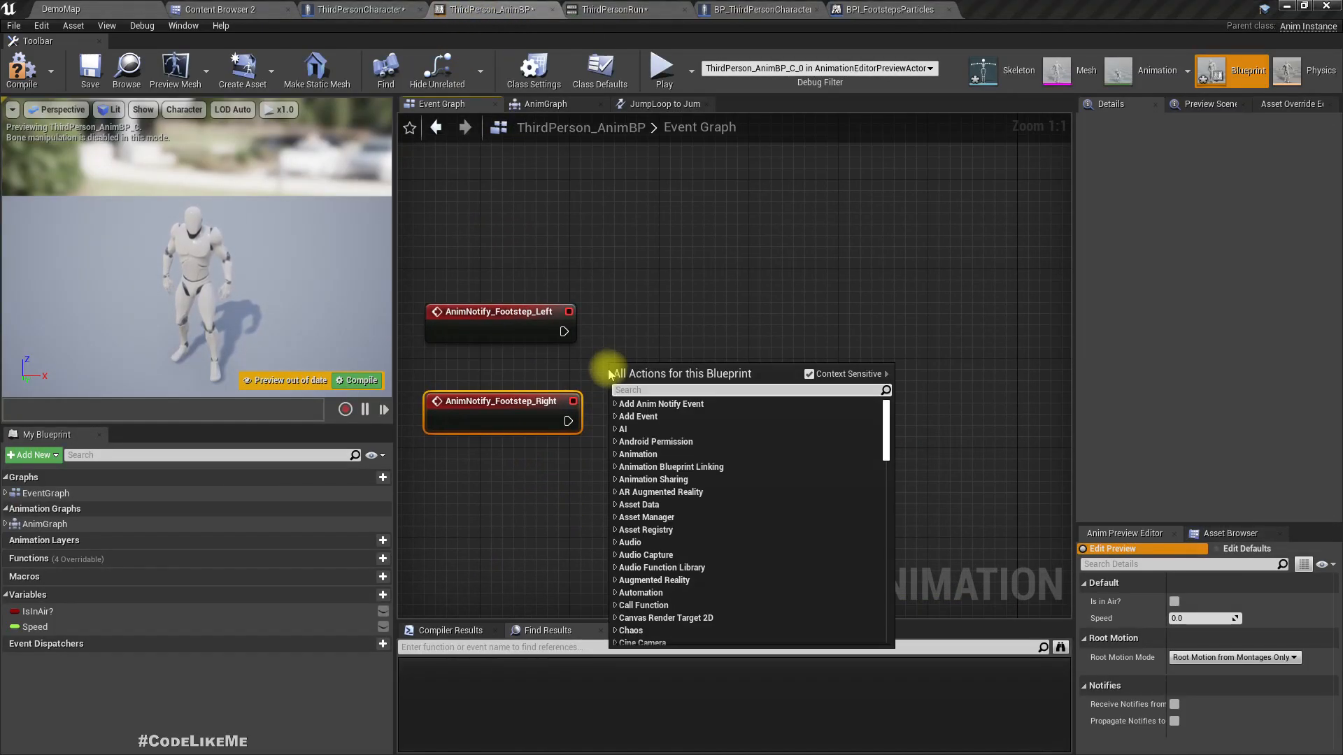
pyautogui.write('get cono')
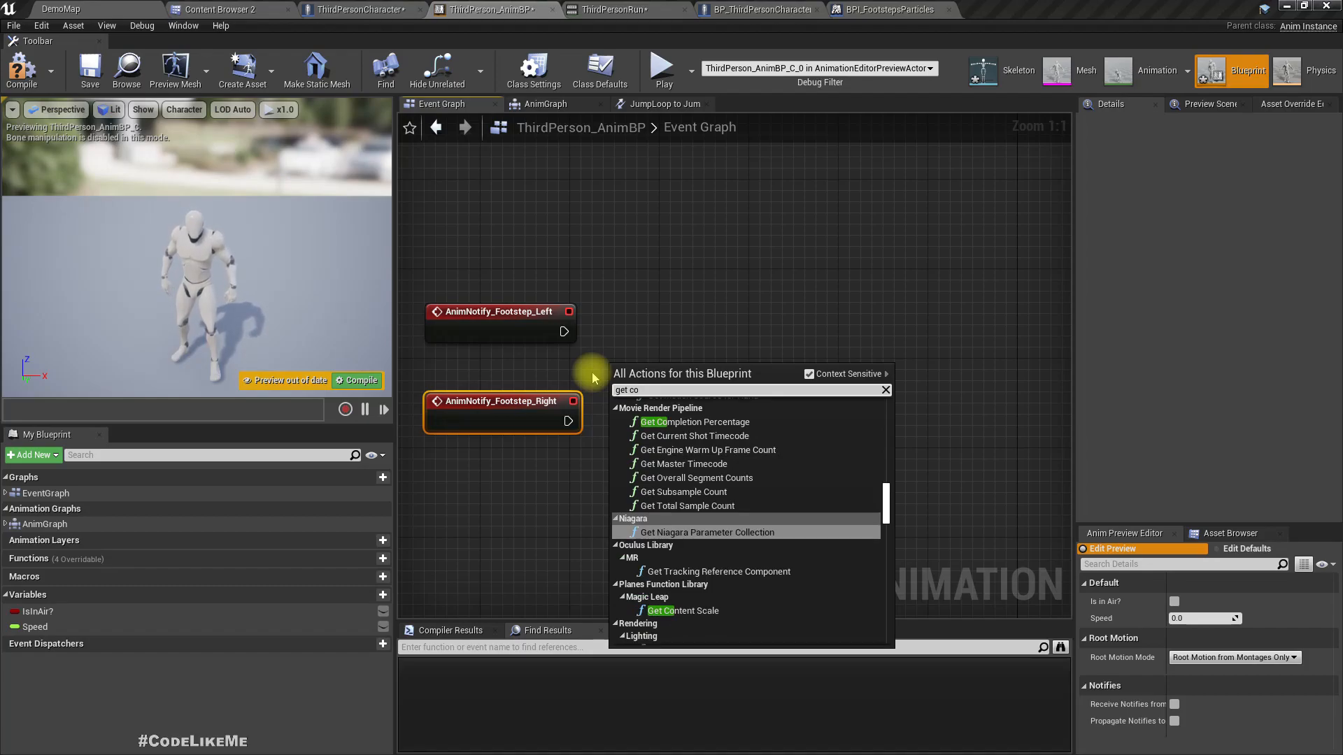
pyautogui.write('pawn')
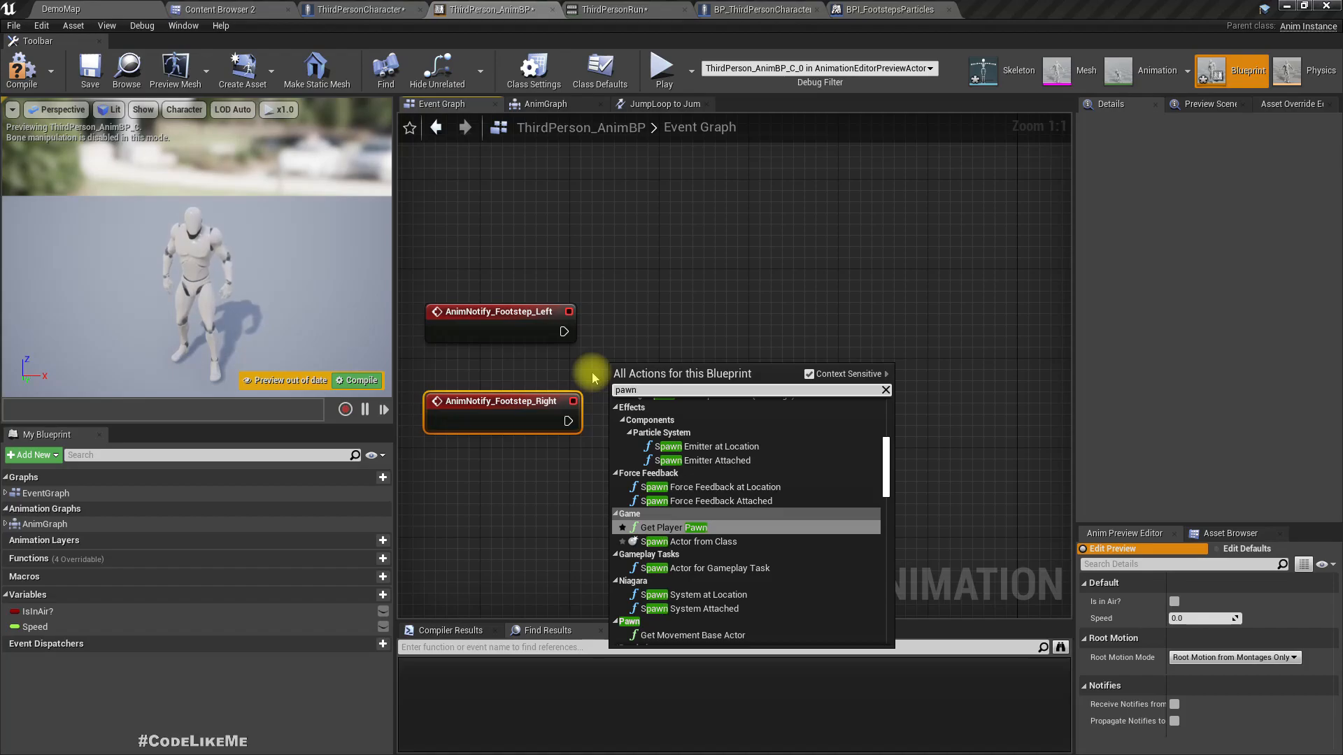
pyautogui.write('try get')
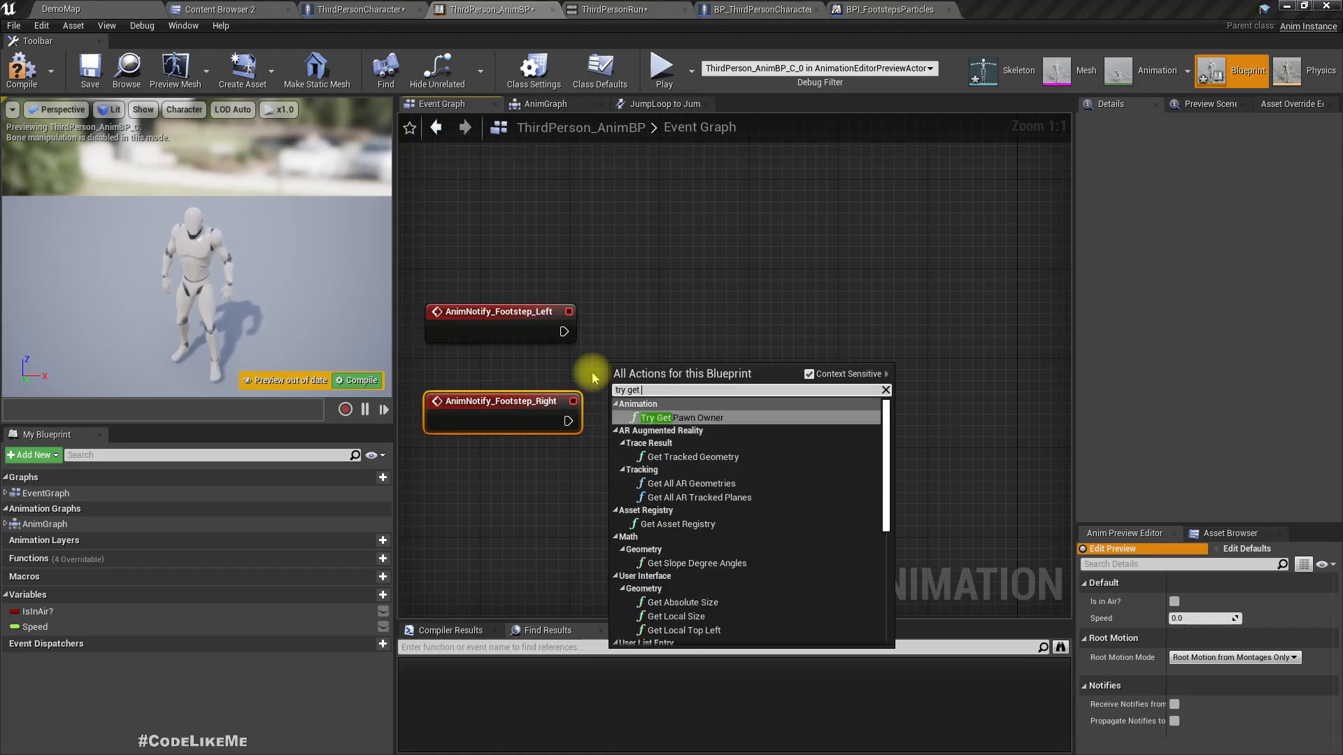
pyautogui.click(683, 417)
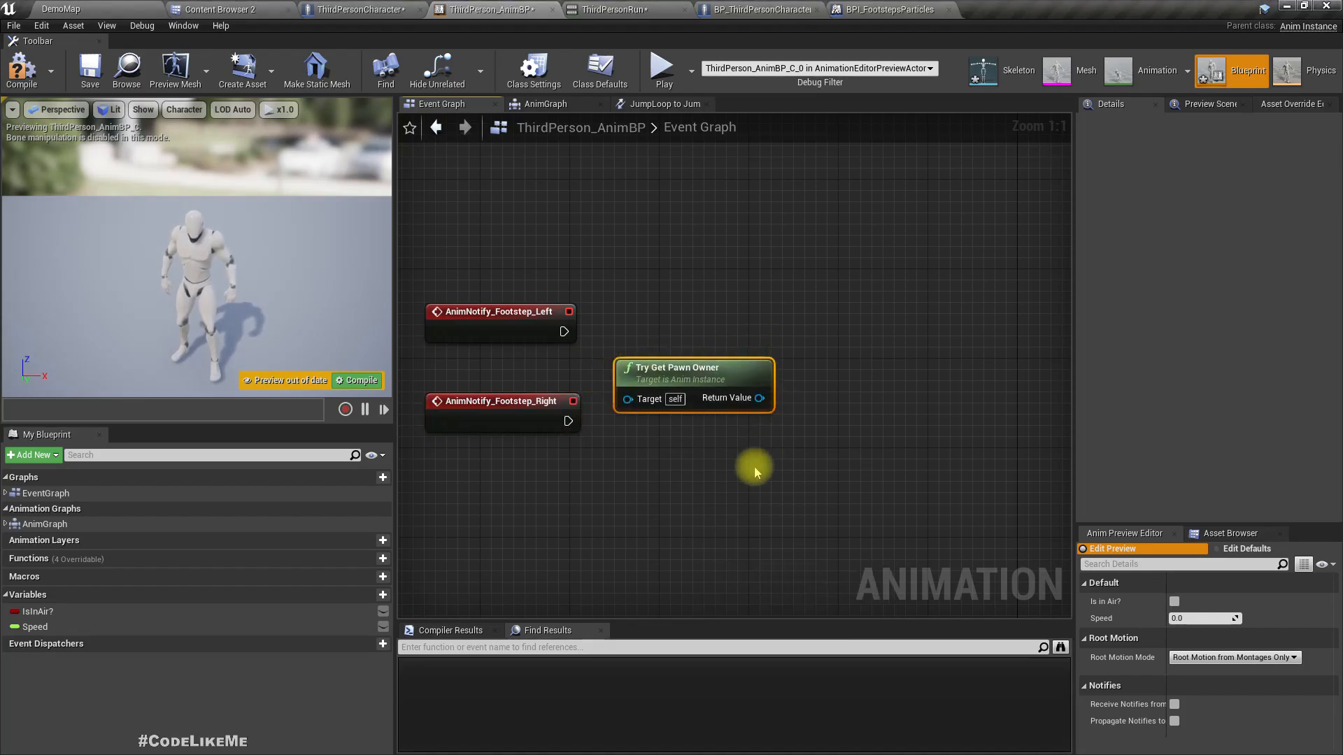
pyautogui.moveTo(757, 397); pyautogui.dragTo(840, 330)
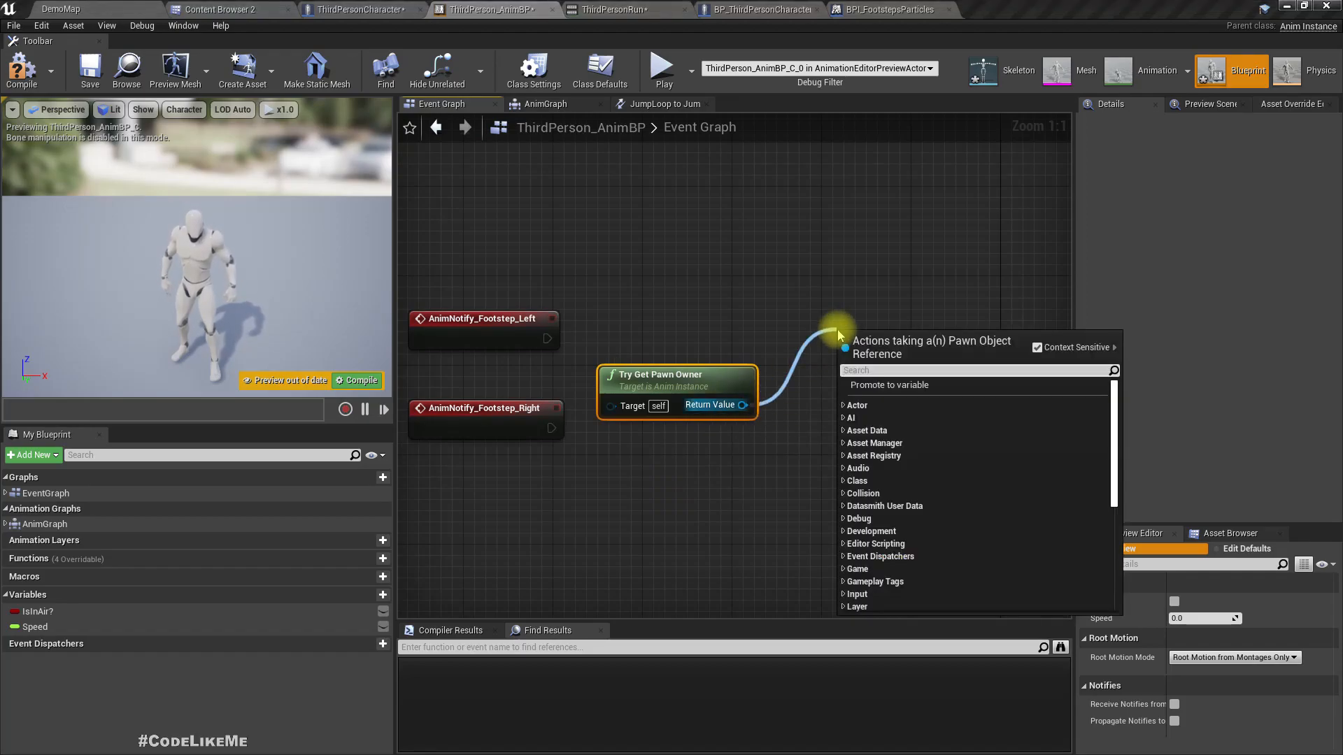
pyautogui.write('spawnfoot')
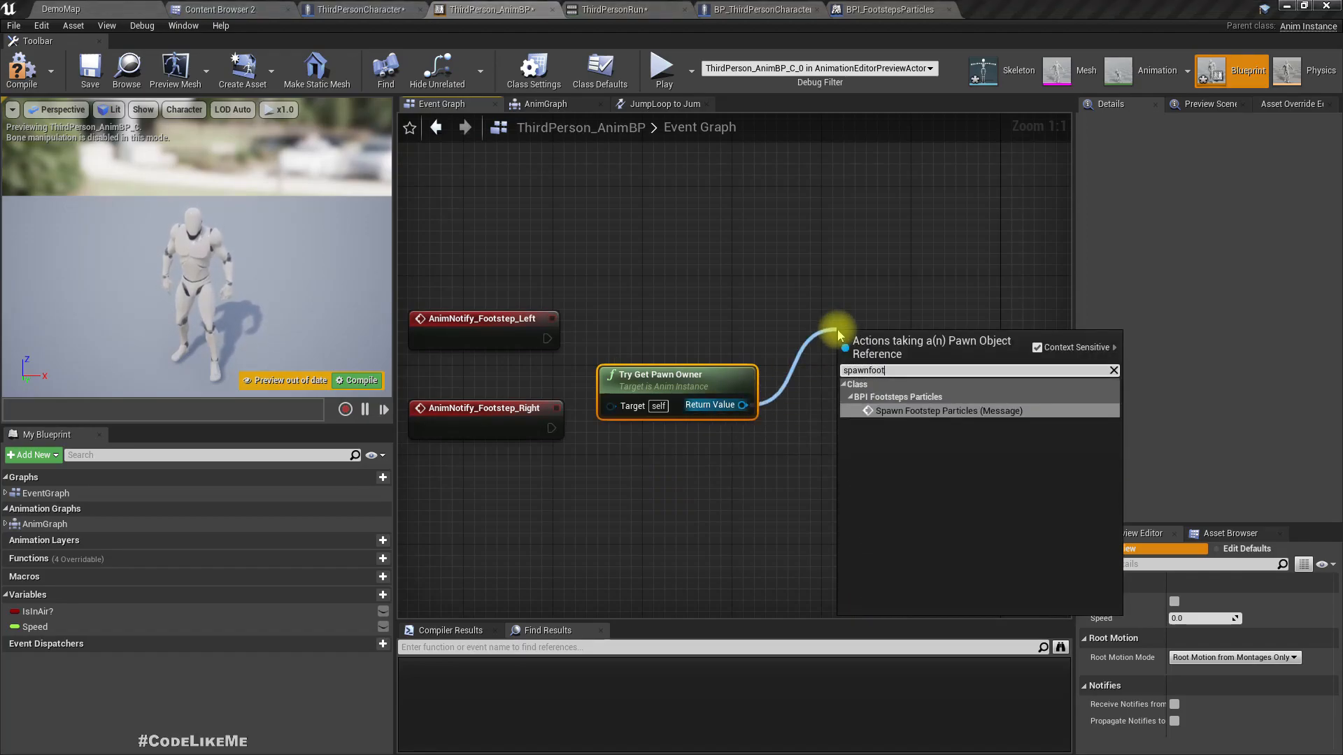
pyautogui.click(949, 410)
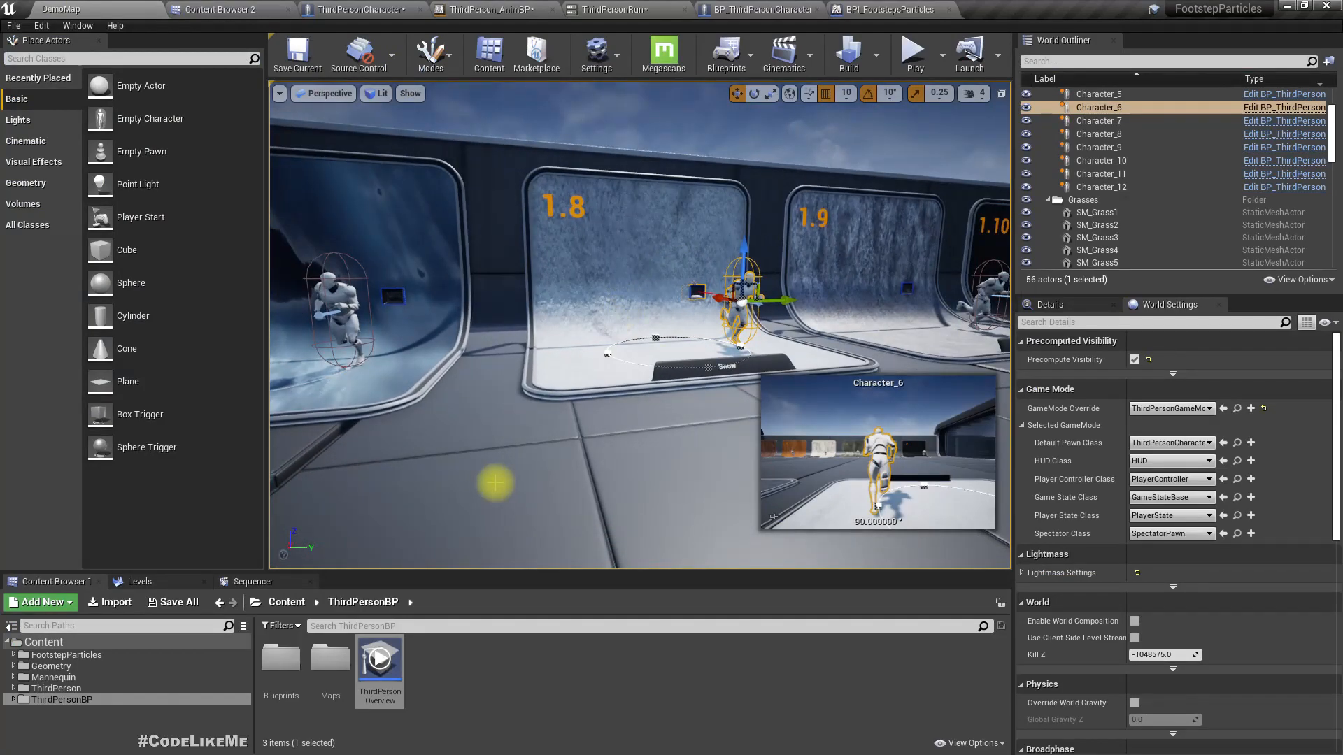
# Look over the demo blueprint and level, then open BP_ThirdPersonCharacter's viewport.
pyautogui.click(913, 51)
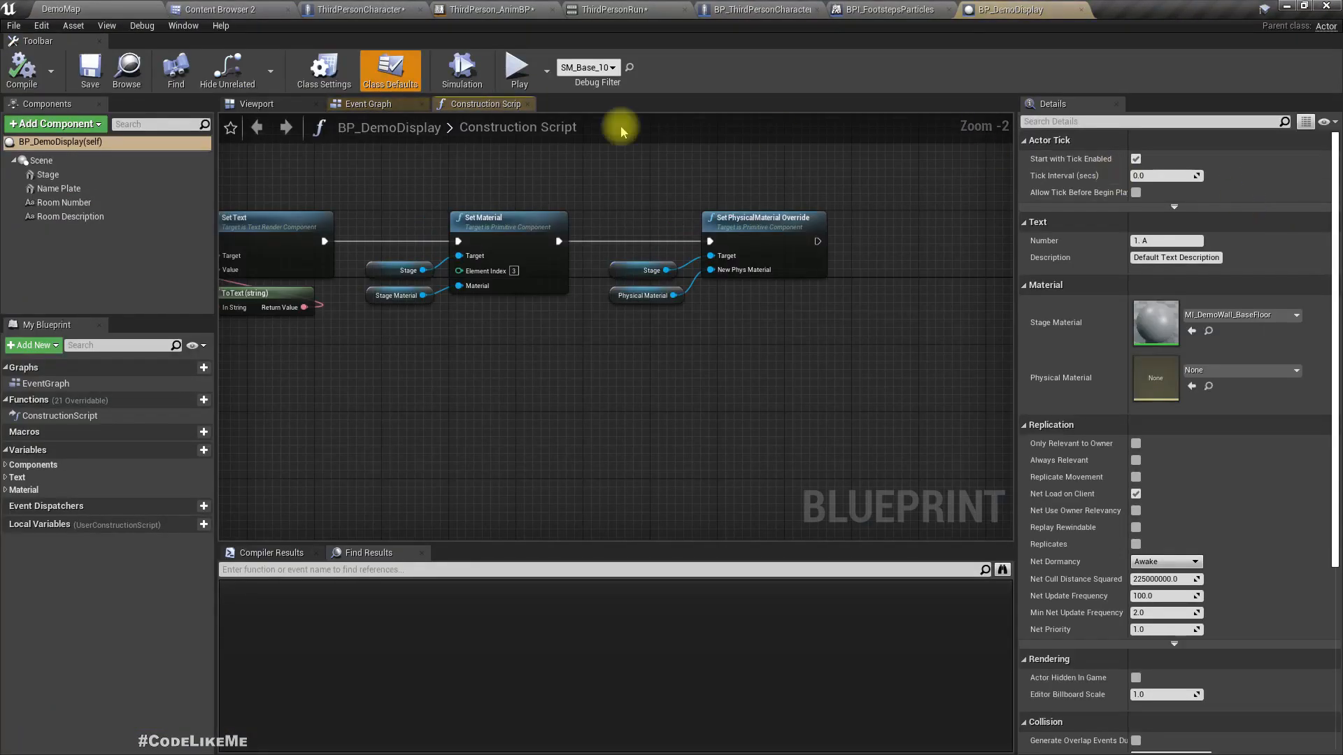
pyautogui.click(256, 103)
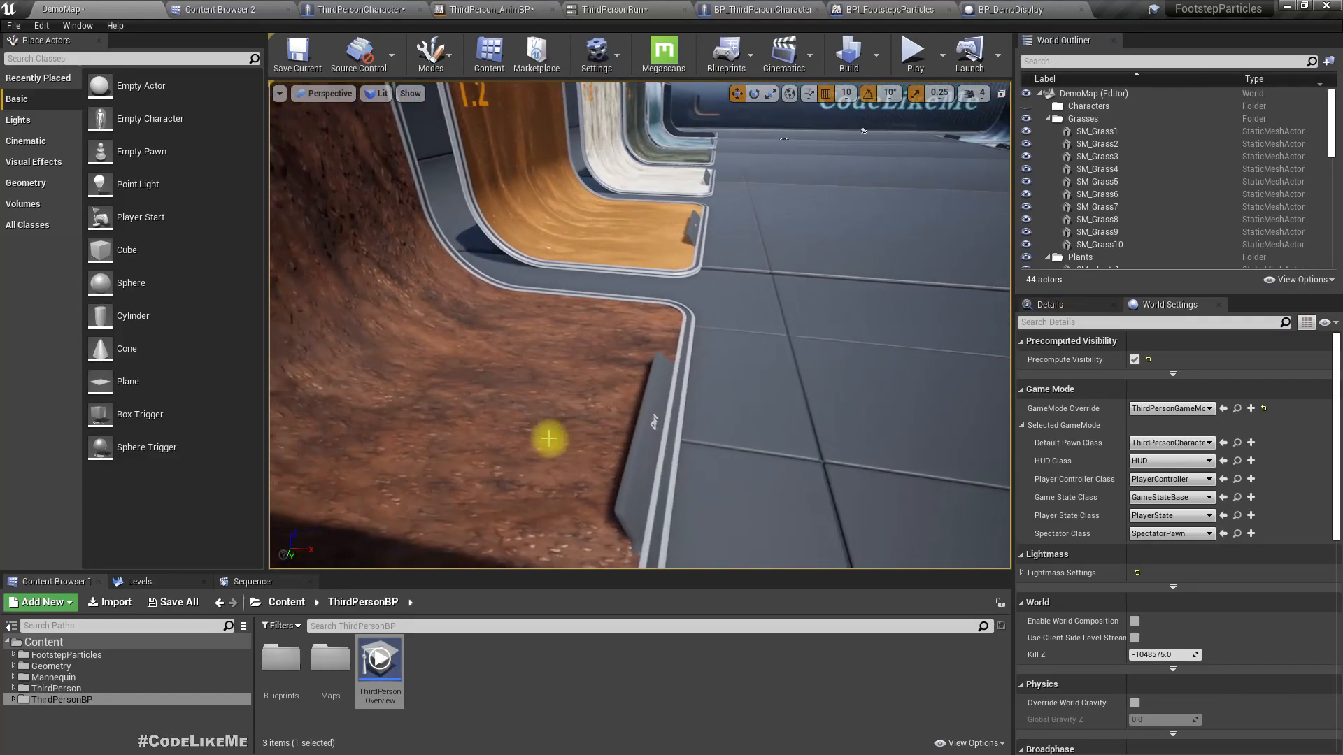
pyautogui.click(912, 51)
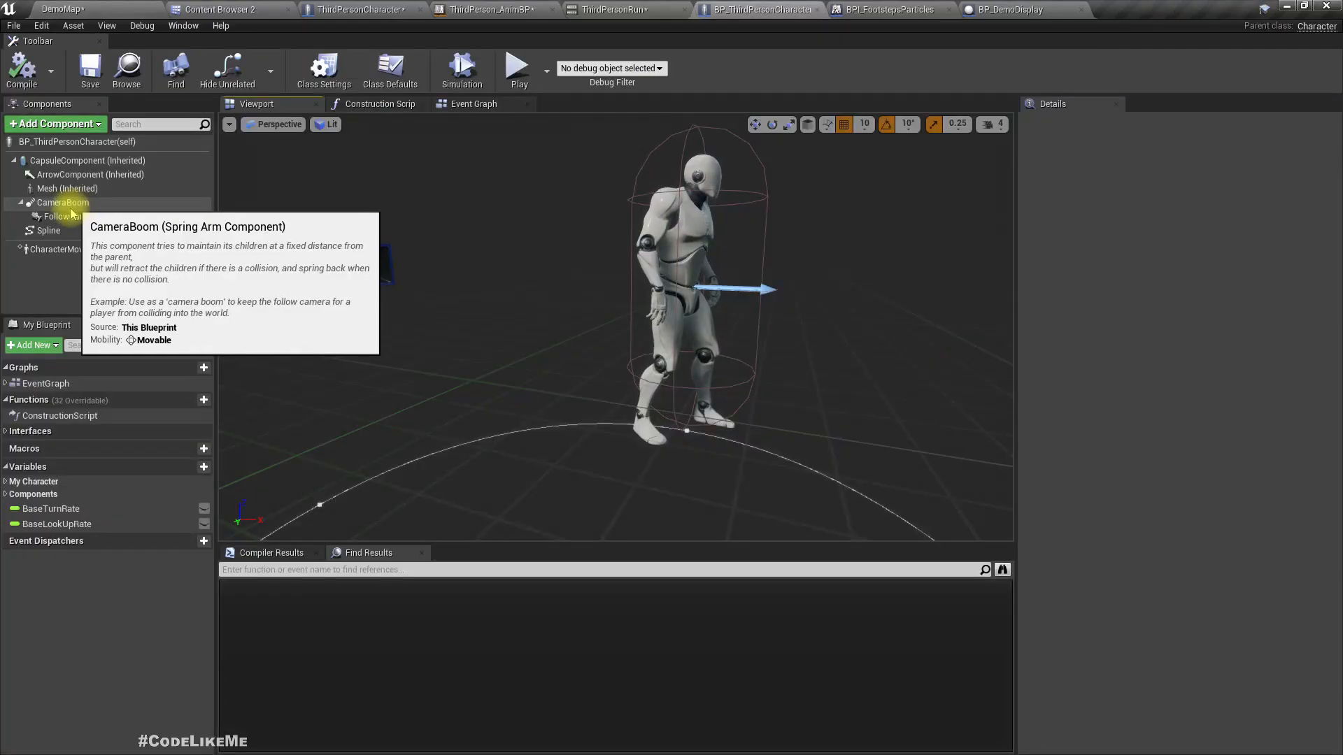
# Set CameraBoom's Target Arm Length to 150.0, compile, and play the level.
pyautogui.click(62, 203)
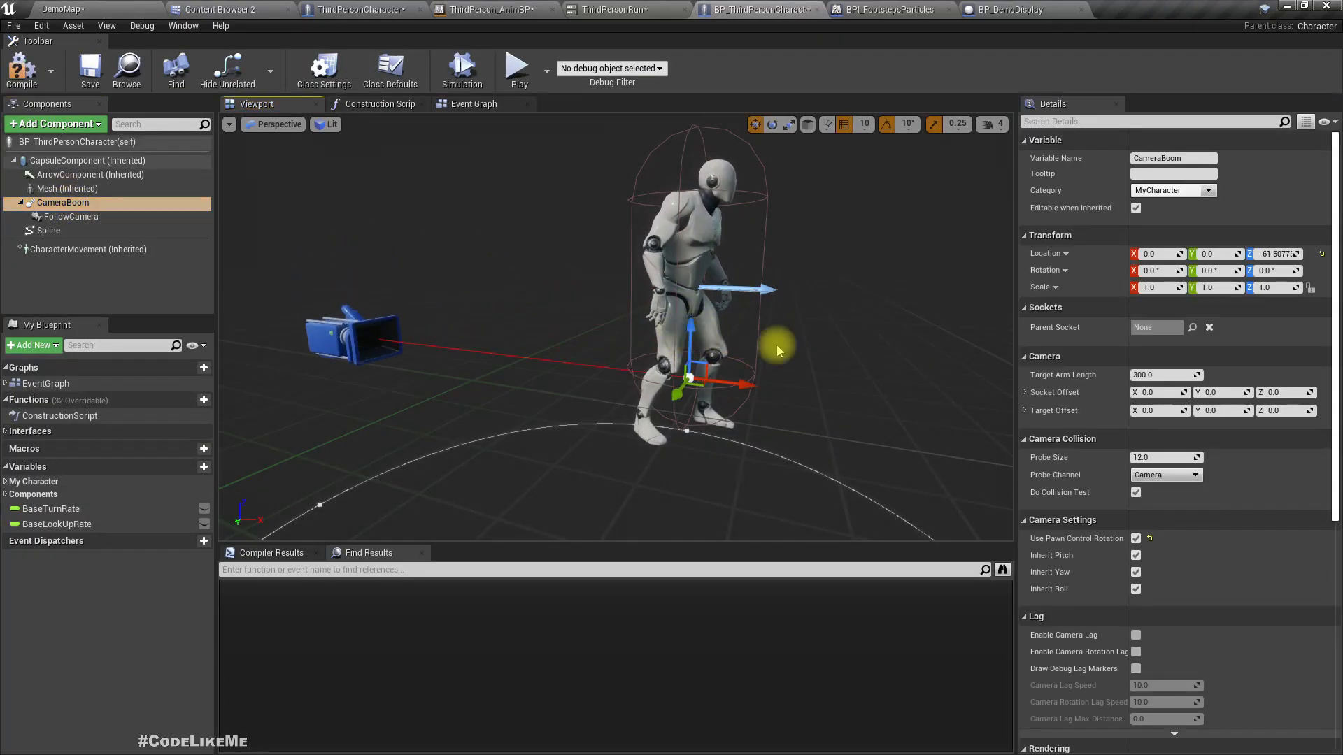
pyautogui.write('150.0')
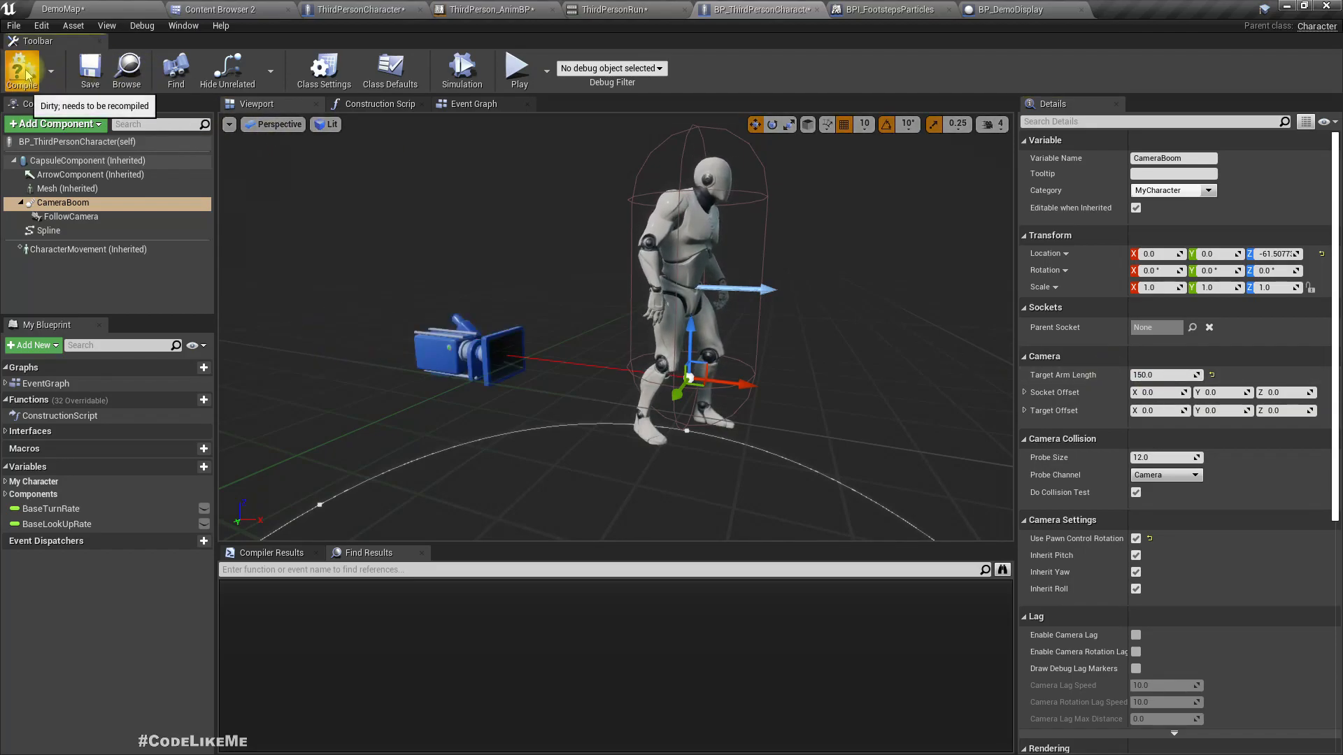
pyautogui.click(517, 69)
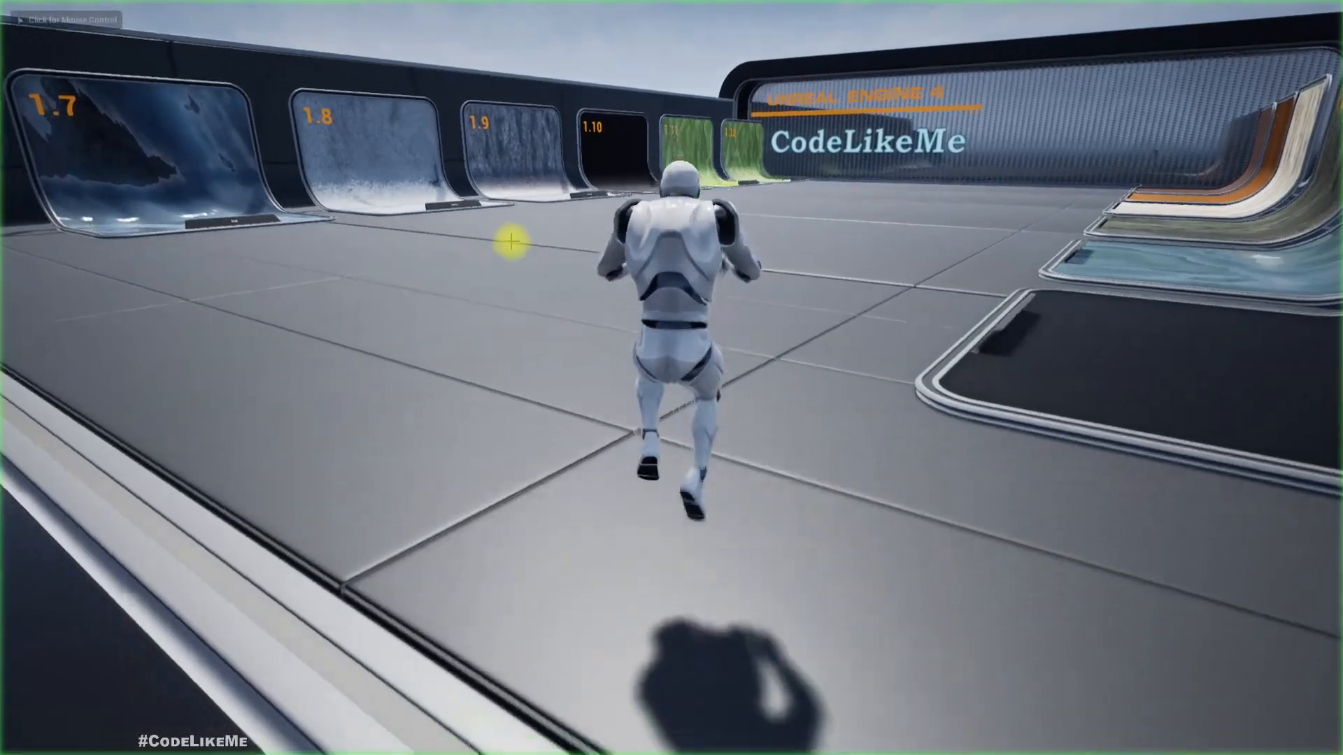